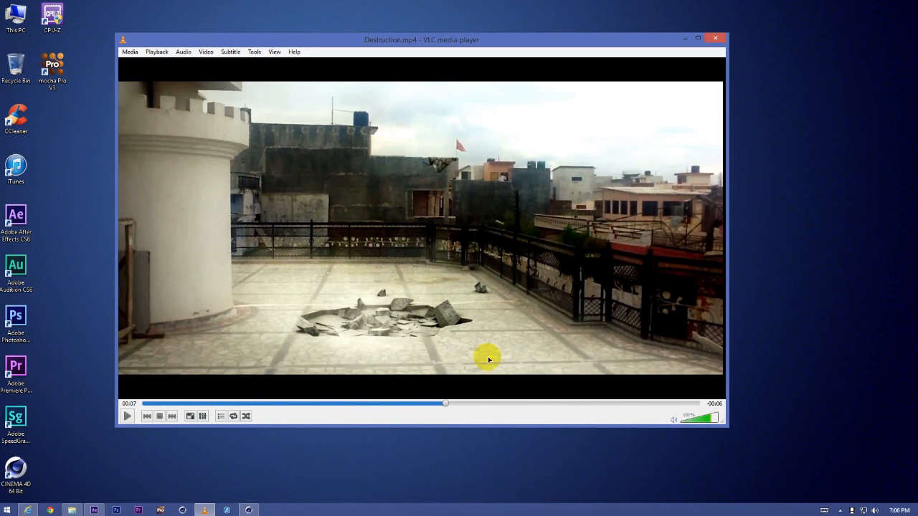
{"action": "mouse_move", "coordinate": [441, 316]}
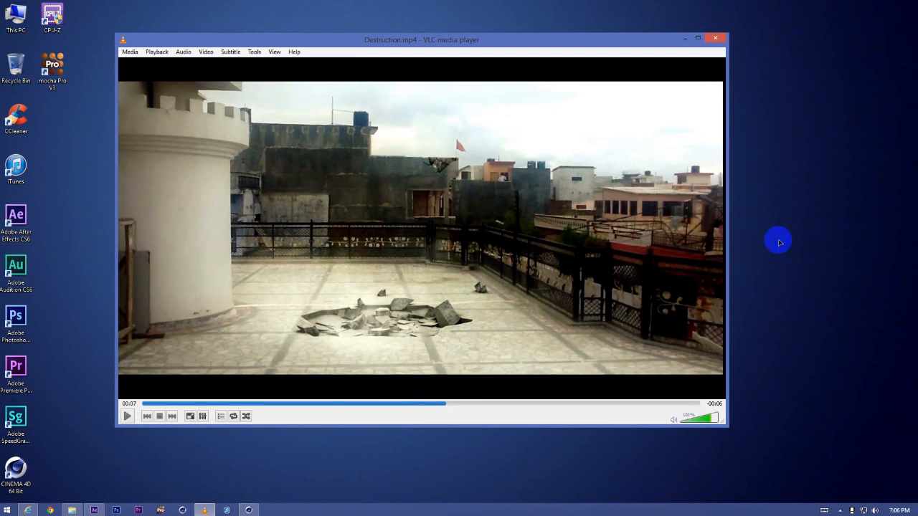
{"action": "mouse_move", "coordinate": [717, 38]}
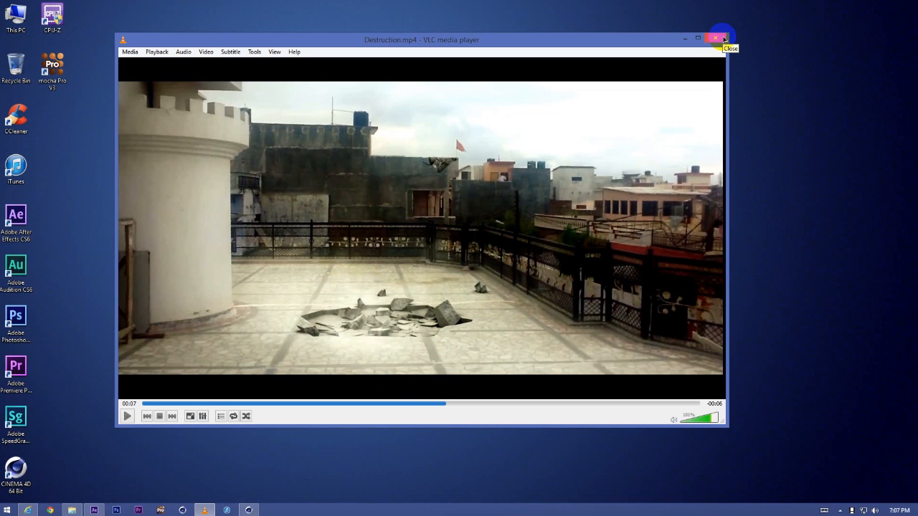
{"action": "mouse_move", "coordinate": [692, 61]}
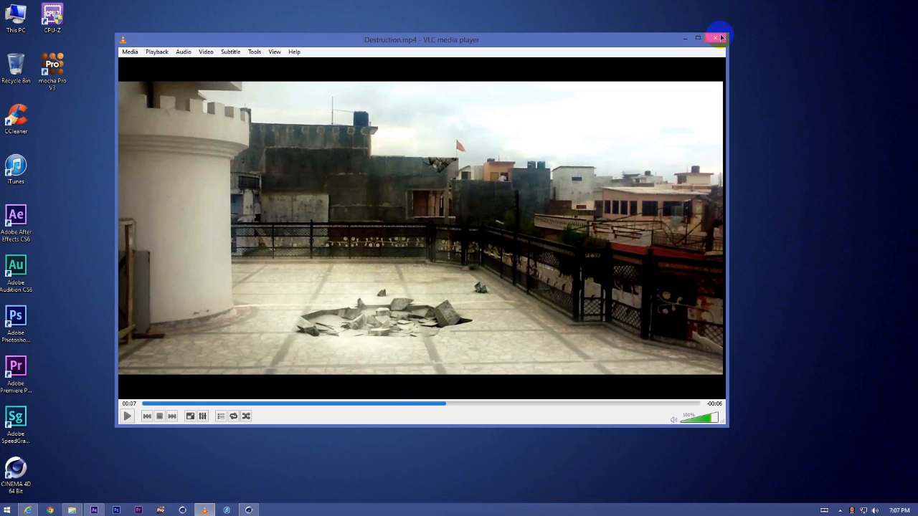
{"action": "mouse_move", "coordinate": [719, 37]}
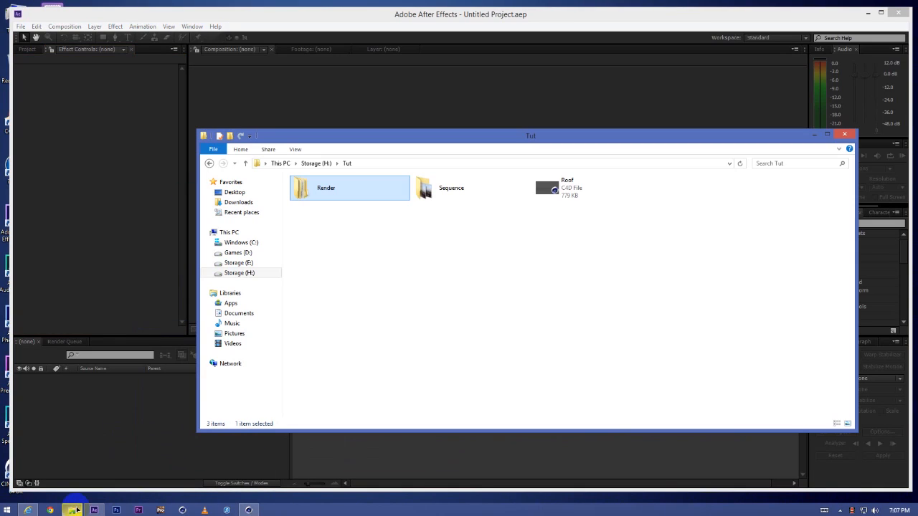
- Open the Sequence folder and preview a Roof_ JPG frame in Windows Photo Viewer
{"action": "double_click", "coordinate": [451, 187]}
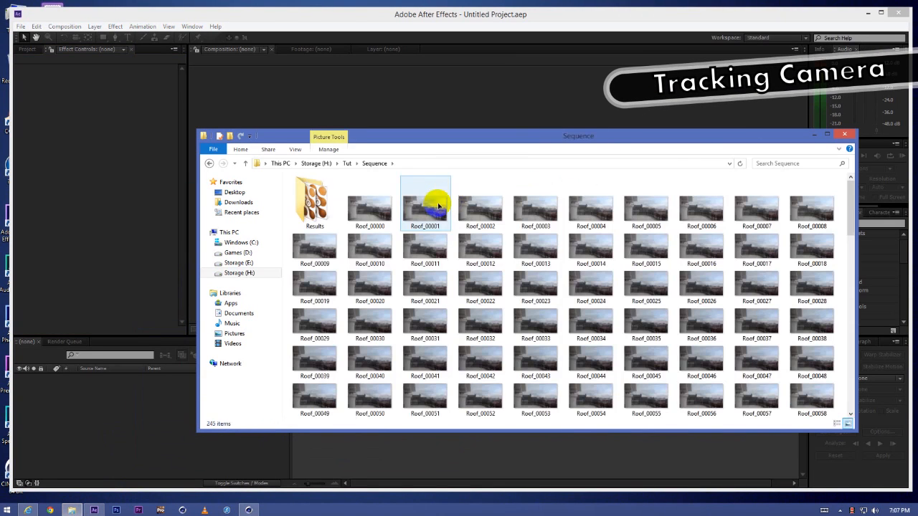
{"action": "left_click", "coordinate": [370, 205]}
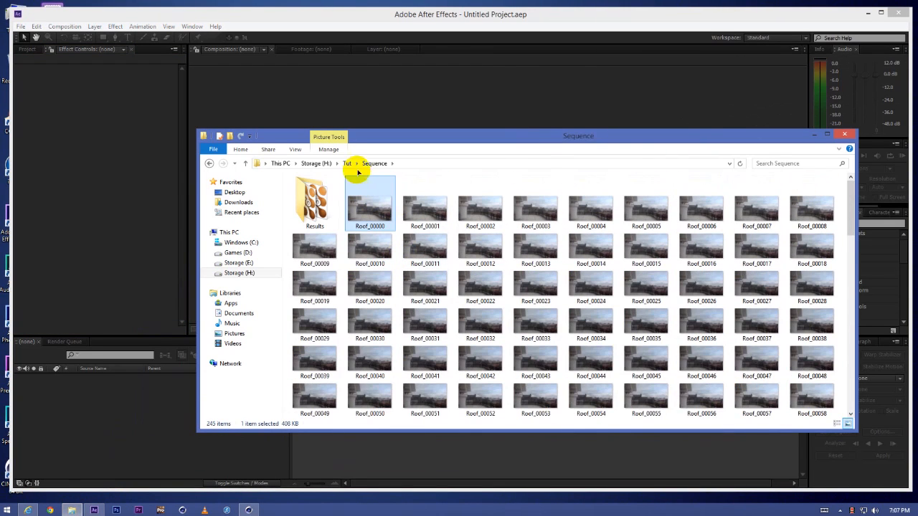
{"action": "scroll", "scroll_direction": "down", "scroll_amount": 3}
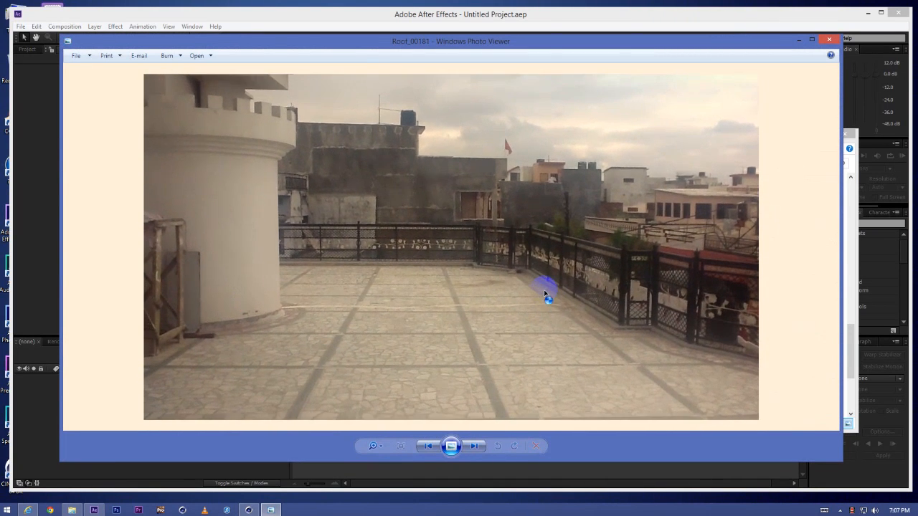
{"action": "left_click", "coordinate": [475, 446]}
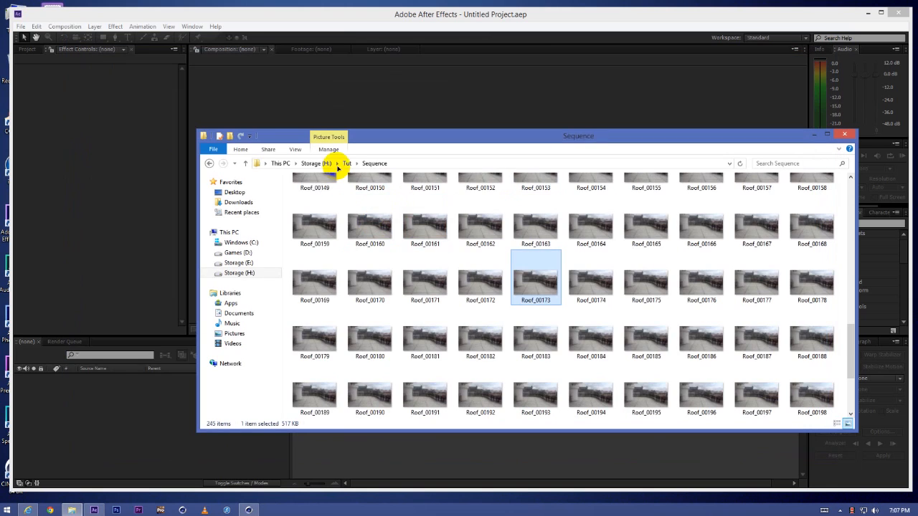
{"action": "left_click", "coordinate": [348, 164]}
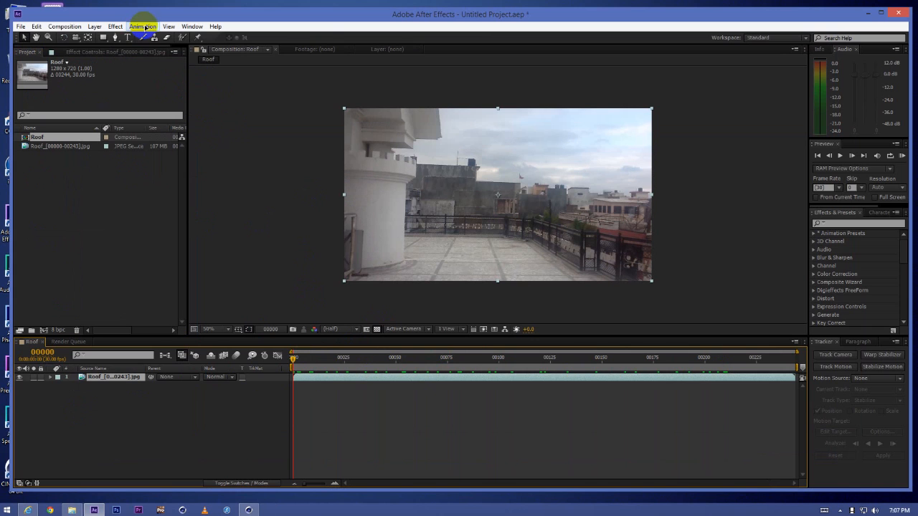
- Run Track Camera on the Roof footage, then create a Track Null and 3D Tracker Camera
{"action": "left_click", "coordinate": [142, 26]}
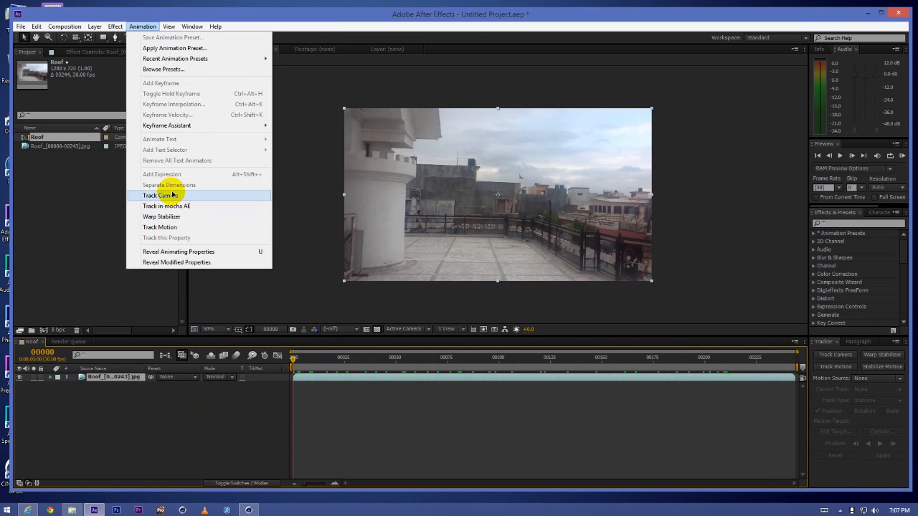
{"action": "left_click", "coordinate": [162, 195]}
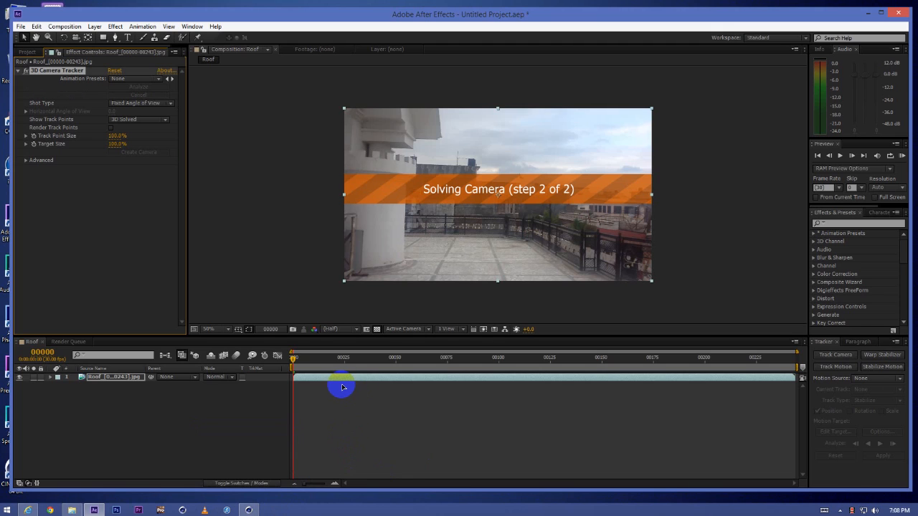
{"action": "mouse_move", "coordinate": [307, 362]}
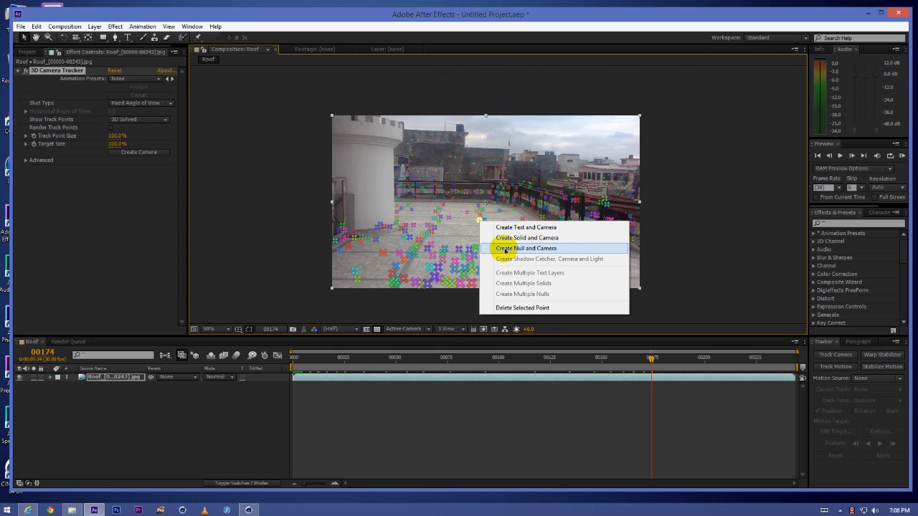
{"action": "left_click", "coordinate": [526, 249]}
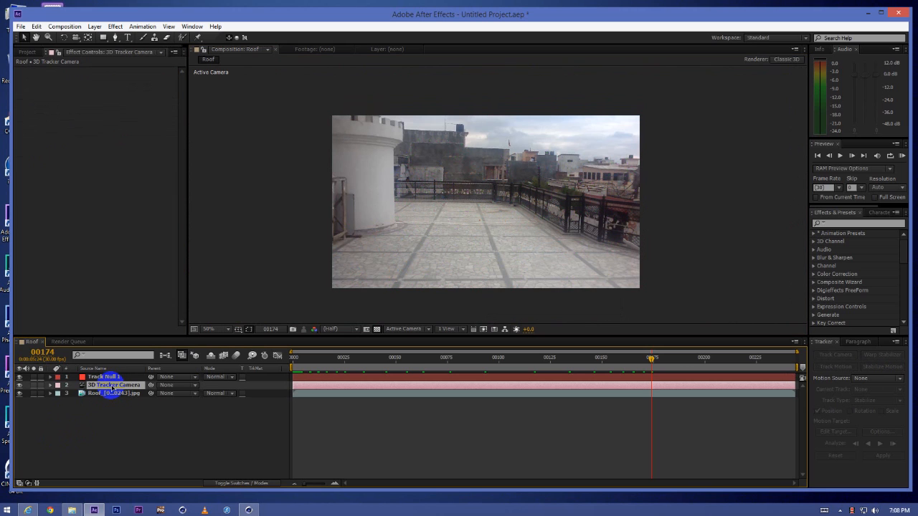
{"action": "left_click", "coordinate": [103, 377]}
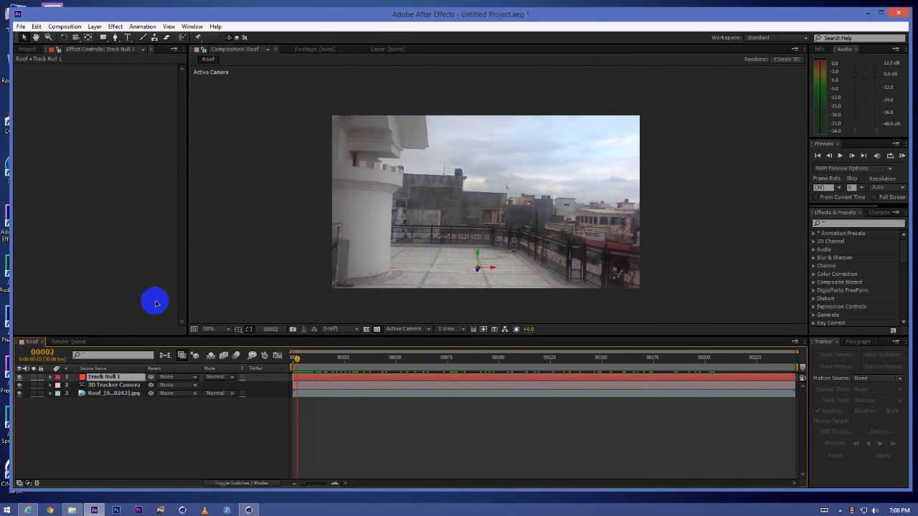
{"action": "mouse_move", "coordinate": [60, 132]}
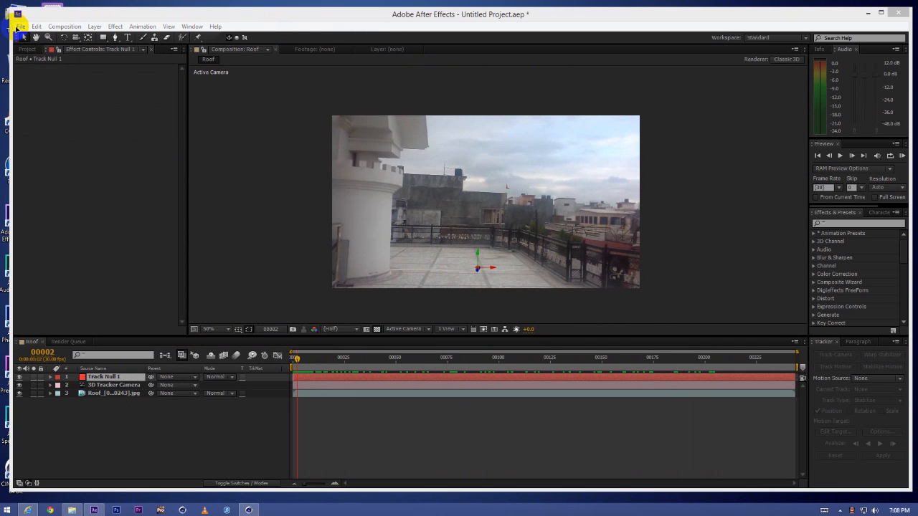
- Export the tracked comp with CINEMA 4D Exporter as 'roof' in the Tut folder
{"action": "left_click", "coordinate": [21, 26]}
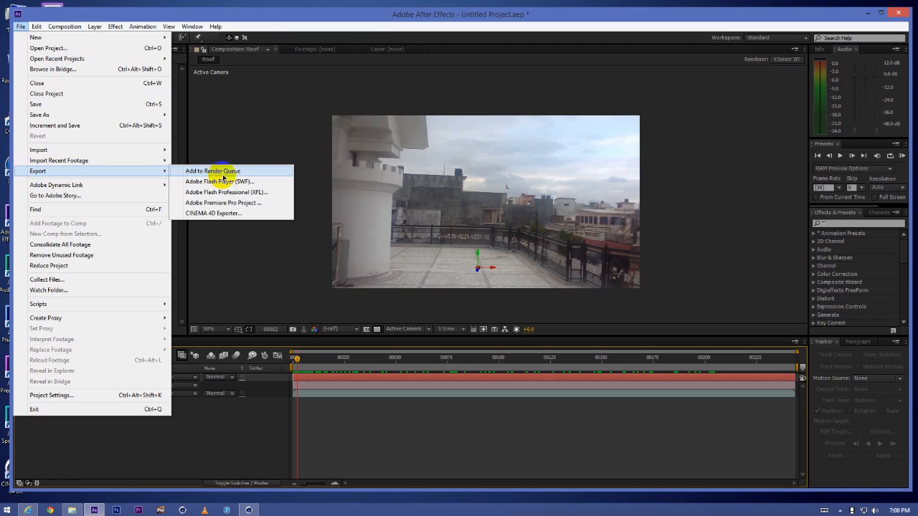
{"action": "left_click", "coordinate": [213, 213]}
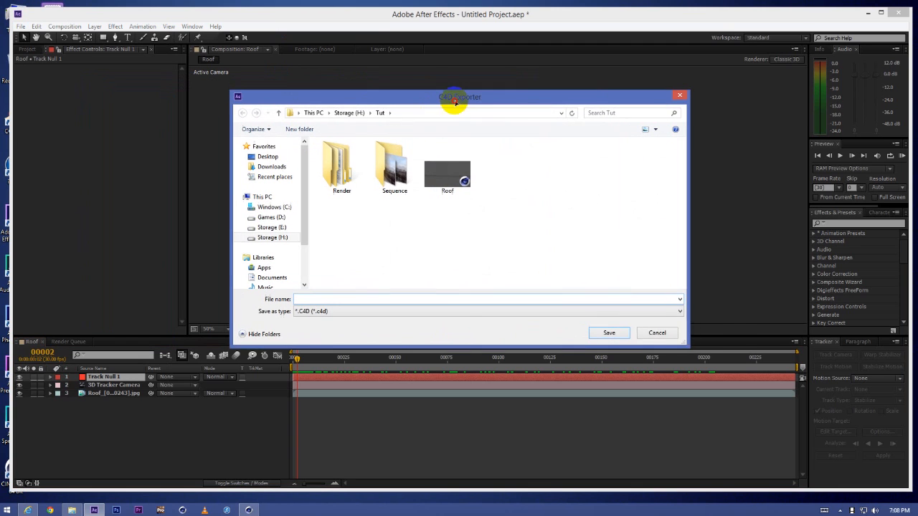
{"action": "left_click_drag", "start_coordinate": [459, 97], "coordinate": [491, 102]}
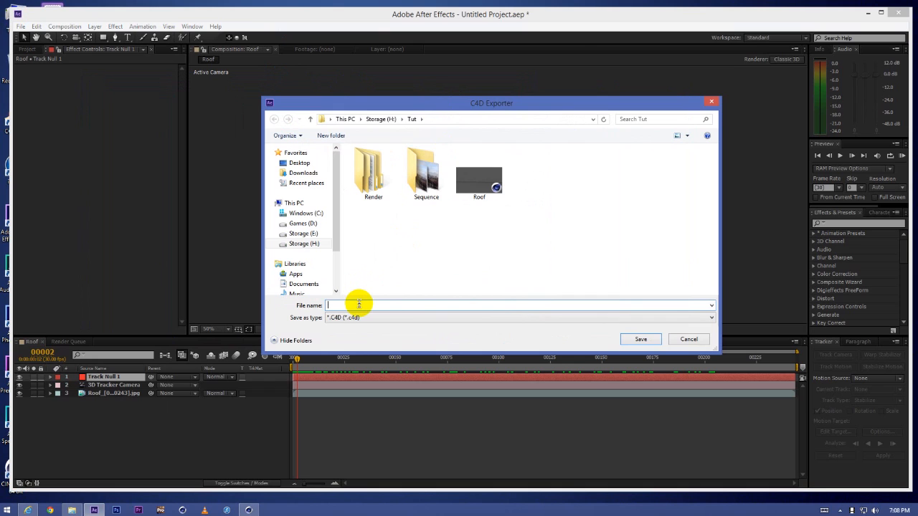
{"action": "type", "text": "roof"}
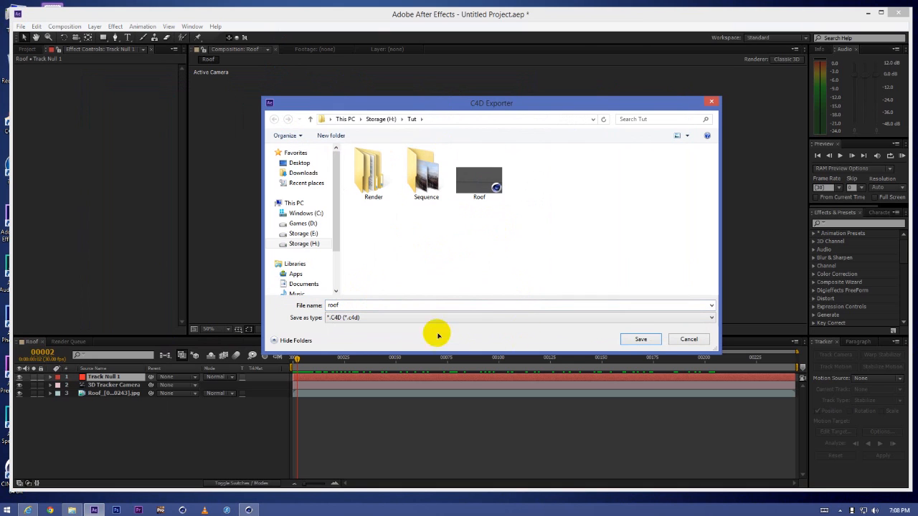
{"action": "left_click", "coordinate": [641, 339]}
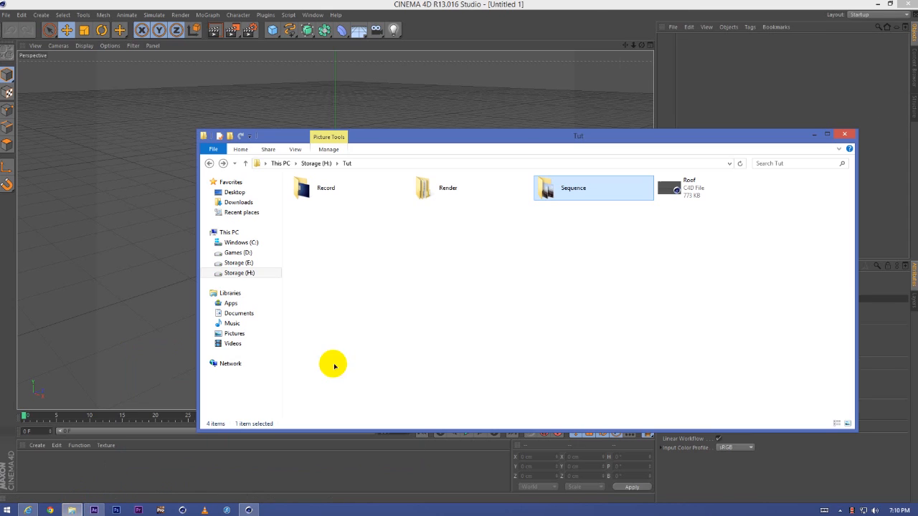
- Open Roof.c4d in Cinema 4D, then play and stop the tracked camera animation
{"action": "left_click", "coordinate": [714, 188]}
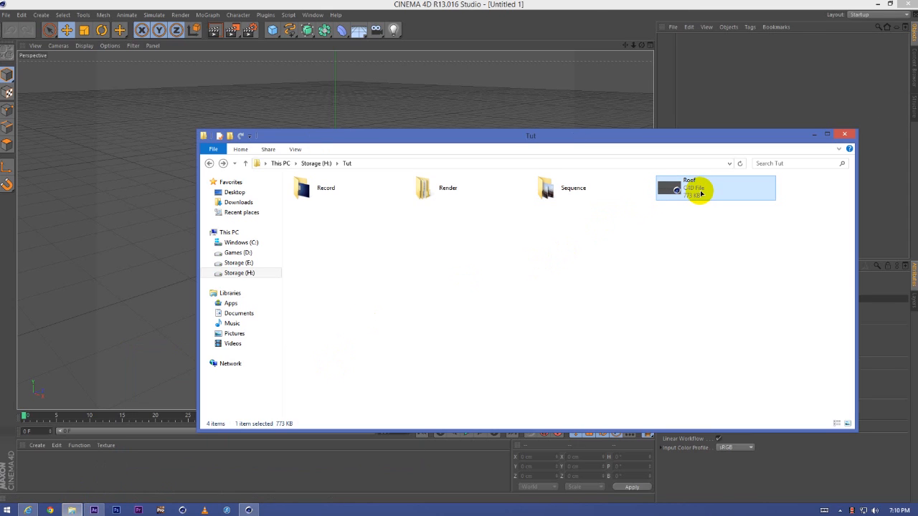
{"action": "mouse_move", "coordinate": [711, 188]}
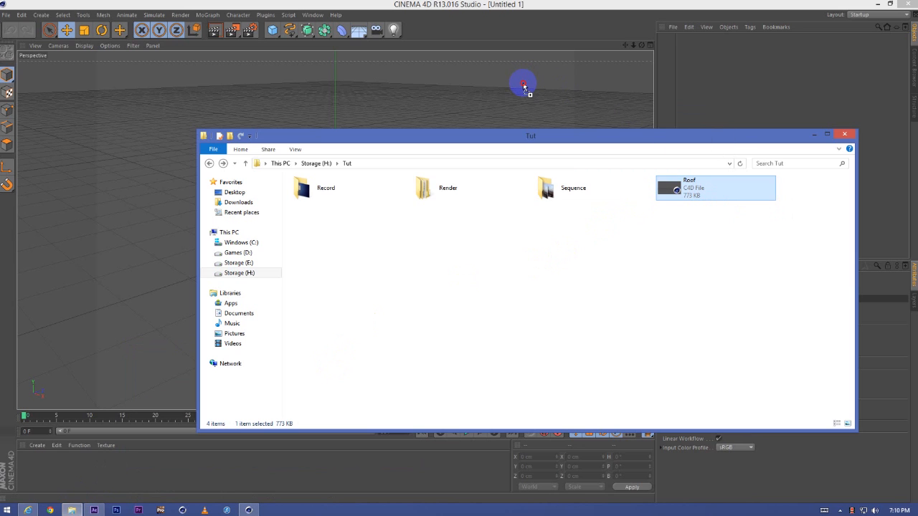
{"action": "double_click", "coordinate": [716, 187]}
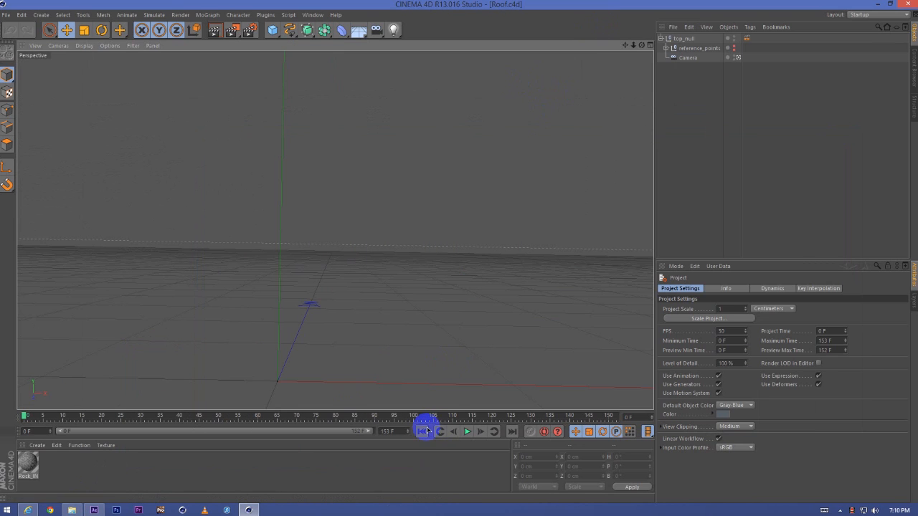
{"action": "left_click", "coordinate": [467, 431]}
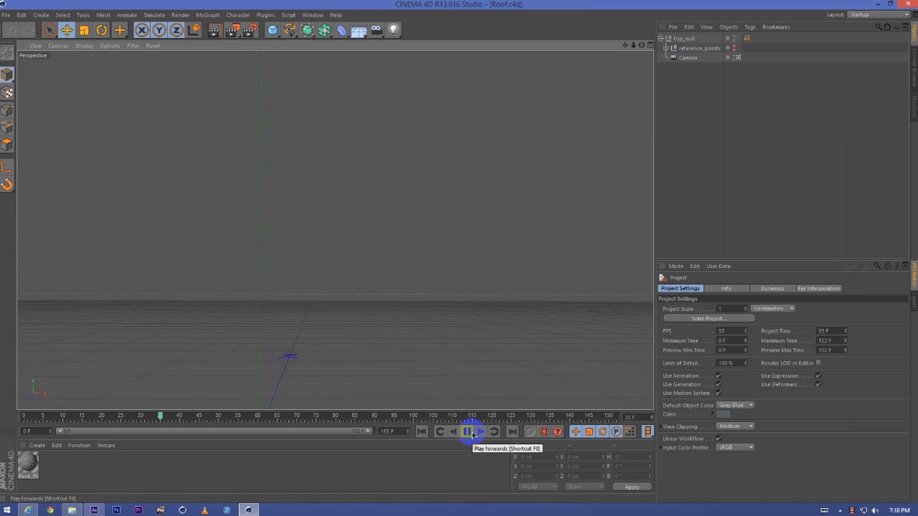
{"action": "left_click", "coordinate": [467, 431]}
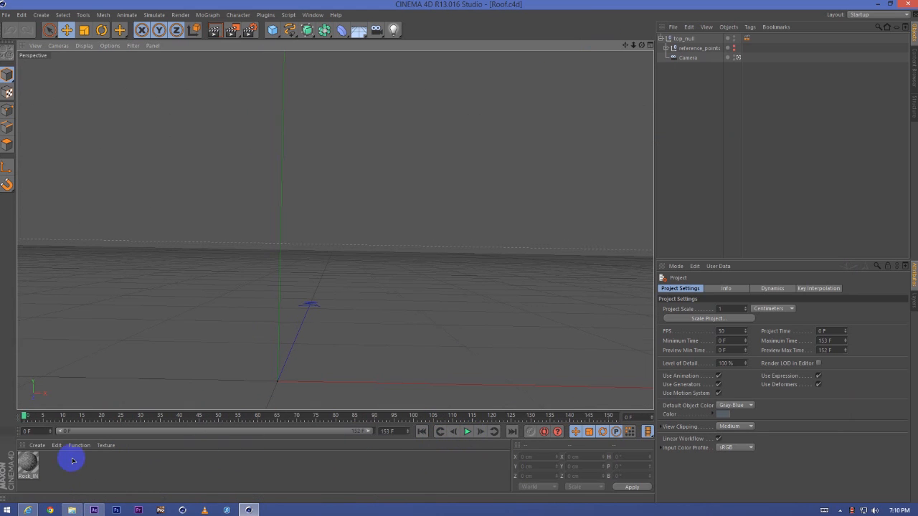
- Add a Background object and apply the roof footage material to it
{"action": "left_click", "coordinate": [360, 31]}
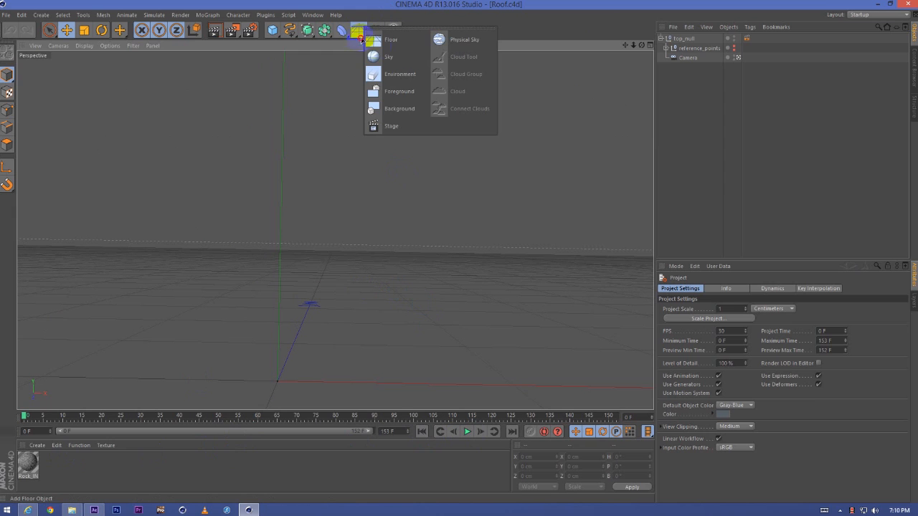
{"action": "left_click", "coordinate": [399, 108]}
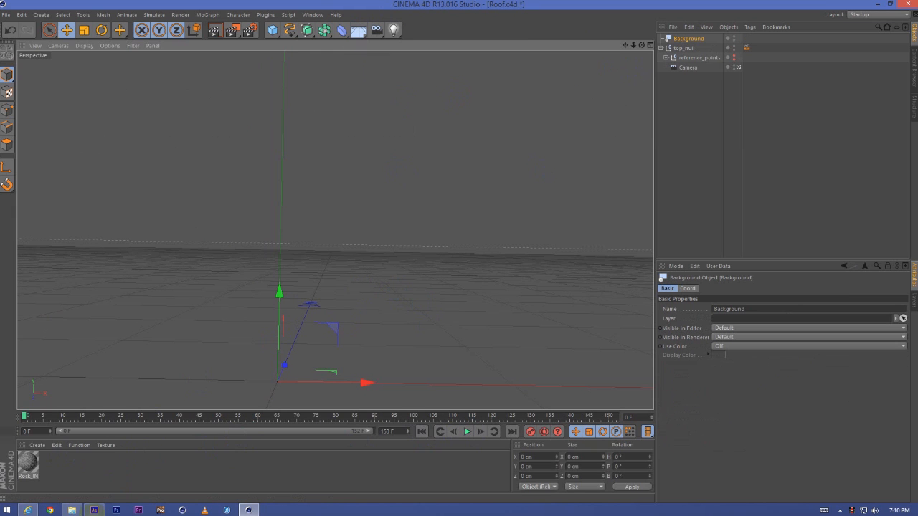
{"action": "left_click", "coordinate": [572, 188]}
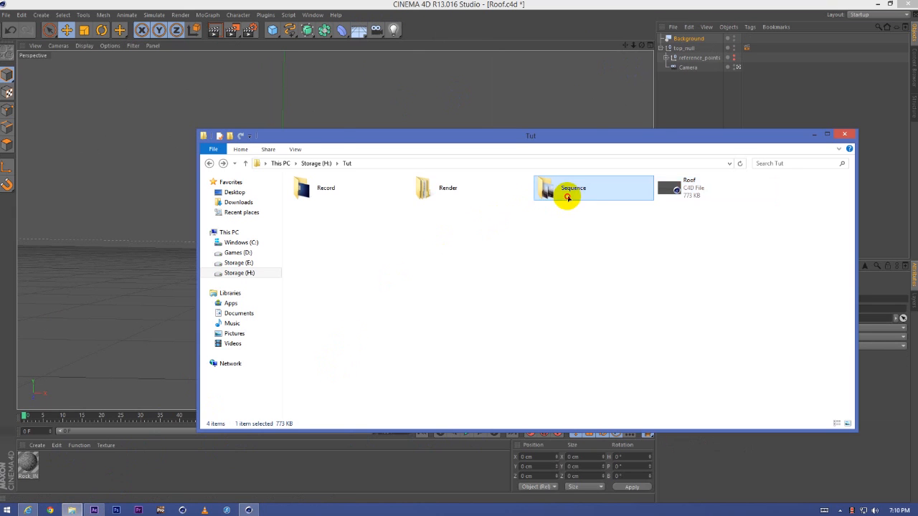
{"action": "double_click", "coordinate": [572, 188]}
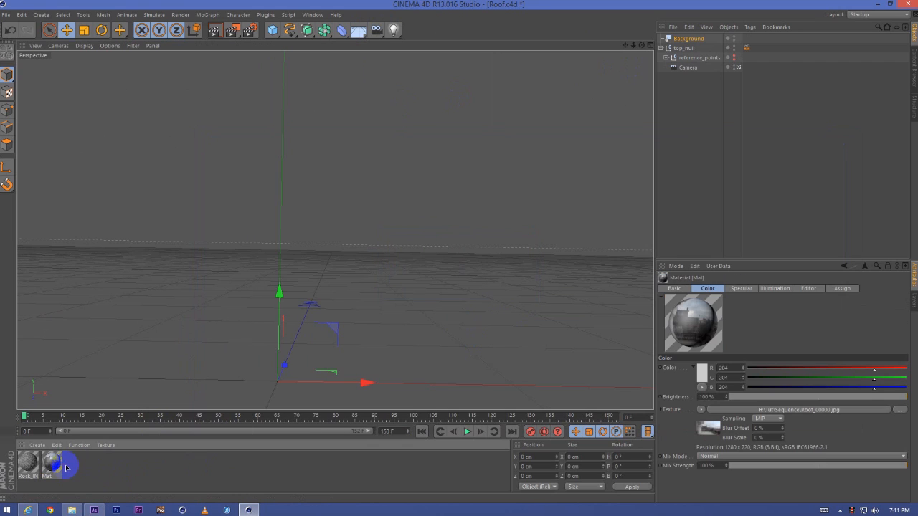
{"action": "left_click", "coordinate": [674, 288]}
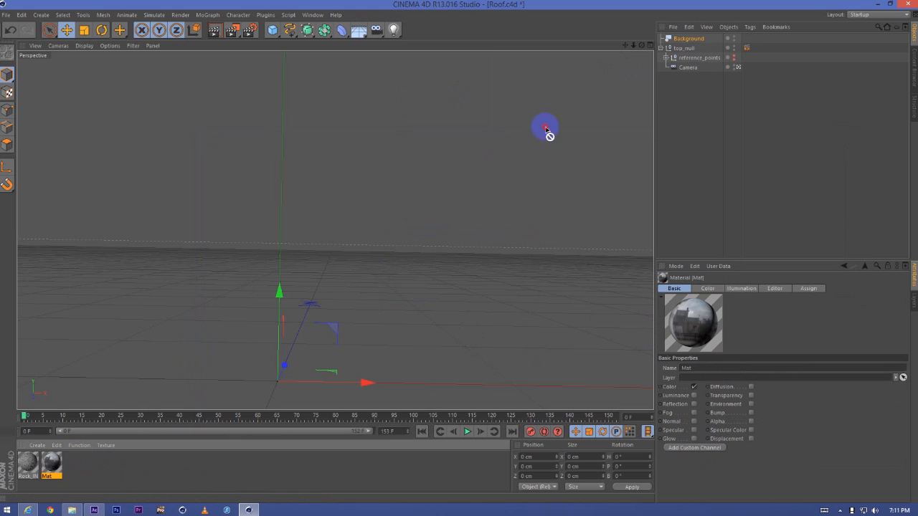
{"action": "left_click", "coordinate": [27, 464]}
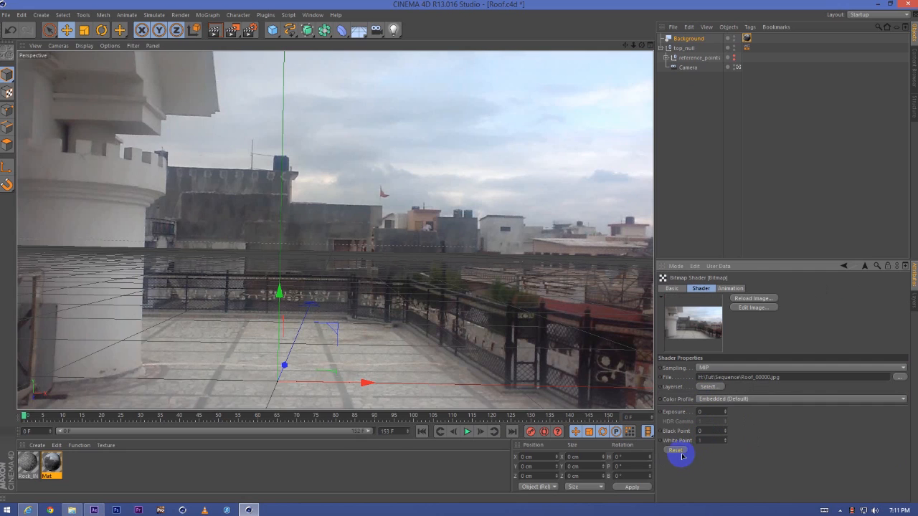
- Calculate the bitmap's Movie End Frame for the 243 frames and scrub the timeline to verify
{"action": "left_click", "coordinate": [730, 288]}
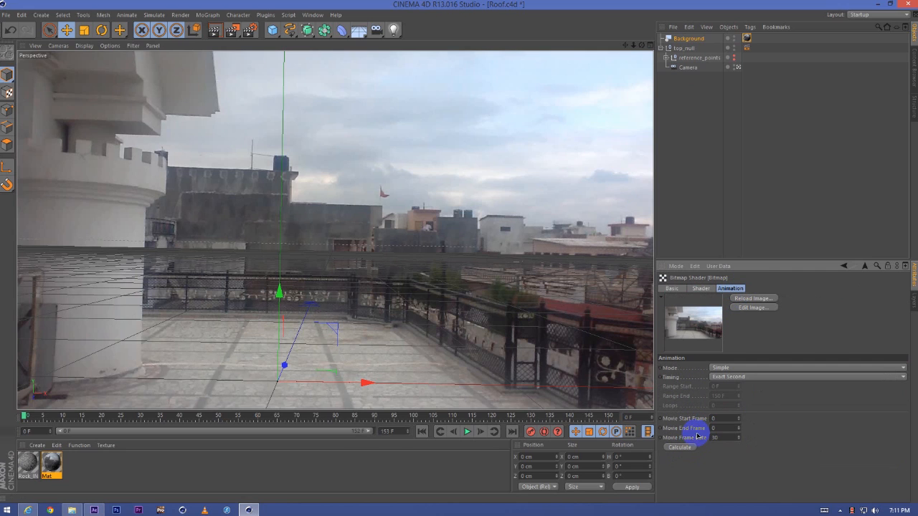
{"action": "left_click", "coordinate": [680, 446]}
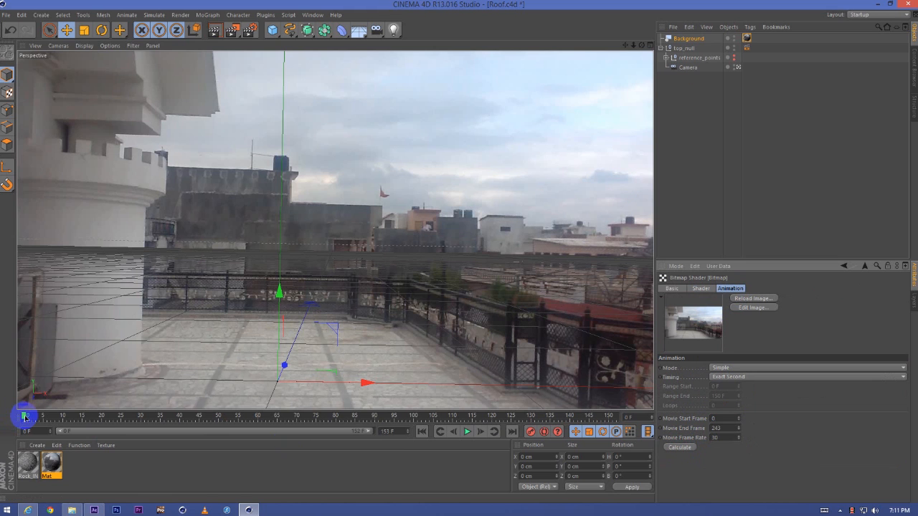
{"action": "left_click_drag", "start_coordinate": [25, 416], "coordinate": [159, 416]}
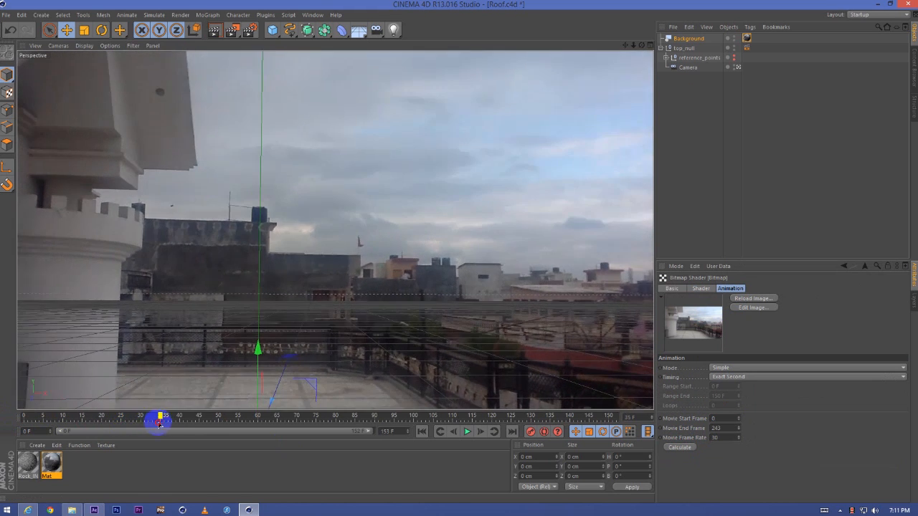
{"action": "left_click_drag", "start_coordinate": [159, 422], "coordinate": [319, 423]}
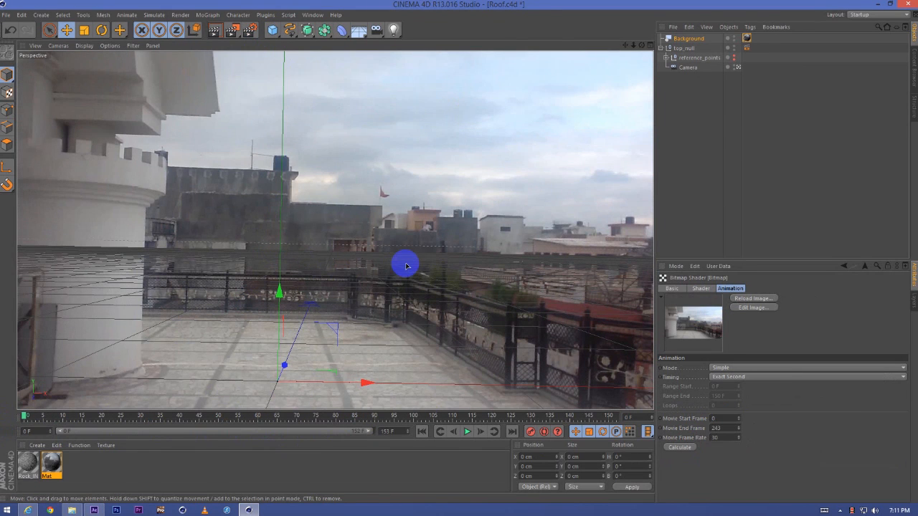
{"action": "left_click", "coordinate": [273, 29]}
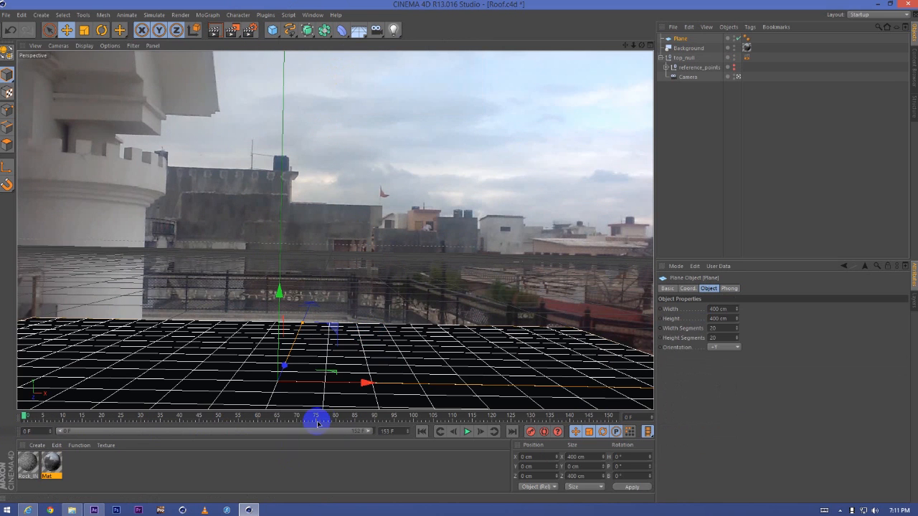
- Scrub to a later frame and move the plane onto the rooftop floor
{"action": "left_click_drag", "start_coordinate": [317, 416], "coordinate": [594, 416]}
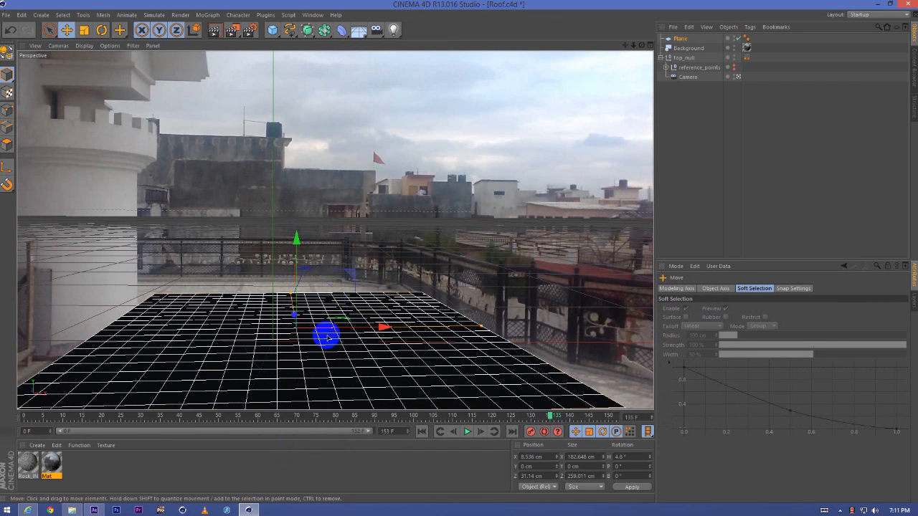
{"action": "left_click_drag", "start_coordinate": [326, 337], "coordinate": [294, 316]}
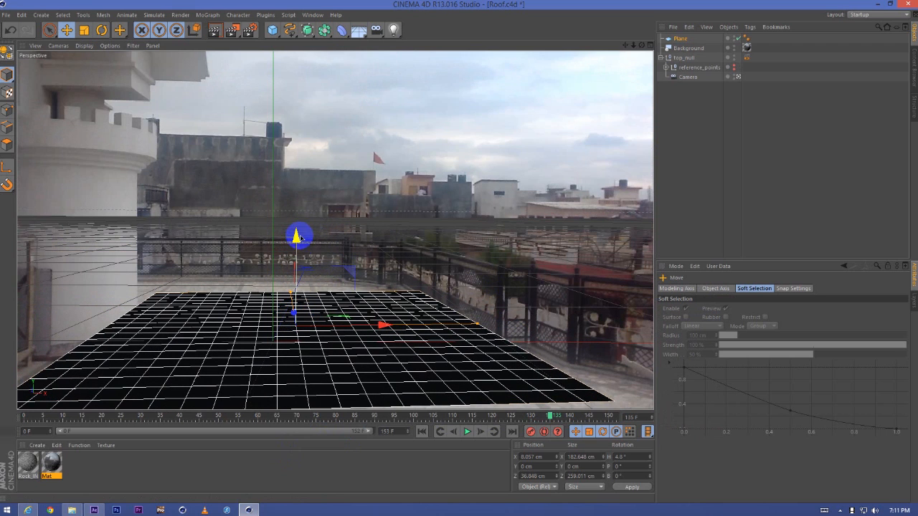
{"action": "left_click", "coordinate": [272, 30]}
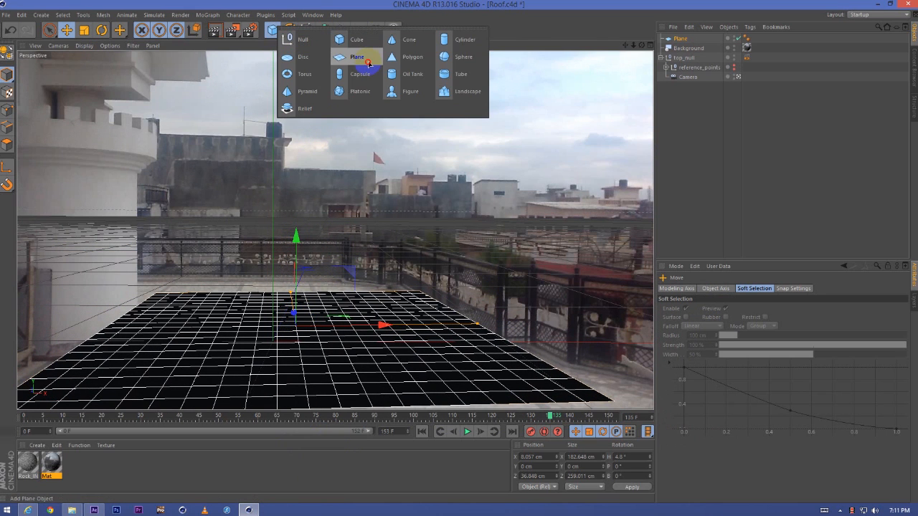
- Add a Cube and flatten it into a thin slab
{"action": "left_click", "coordinate": [357, 57]}
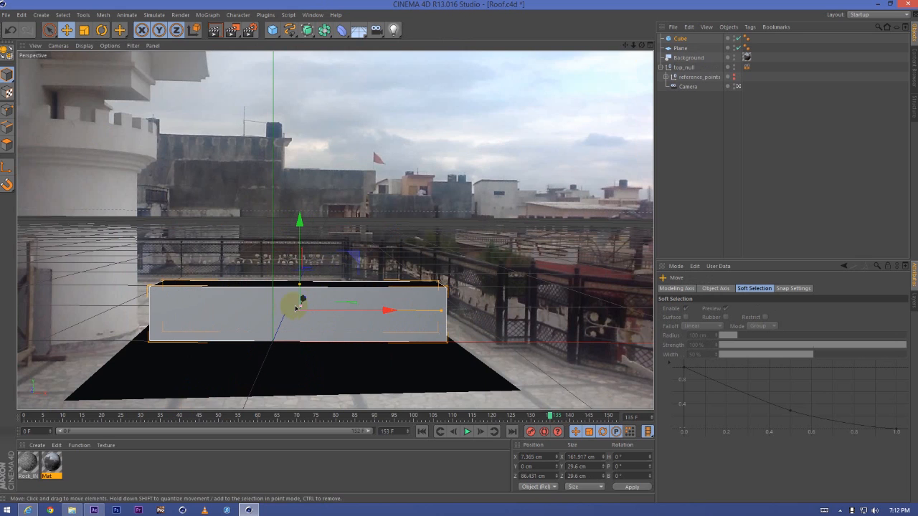
{"action": "left_click_drag", "start_coordinate": [300, 301], "coordinate": [310, 289]}
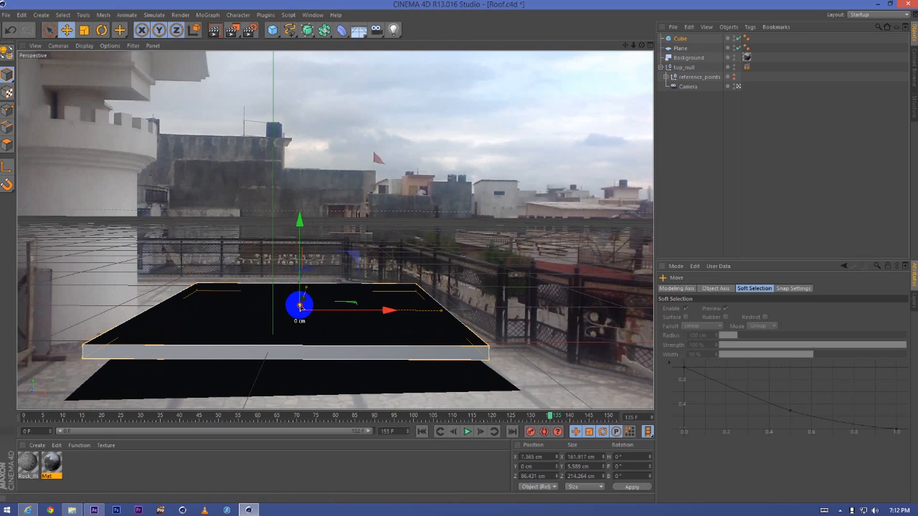
{"action": "left_click", "coordinate": [101, 29]}
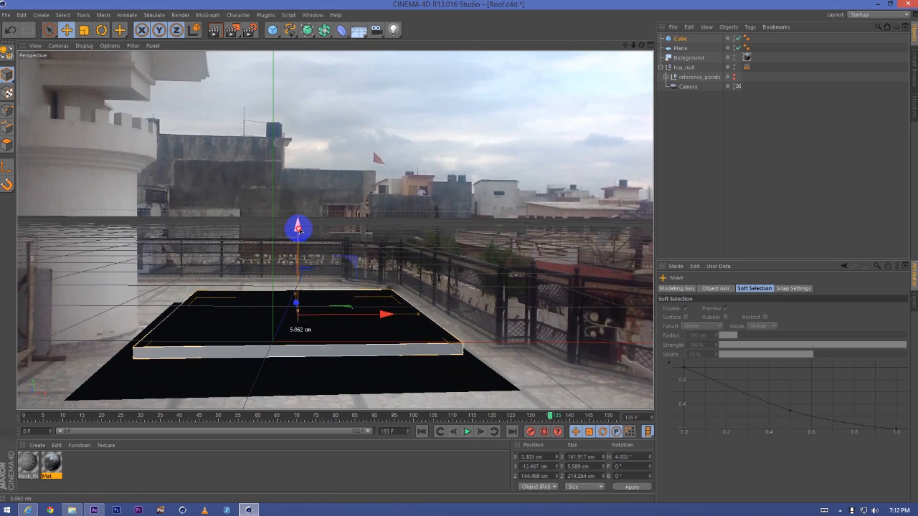
- Stretch the slab along X and Z and position it over the roof floor
{"action": "left_click_drag", "start_coordinate": [299, 230], "coordinate": [298, 286]}
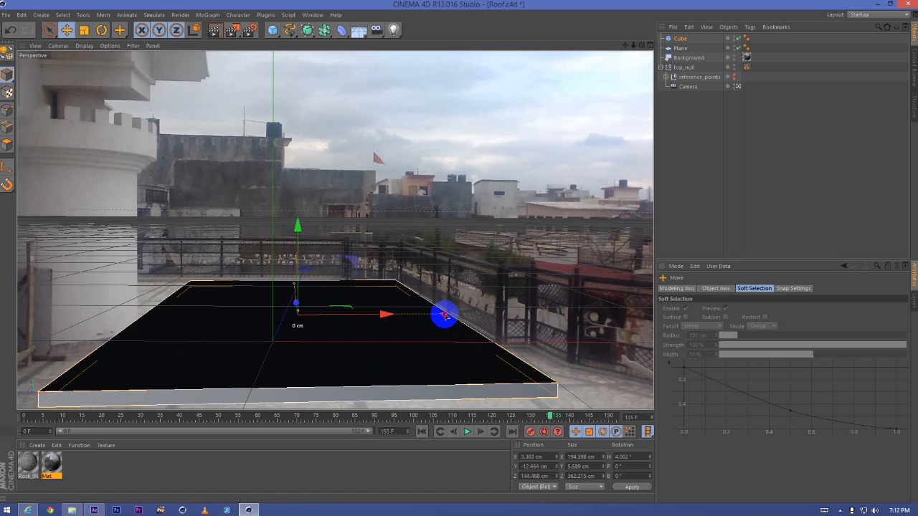
{"action": "left_click_drag", "start_coordinate": [445, 316], "coordinate": [294, 308]}
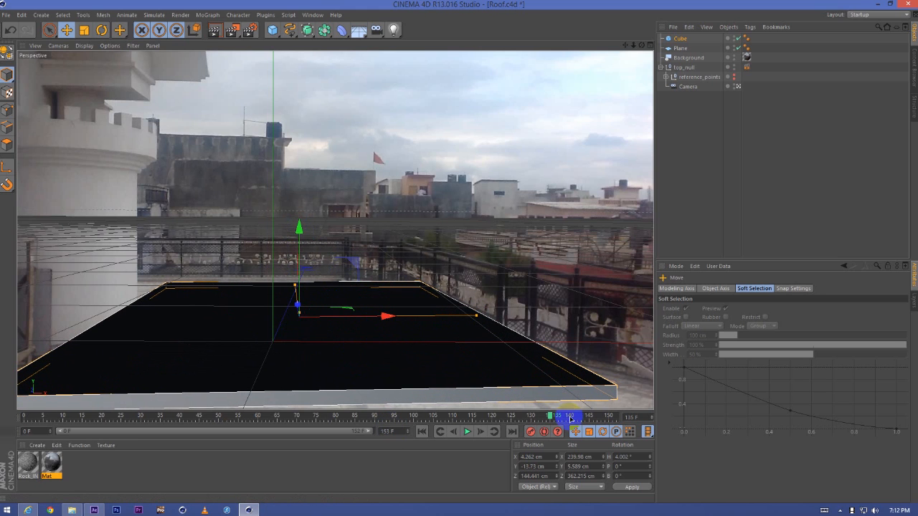
{"action": "left_click_drag", "start_coordinate": [570, 416], "coordinate": [241, 416]}
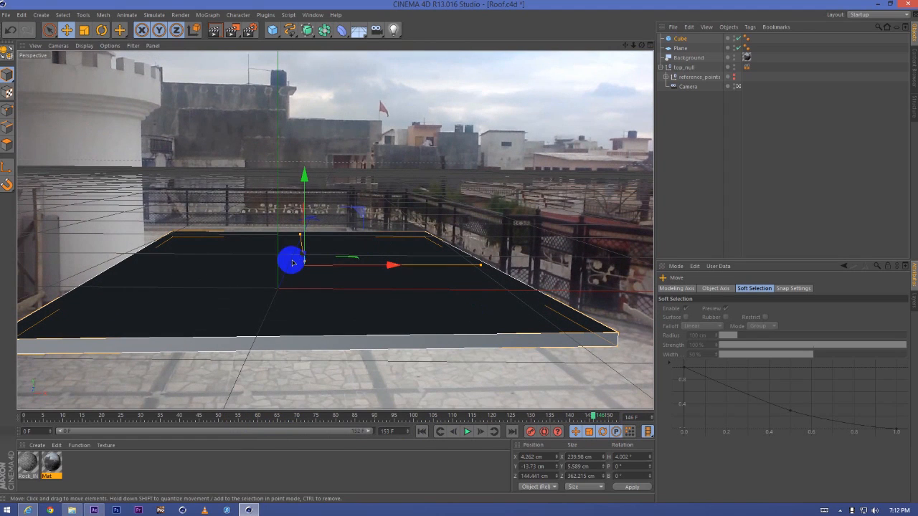
{"action": "left_click_drag", "start_coordinate": [292, 262], "coordinate": [299, 237]}
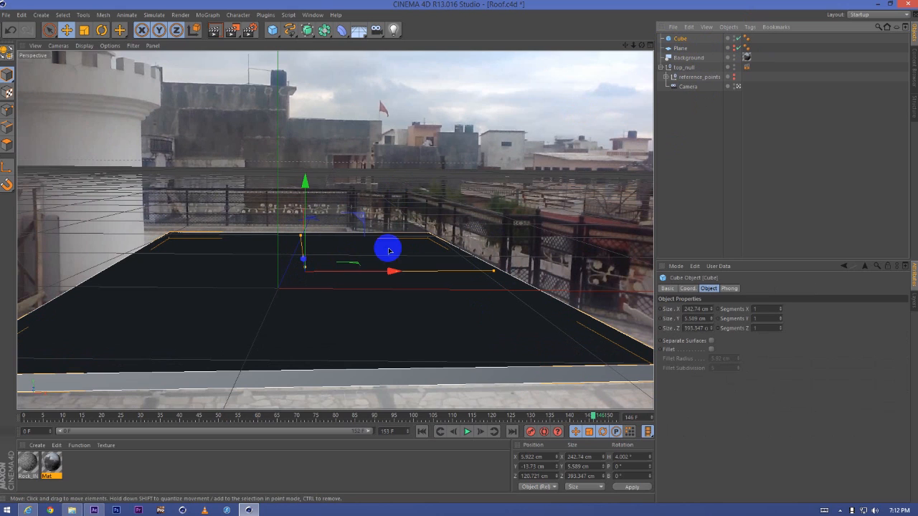
{"action": "right_click", "coordinate": [680, 48]}
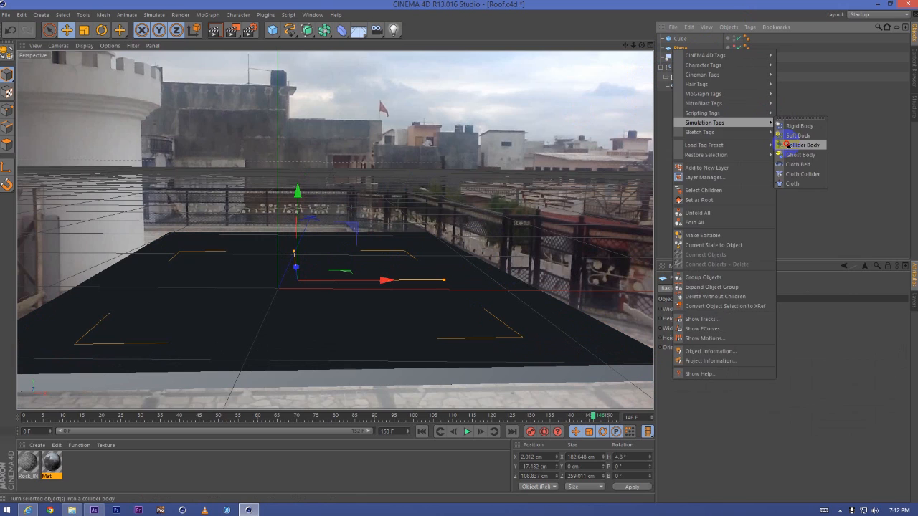
- Tag the plane as Collider Body (20% bounce, 250% friction), then enlarge and lower it under the slab
{"action": "left_click", "coordinate": [803, 144]}
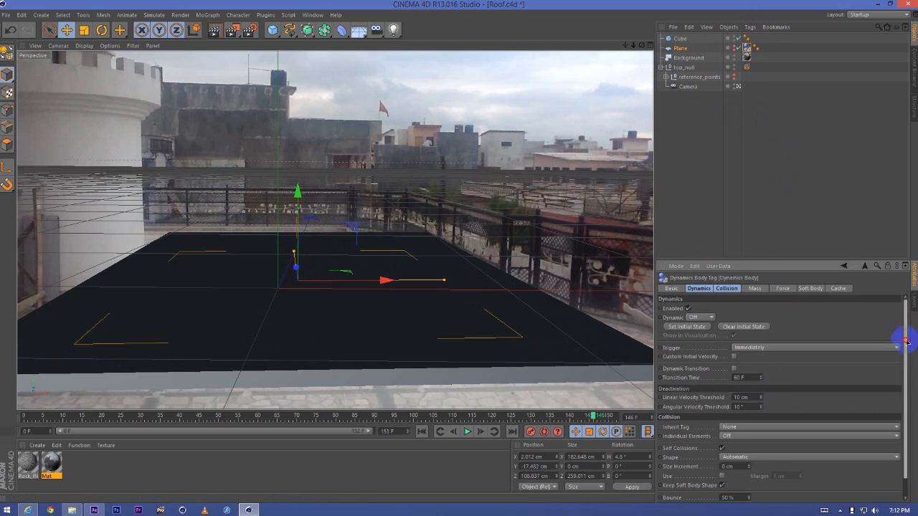
{"action": "scroll", "scroll_direction": "down", "scroll_amount": 3}
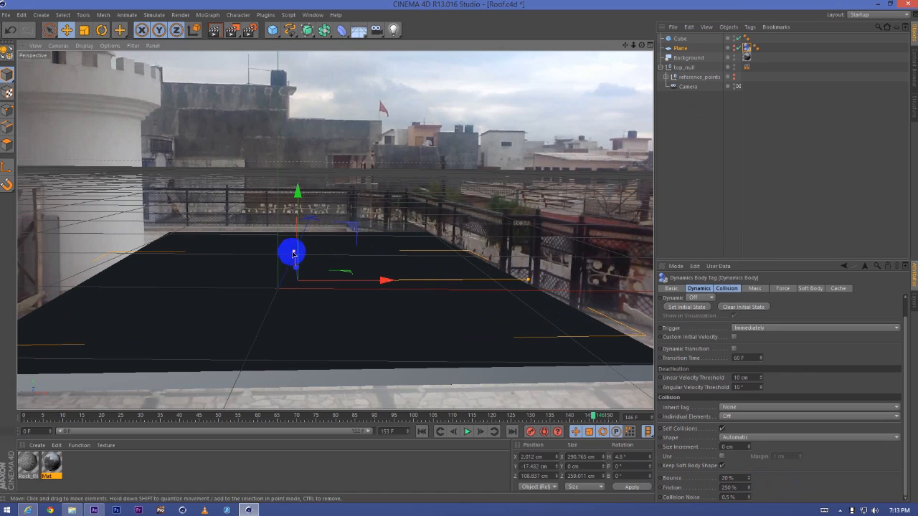
{"action": "left_click_drag", "start_coordinate": [292, 252], "coordinate": [293, 242]}
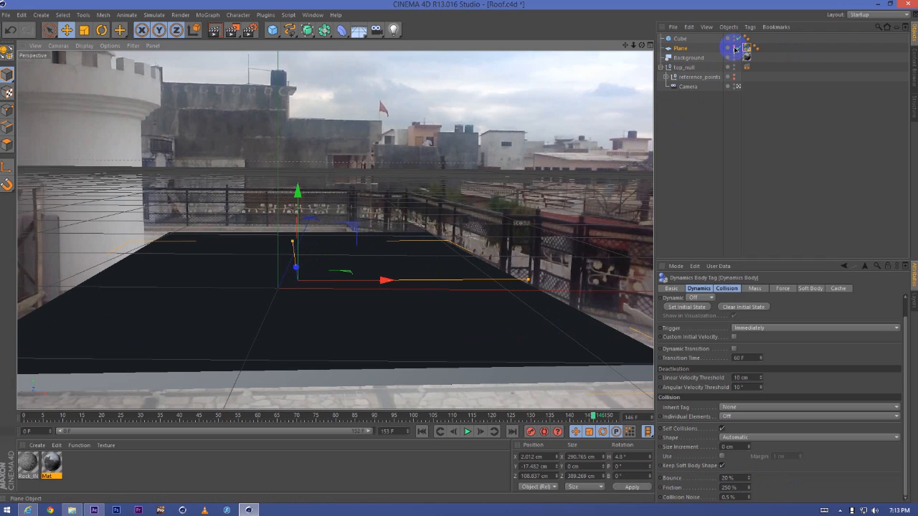
{"action": "mouse_move", "coordinate": [735, 48]}
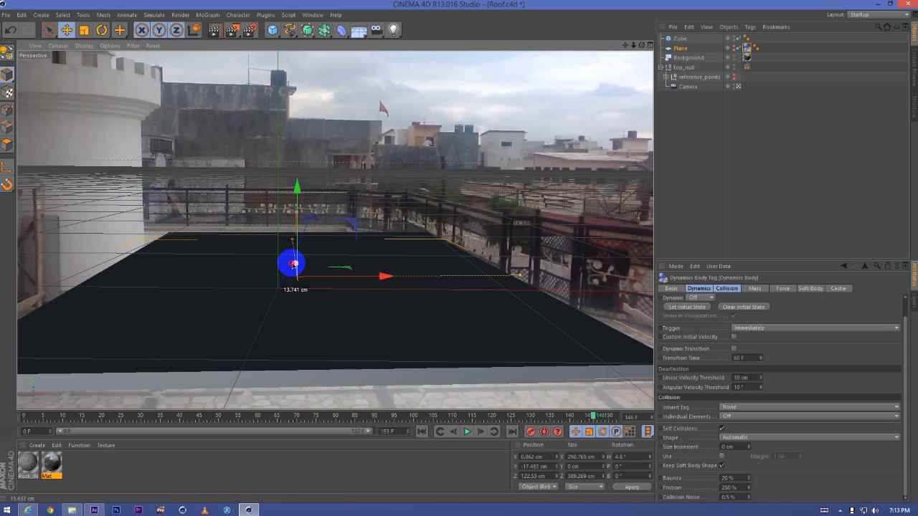
{"action": "left_click_drag", "start_coordinate": [297, 263], "coordinate": [297, 194]}
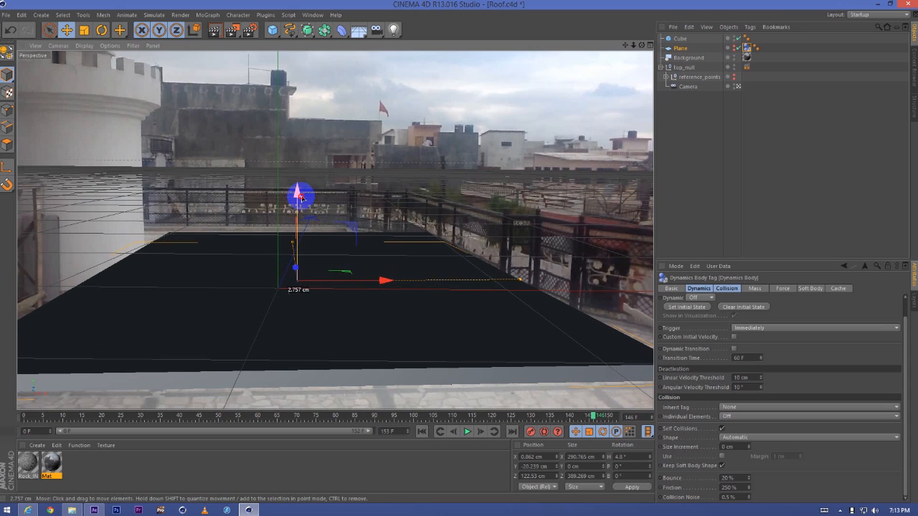
{"action": "left_click", "coordinate": [680, 38]}
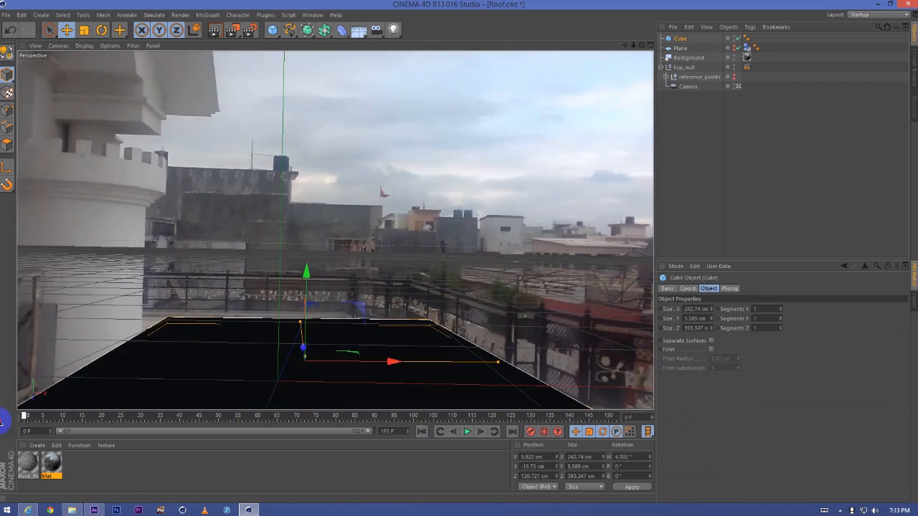
{"action": "left_click_drag", "start_coordinate": [25, 416], "coordinate": [574, 416]}
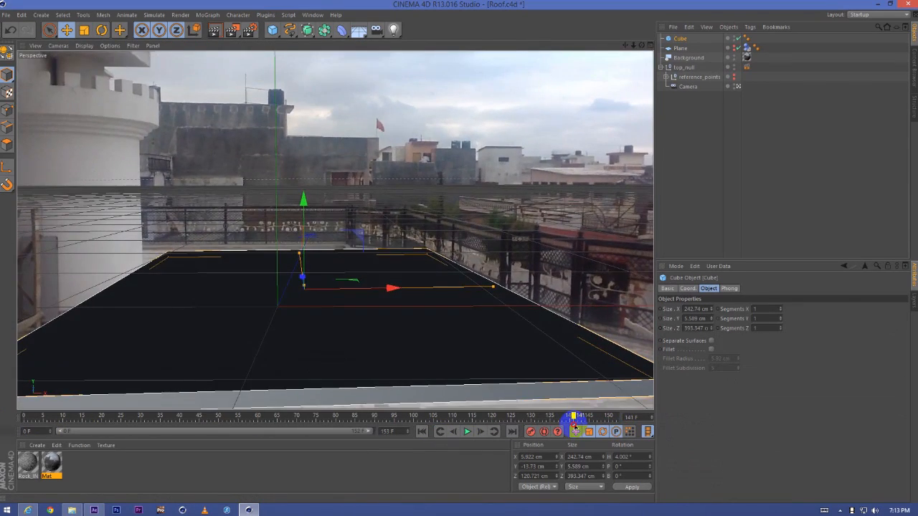
{"action": "left_click", "coordinate": [265, 15]}
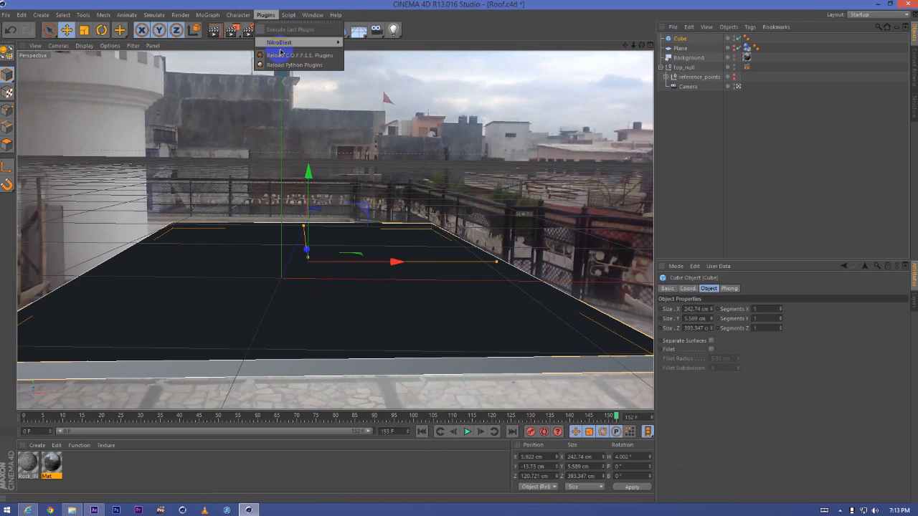
{"action": "mouse_move", "coordinate": [279, 41]}
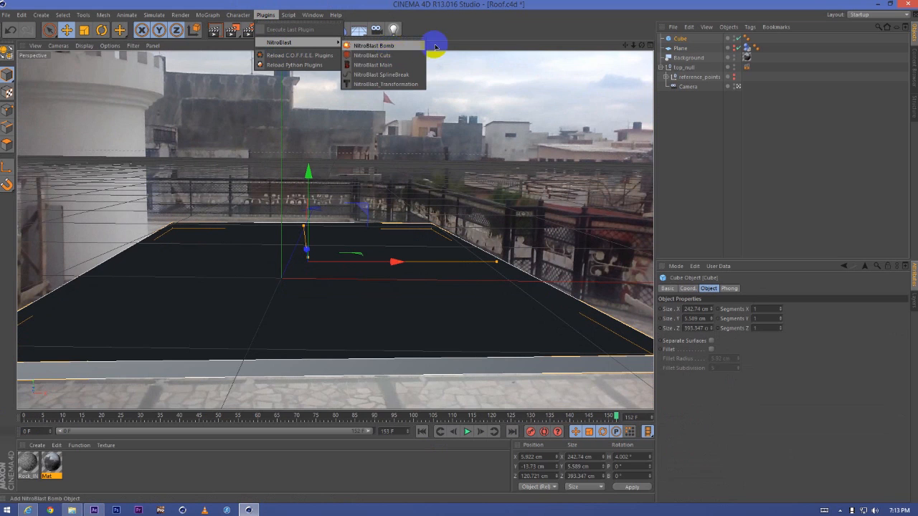
- Add a NitroBlast Bomb over the slab with Range 61 and Power 59%
{"action": "left_click", "coordinate": [374, 46]}
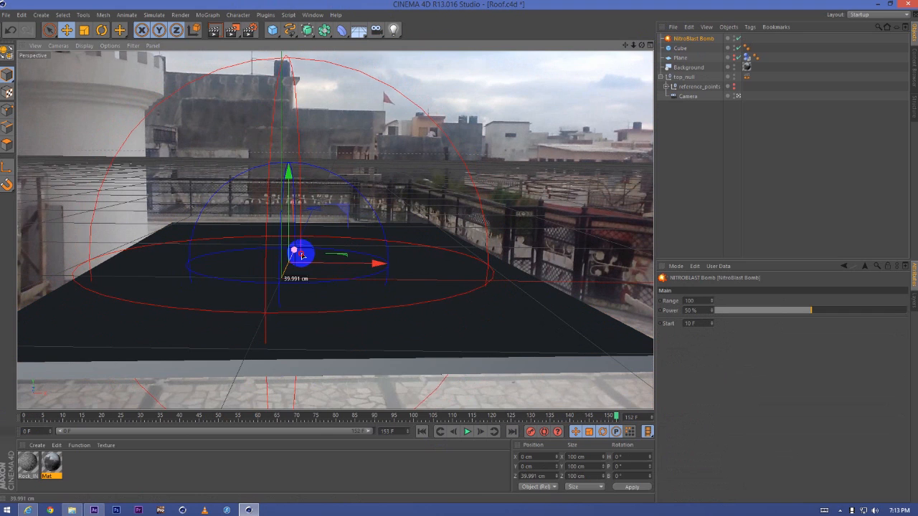
{"action": "left_click_drag", "start_coordinate": [294, 251], "coordinate": [366, 264]}
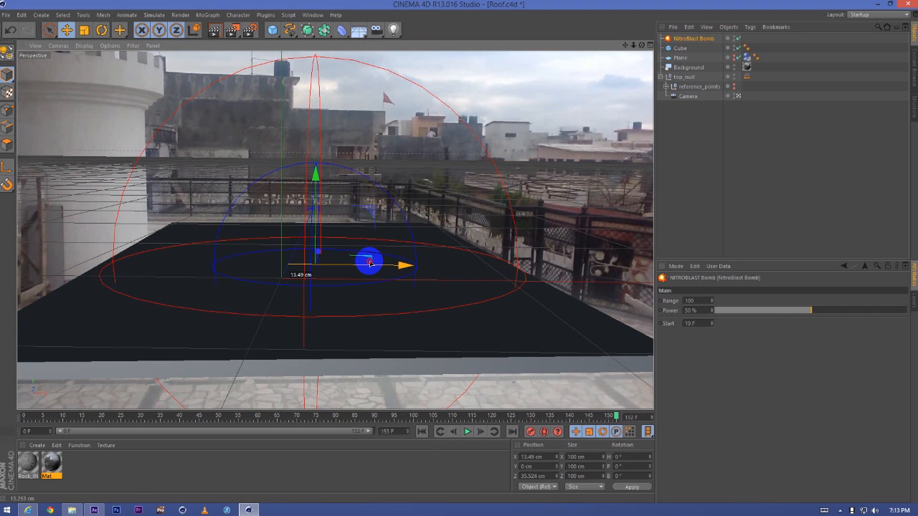
{"action": "left_click_drag", "start_coordinate": [369, 262], "coordinate": [318, 251]}
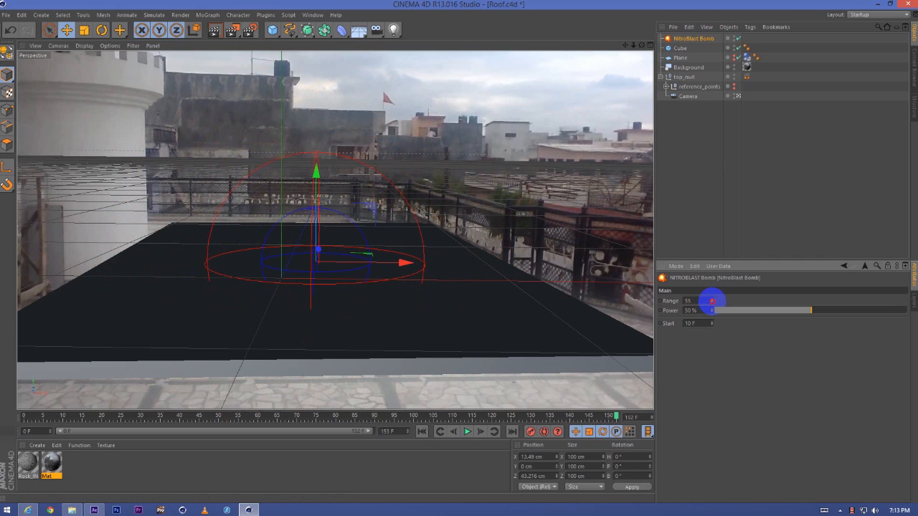
{"action": "left_click_drag", "start_coordinate": [712, 301], "coordinate": [789, 314]}
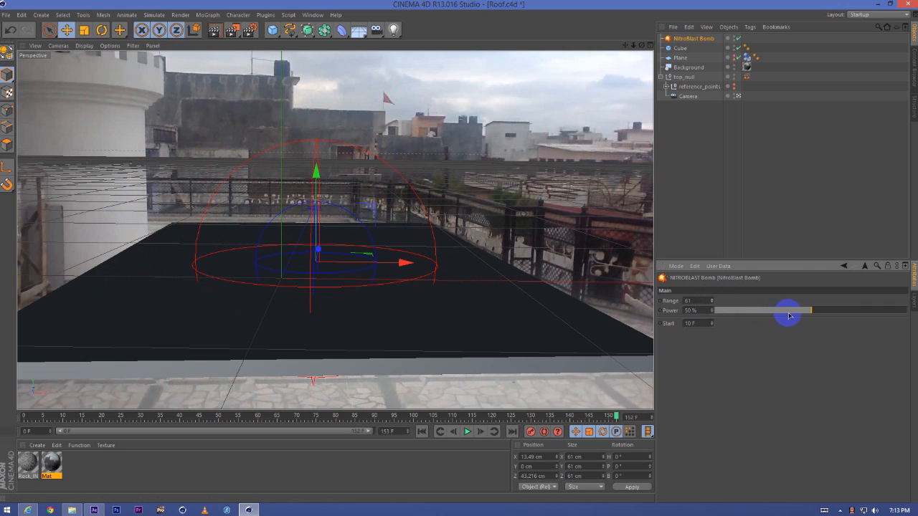
{"action": "left_click_drag", "start_coordinate": [789, 310], "coordinate": [810, 310]}
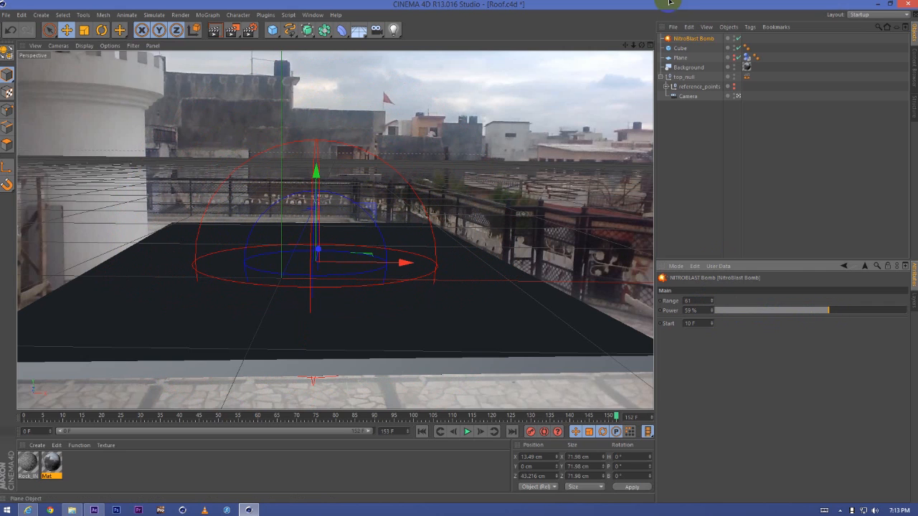
{"action": "left_click", "coordinate": [266, 14]}
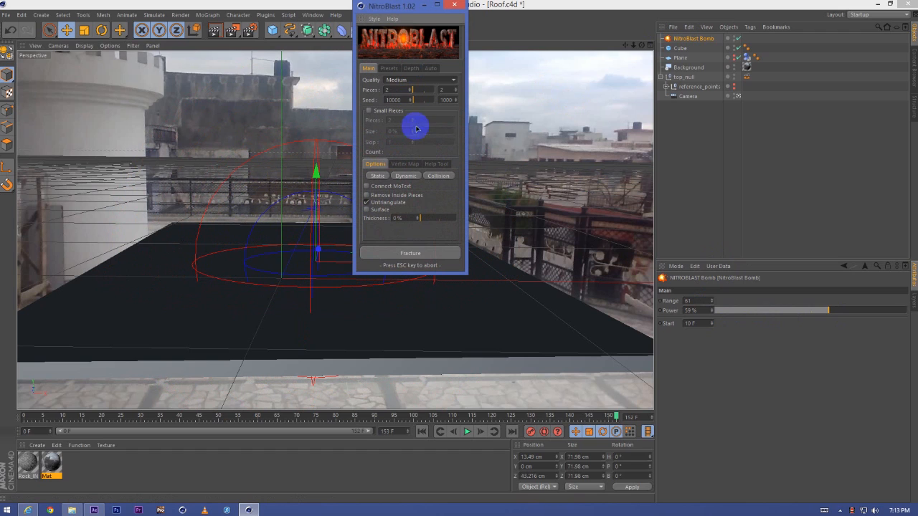
{"action": "mouse_move", "coordinate": [422, 115]}
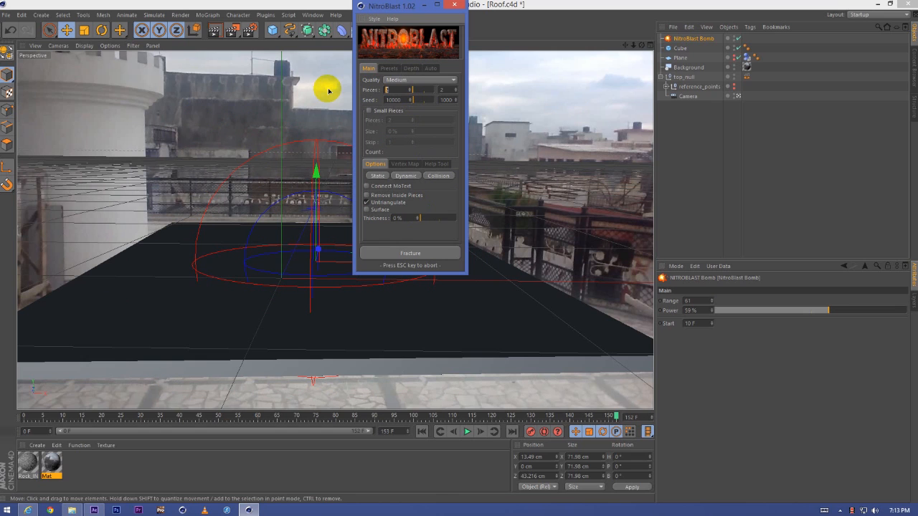
- Add Cube and NitroBlast Bomb to the NitroBlast Auto list, fracturing the slab into NitroBlast Cube
{"action": "left_click", "coordinate": [430, 68]}
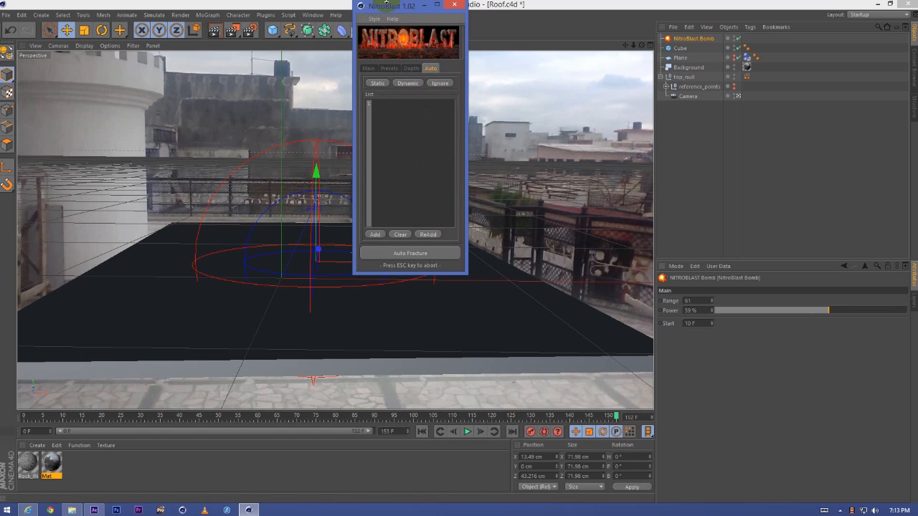
{"action": "left_click_drag", "start_coordinate": [393, 6], "coordinate": [733, 103]}
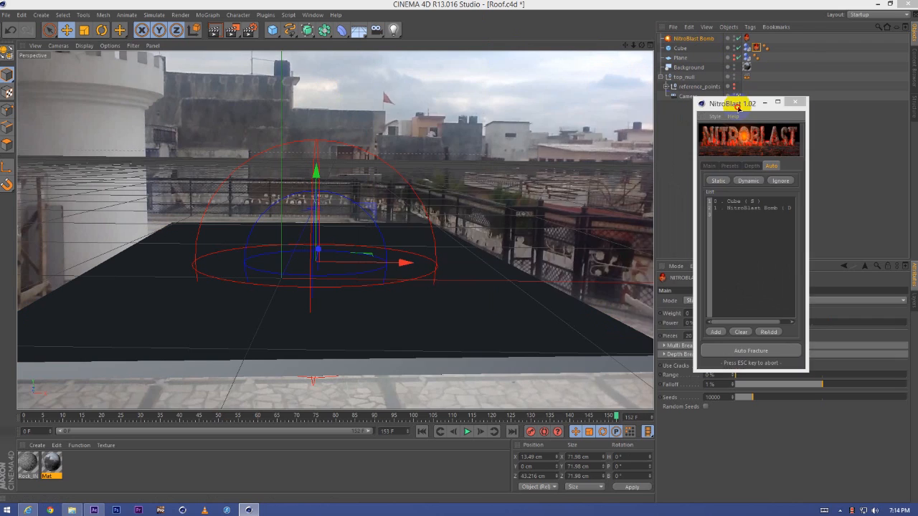
{"action": "left_click_drag", "start_coordinate": [733, 103], "coordinate": [422, 101]}
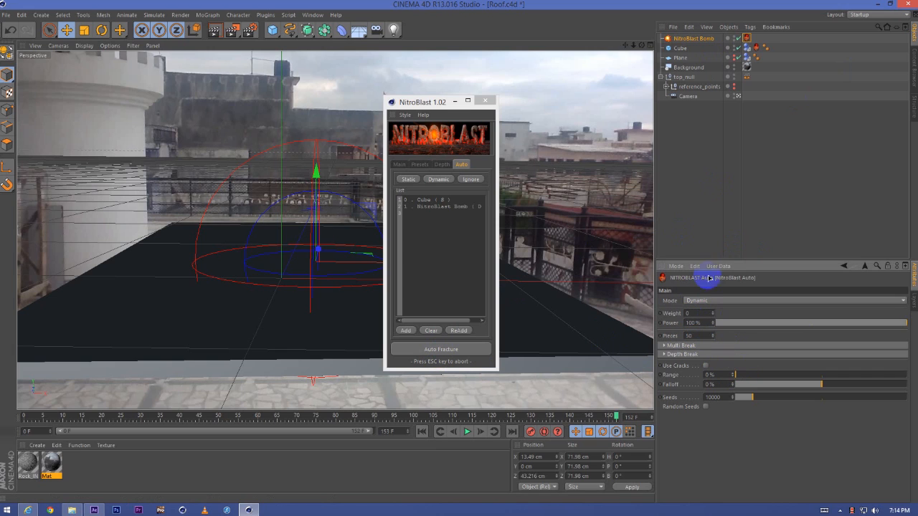
{"action": "left_click", "coordinate": [677, 287]}
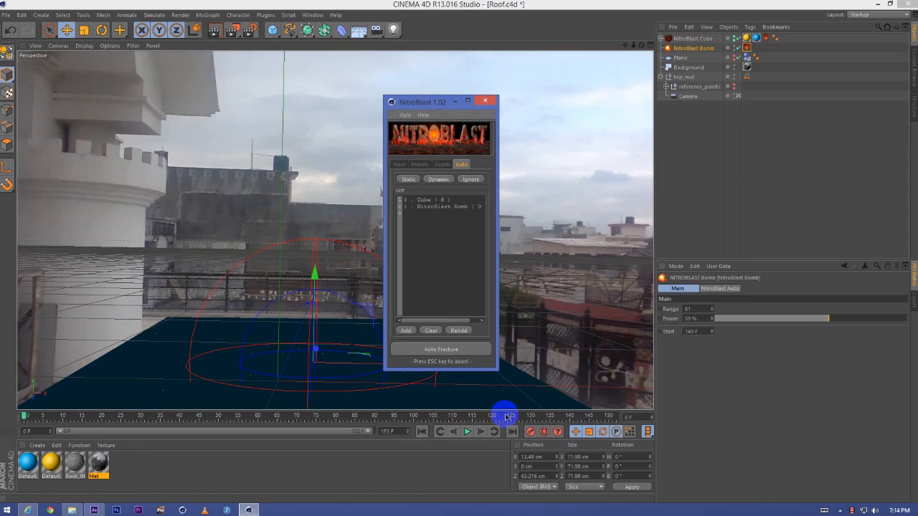
- Change viewport shading and auto-fracture the cube into 100 static pieces
{"action": "left_click", "coordinate": [84, 45]}
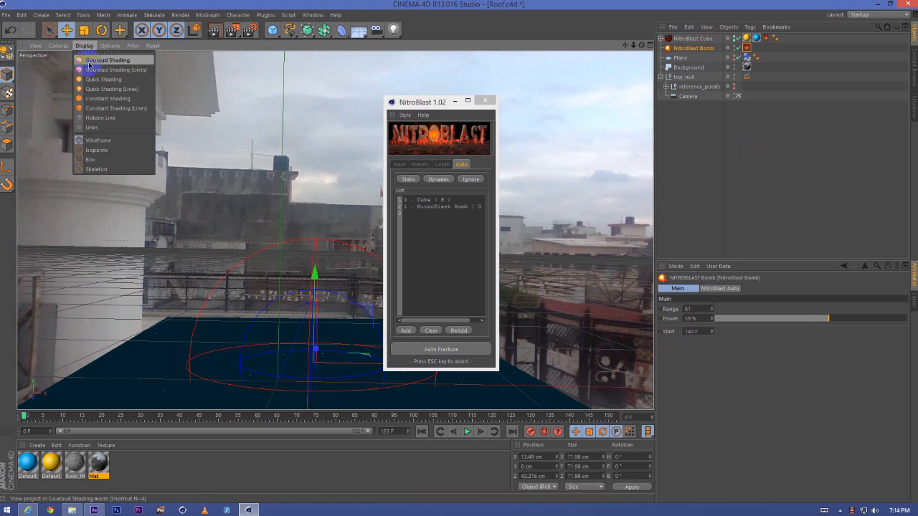
{"action": "left_click", "coordinate": [418, 431]}
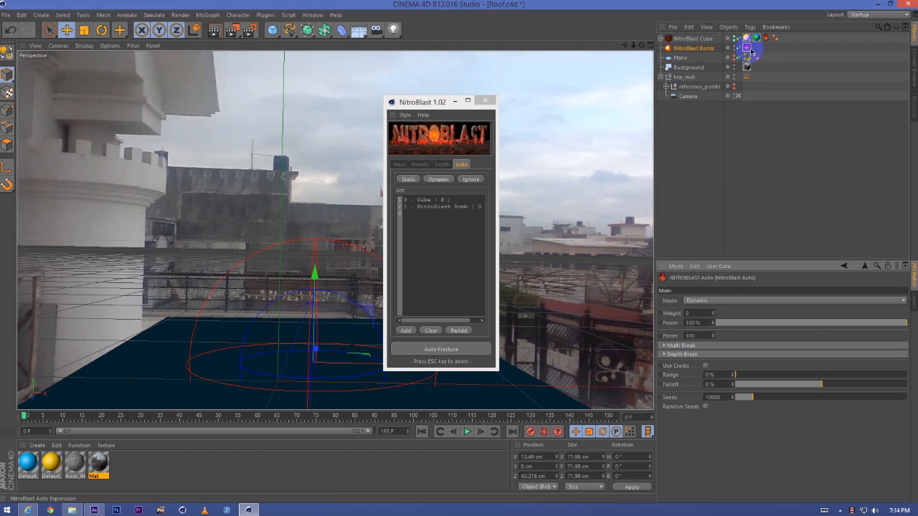
{"action": "left_click", "coordinate": [789, 301]}
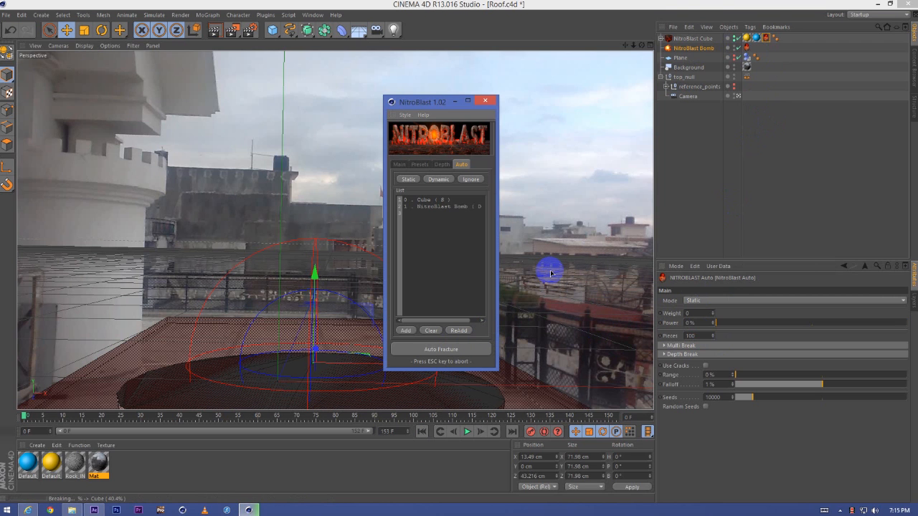
{"action": "left_click", "coordinate": [440, 349]}
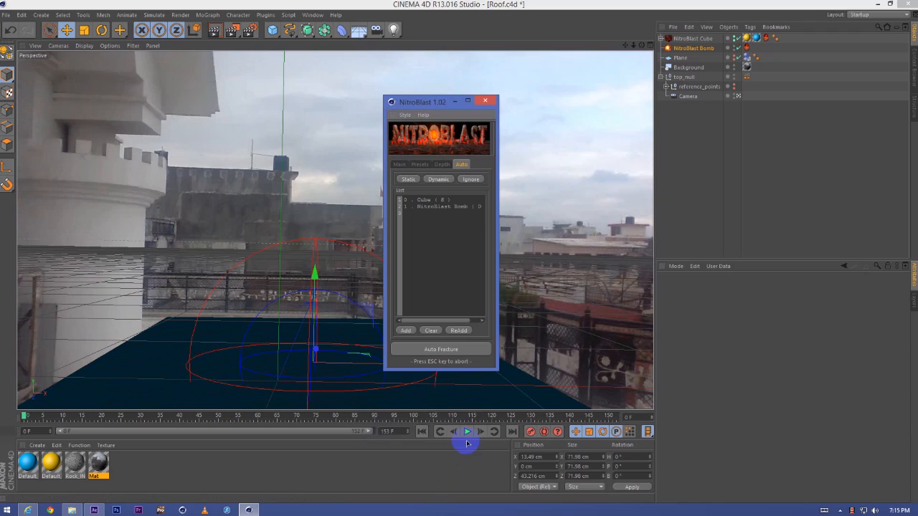
- Play back the explosion from the start, then close the NitroBlast window
{"action": "left_click", "coordinate": [466, 431]}
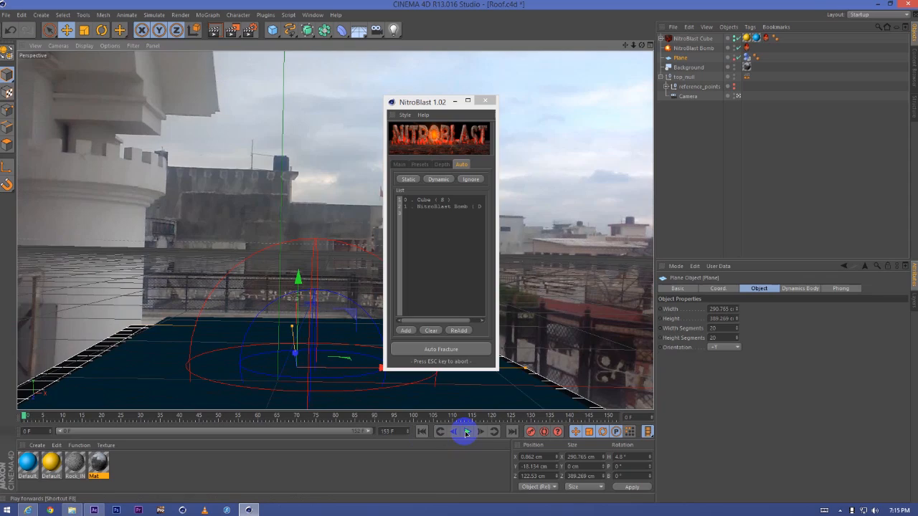
{"action": "left_click", "coordinate": [466, 431]}
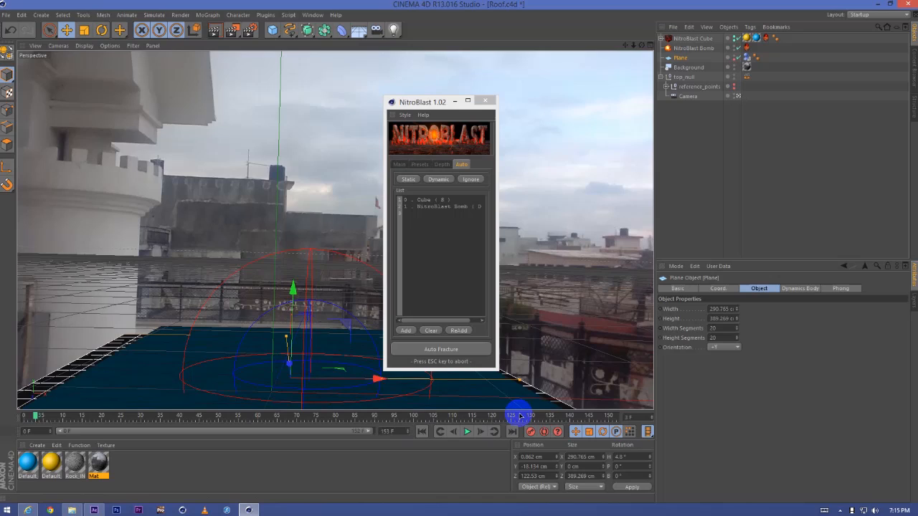
{"action": "left_click", "coordinate": [515, 418]}
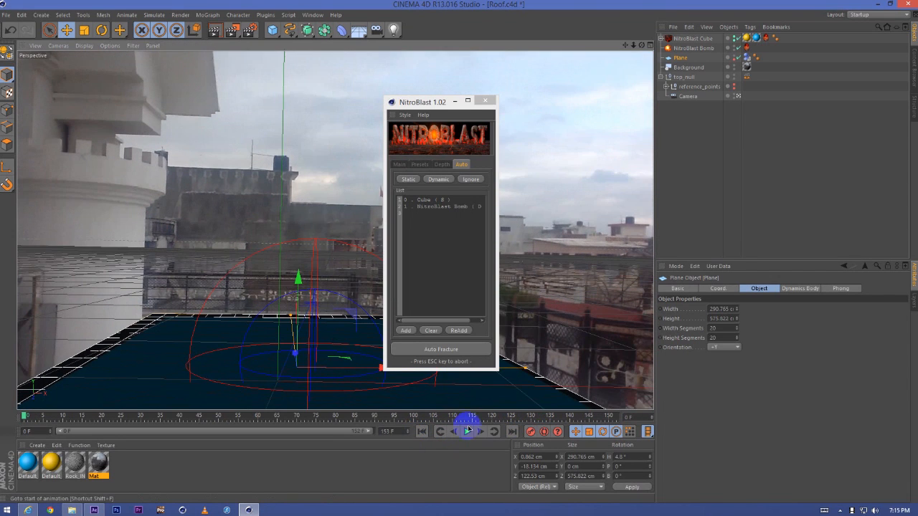
{"action": "left_click", "coordinate": [469, 431]}
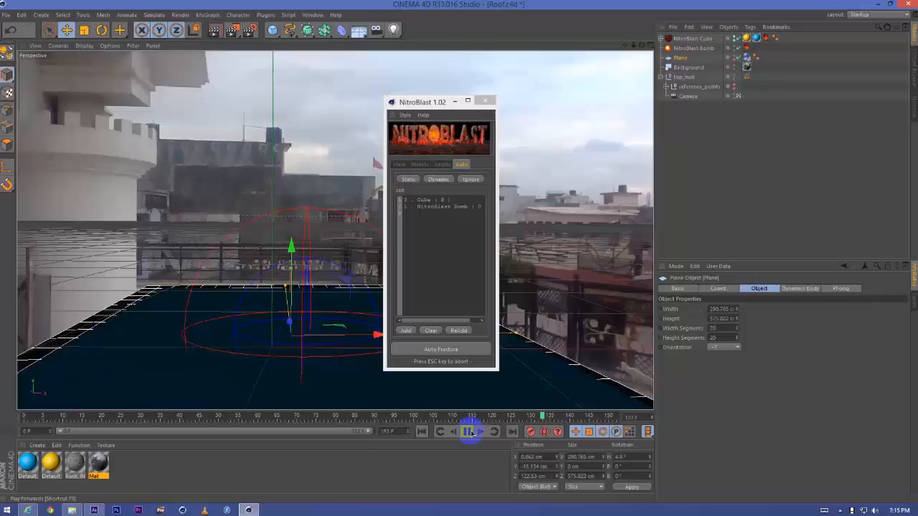
{"action": "left_click", "coordinate": [470, 431]}
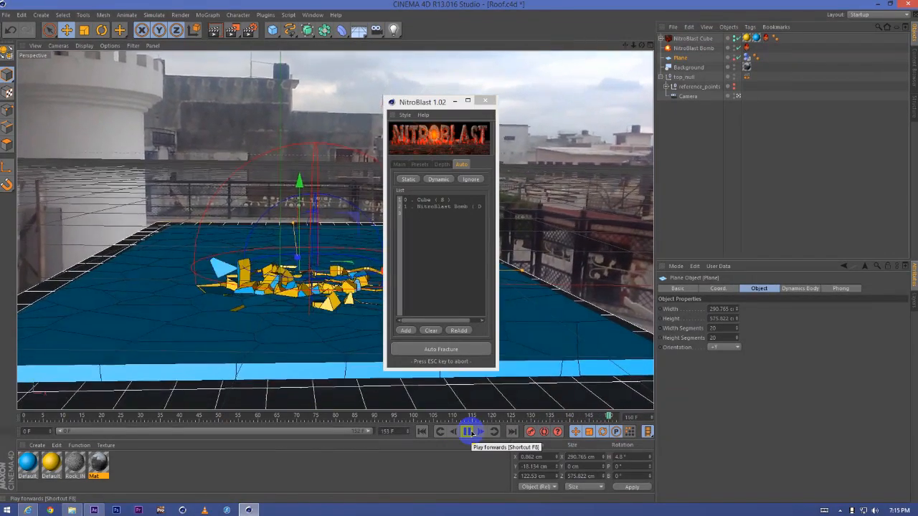
{"action": "left_click", "coordinate": [469, 431]}
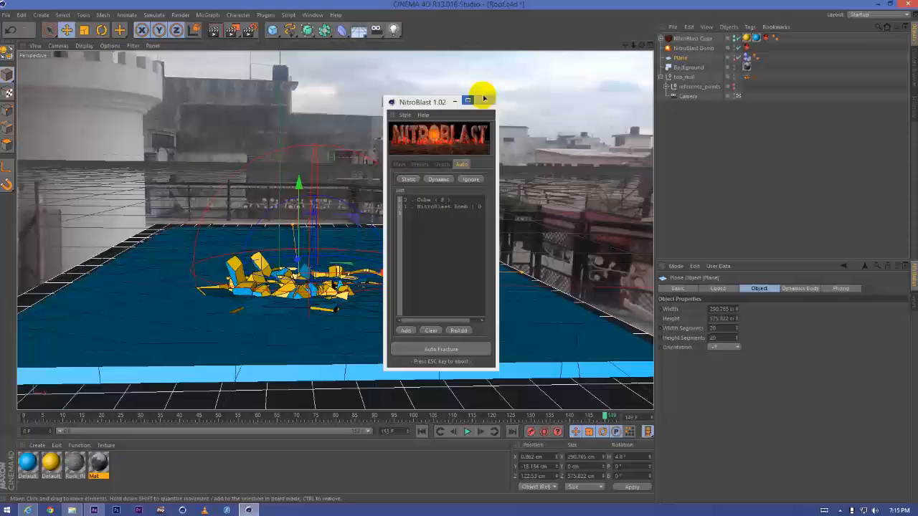
{"action": "left_click", "coordinate": [485, 101]}
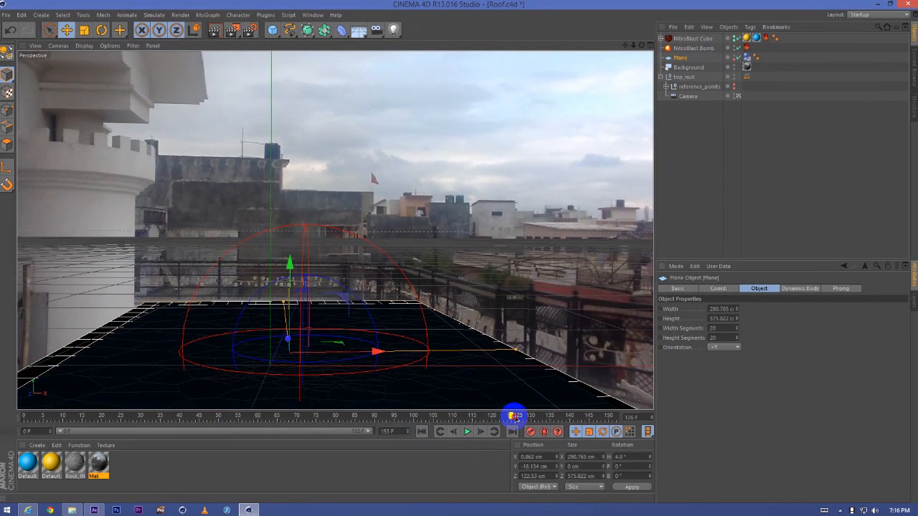
- Expand NitroBlast Cube to list its 250 pieces and inspect the Rock_IN material
{"action": "left_click_drag", "start_coordinate": [515, 416], "coordinate": [558, 416]}
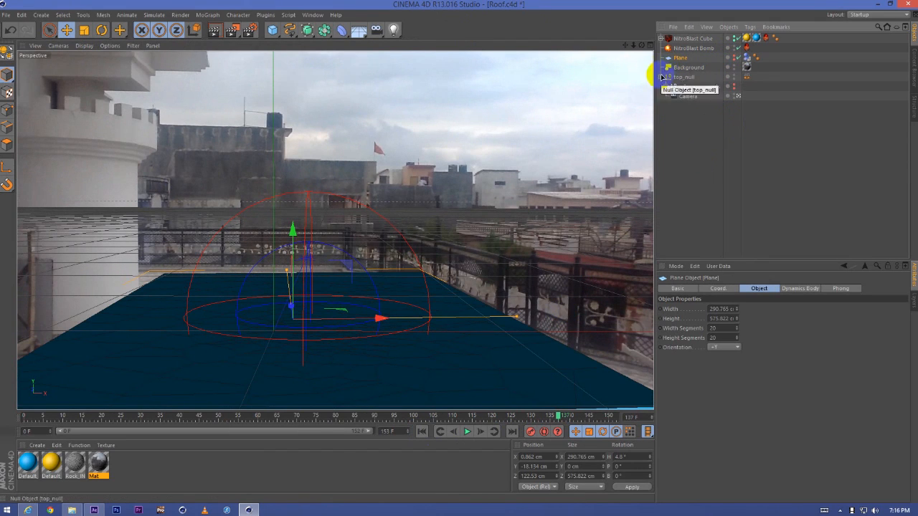
{"action": "left_click", "coordinate": [662, 38]}
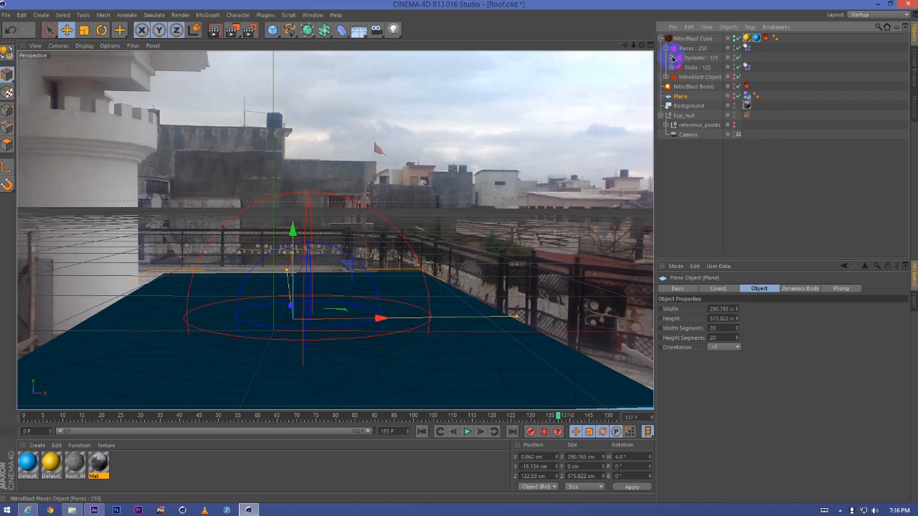
{"action": "left_click", "coordinate": [667, 58]}
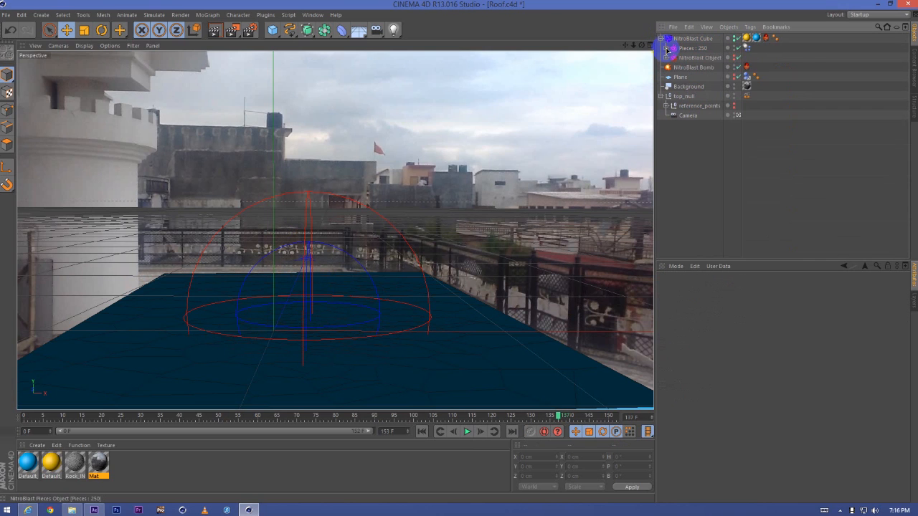
{"action": "left_click", "coordinate": [746, 39]}
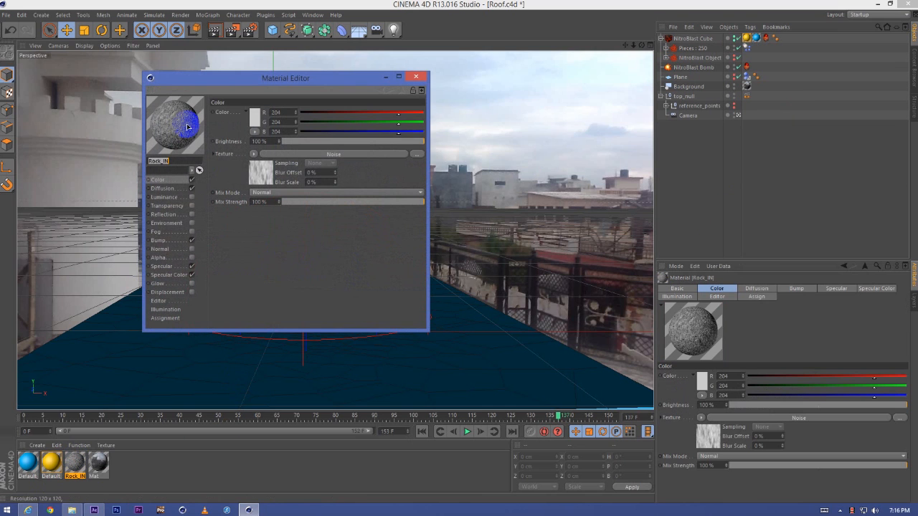
{"action": "mouse_move", "coordinate": [190, 104]}
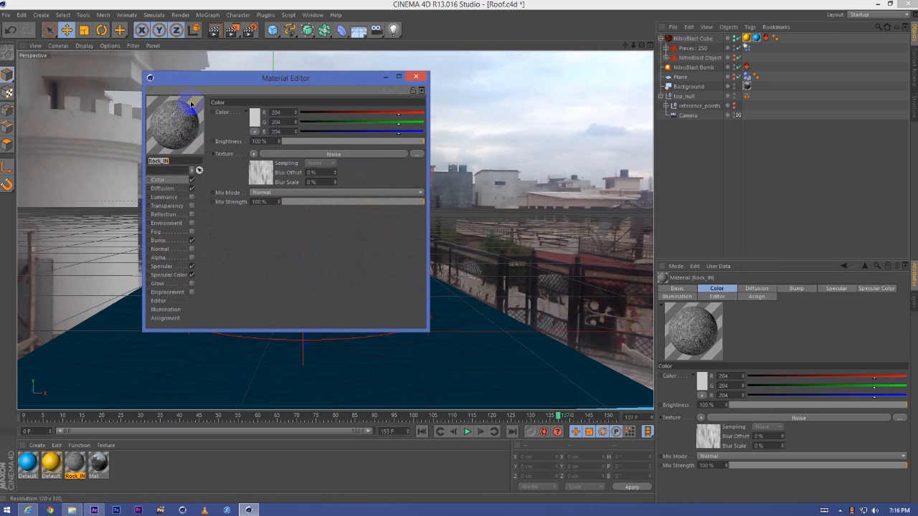
{"action": "left_click_drag", "start_coordinate": [286, 78], "coordinate": [298, 106]}
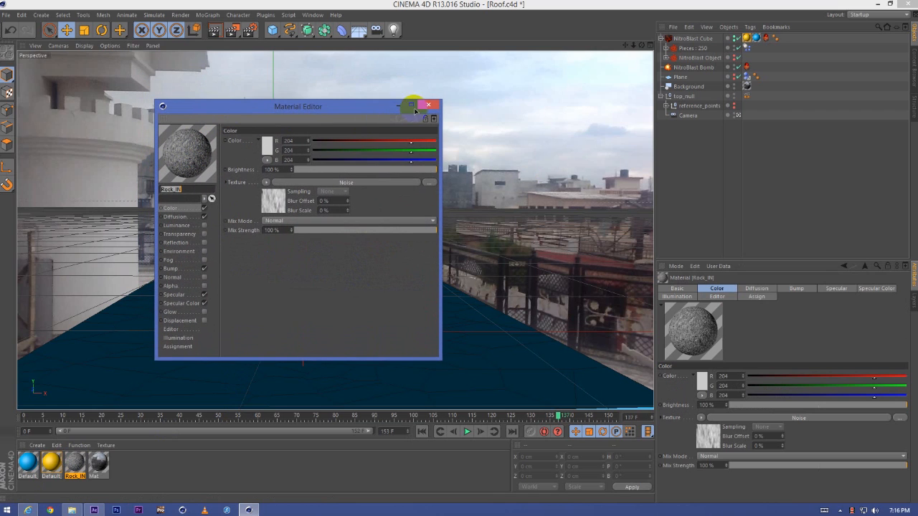
{"action": "left_click", "coordinate": [428, 105]}
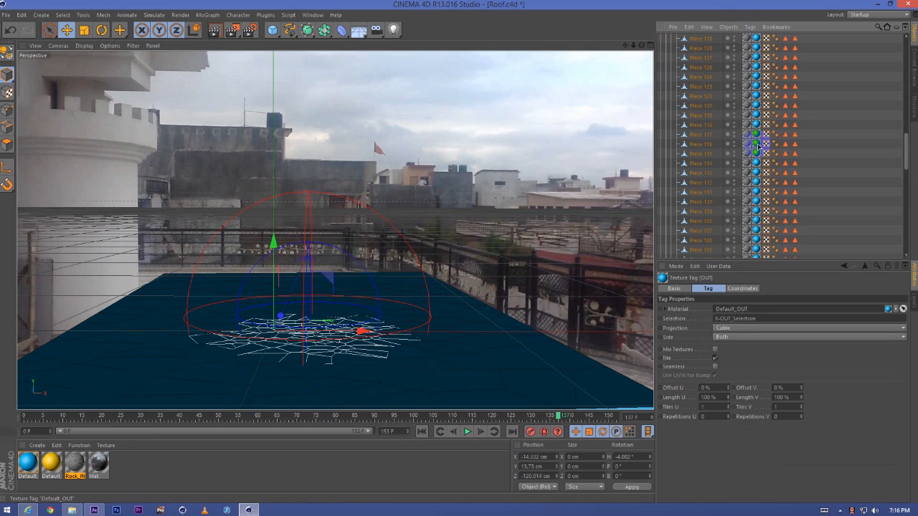
- Set the pieces' OUT texture tag Film Aspect to HDTV 16:9
{"action": "scroll", "scroll_direction": "down", "scroll_amount": 3}
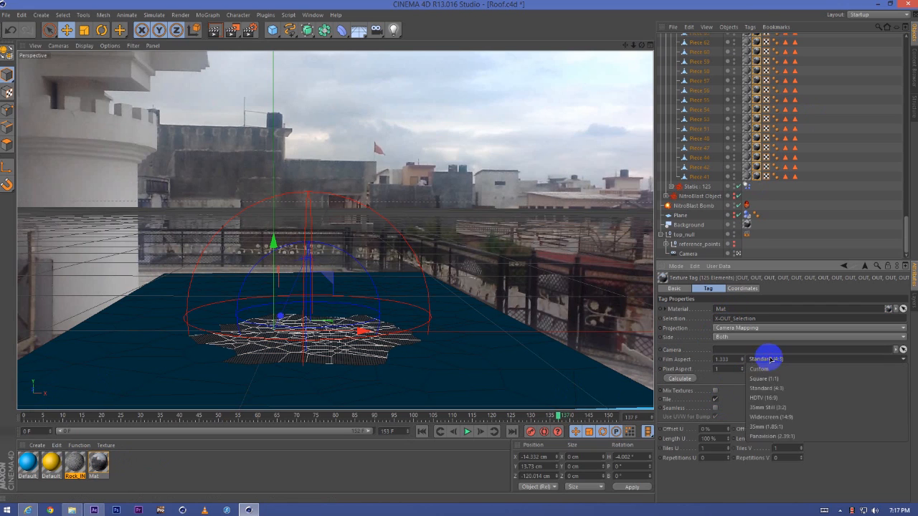
{"action": "left_click", "coordinate": [764, 398]}
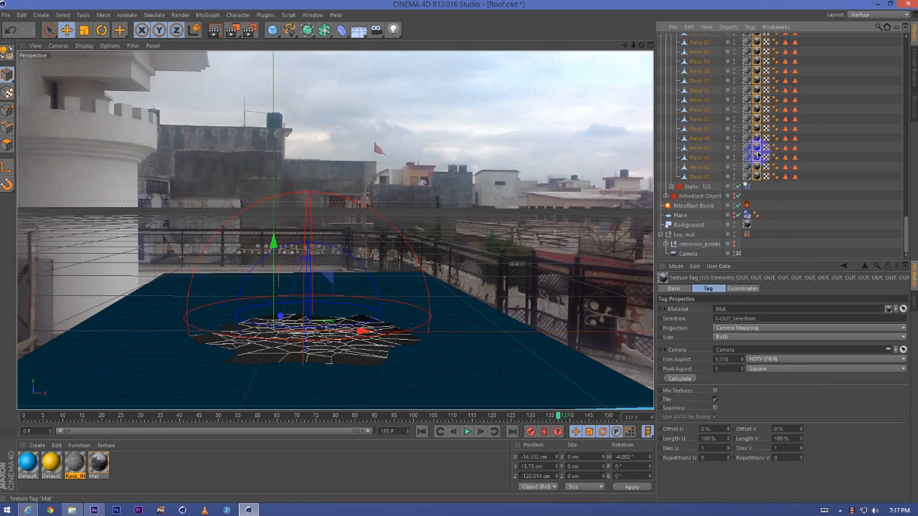
{"action": "right_click", "coordinate": [757, 157]}
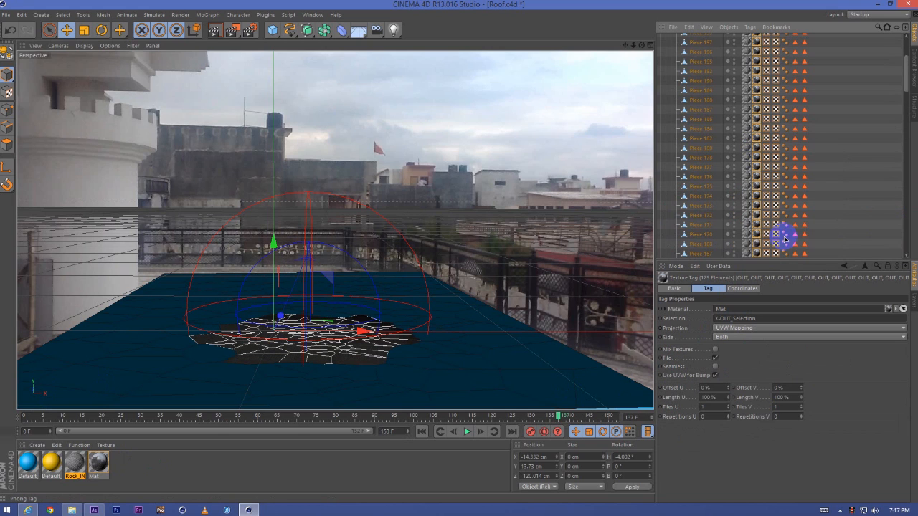
{"action": "left_click", "coordinate": [665, 76]}
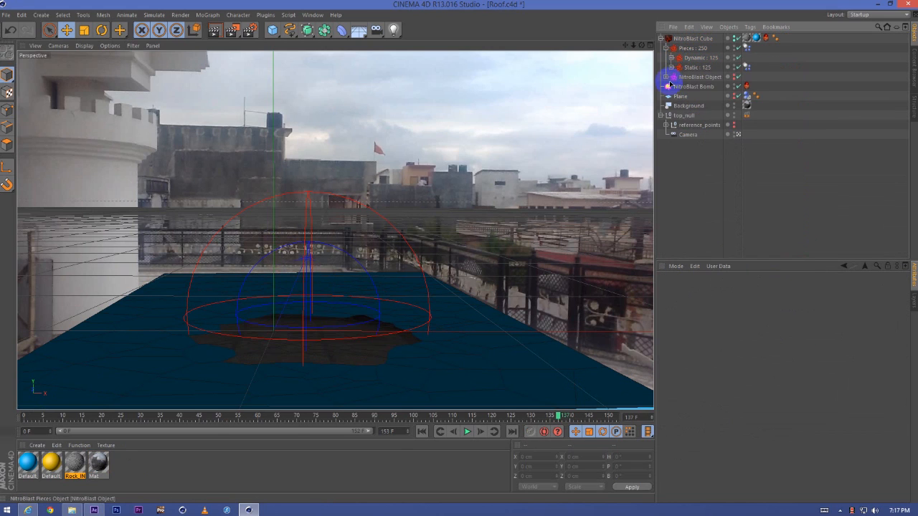
{"action": "left_click", "coordinate": [666, 66]}
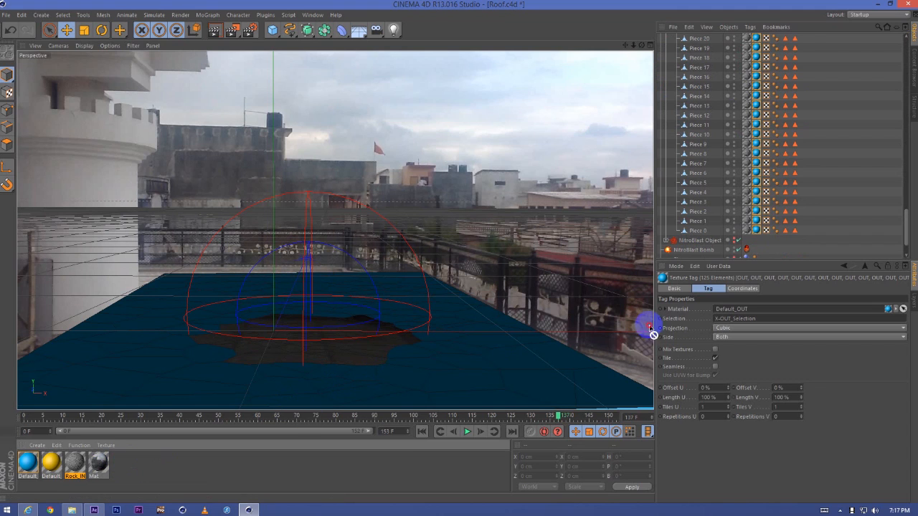
- Project the texture with Camera Mapping and add a Compositing tag to the Static group
{"action": "left_click", "coordinate": [809, 328]}
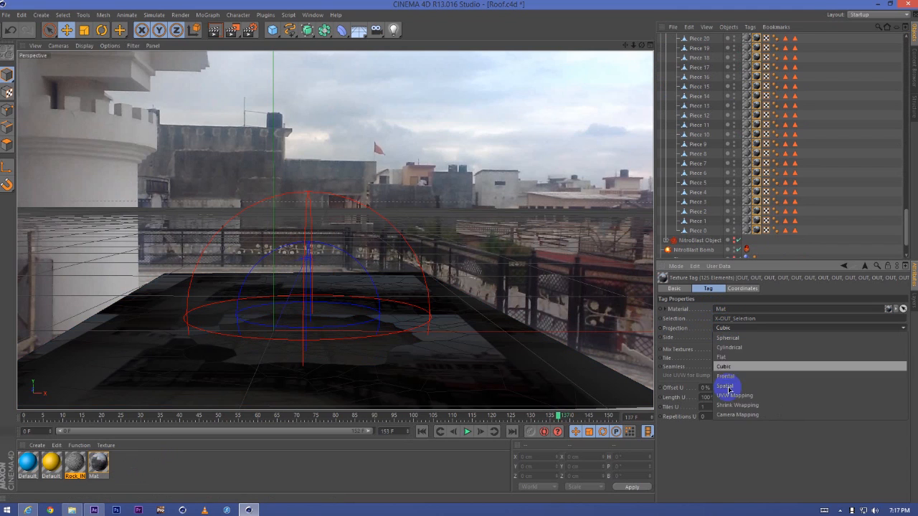
{"action": "left_click", "coordinate": [738, 415]}
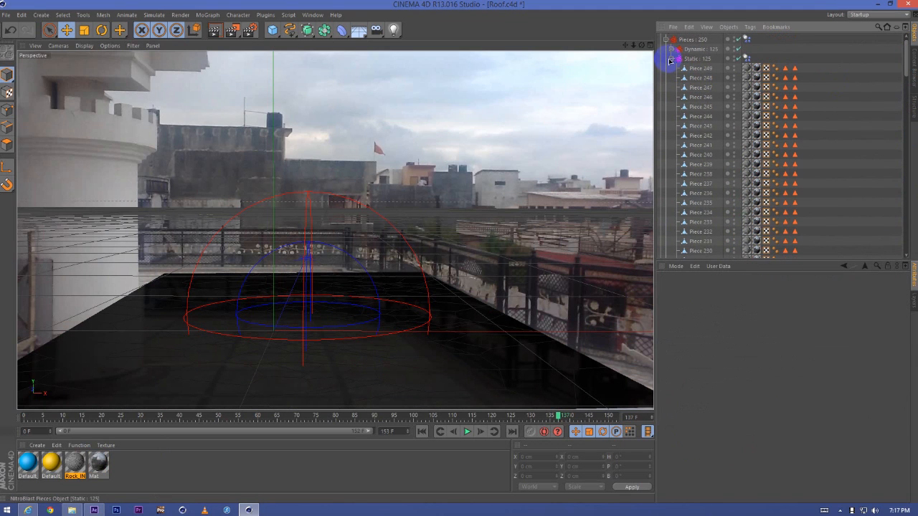
{"action": "right_click", "coordinate": [699, 67]}
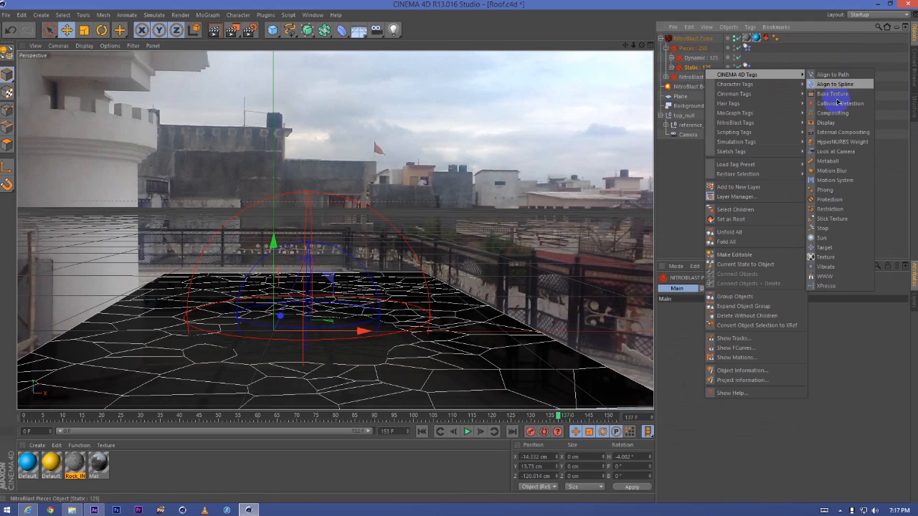
{"action": "left_click", "coordinate": [832, 113]}
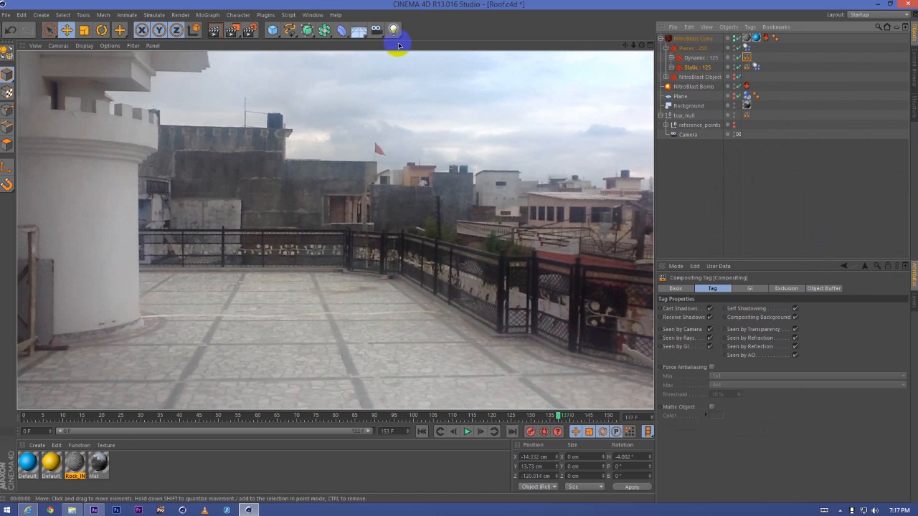
- Add a light with Shadow Maps (Soft) shadows at 100% density
{"action": "left_click", "coordinate": [392, 31]}
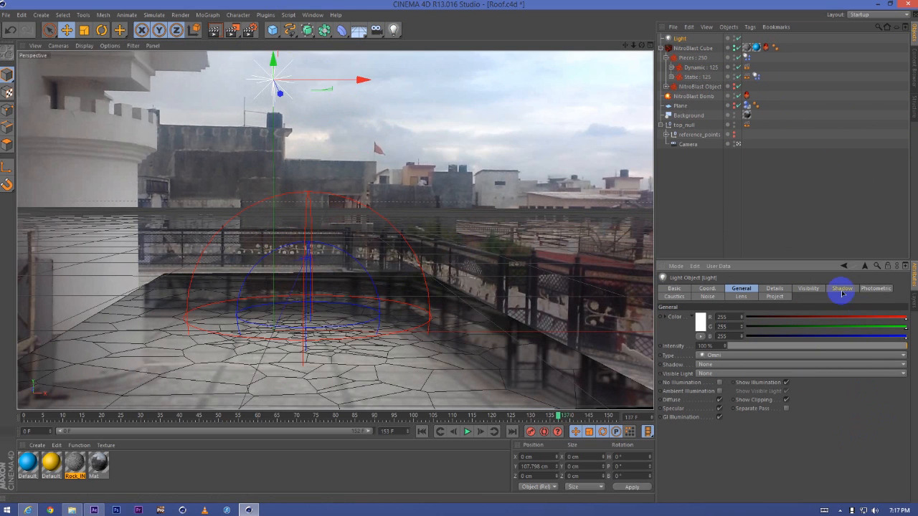
{"action": "left_click", "coordinate": [841, 288]}
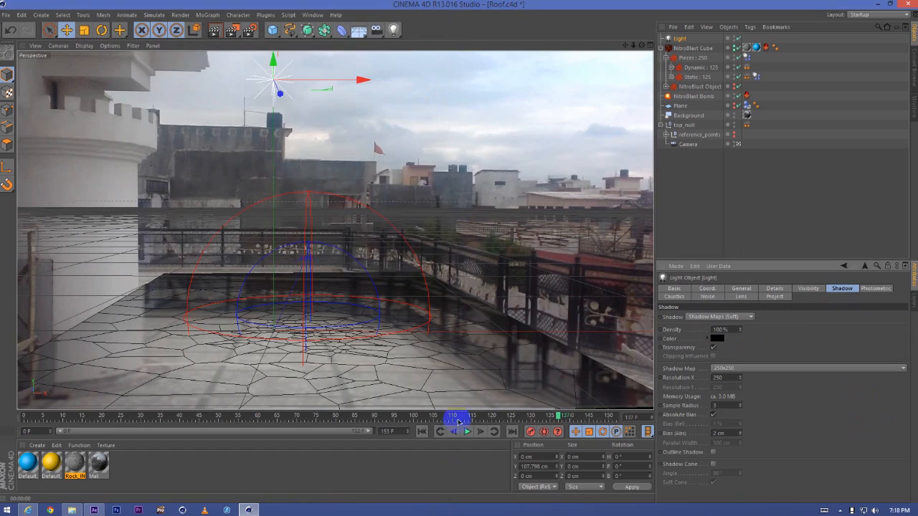
- Play back the current explosion animation
{"action": "left_click", "coordinate": [465, 432]}
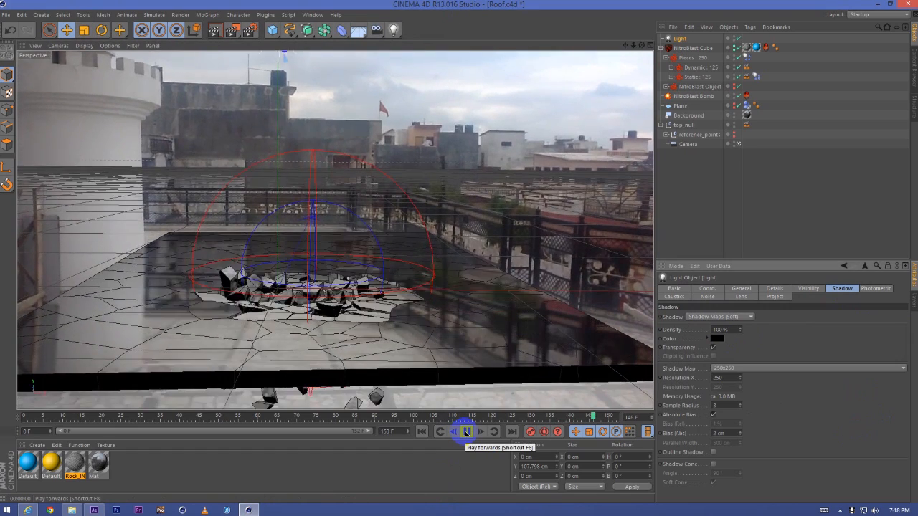
{"action": "left_click", "coordinate": [467, 431]}
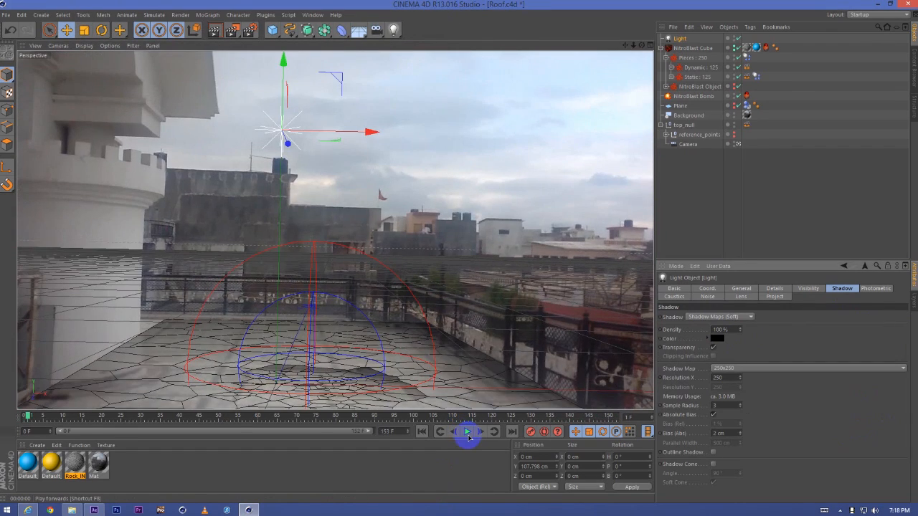
{"action": "left_click", "coordinate": [467, 432]}
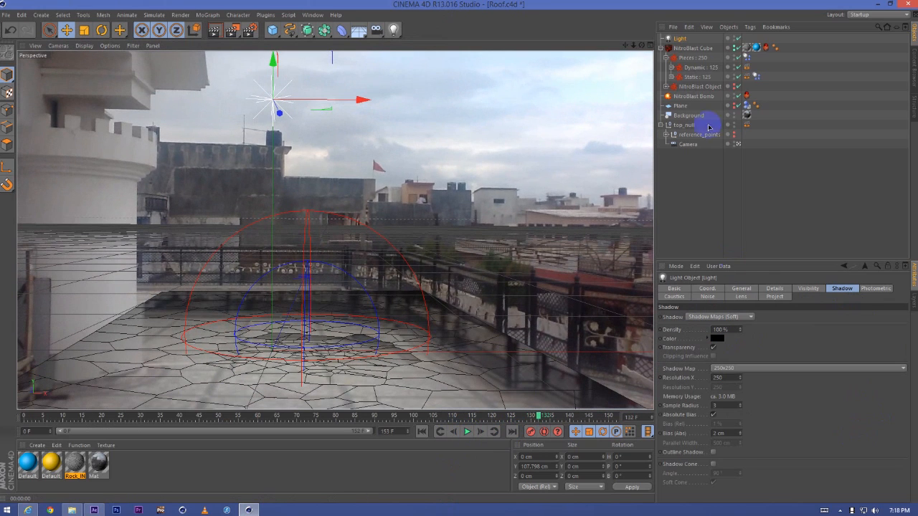
- Set the NitroBlast Bomb Start to frame 80, replay, and render the view
{"action": "left_click", "coordinate": [694, 96]}
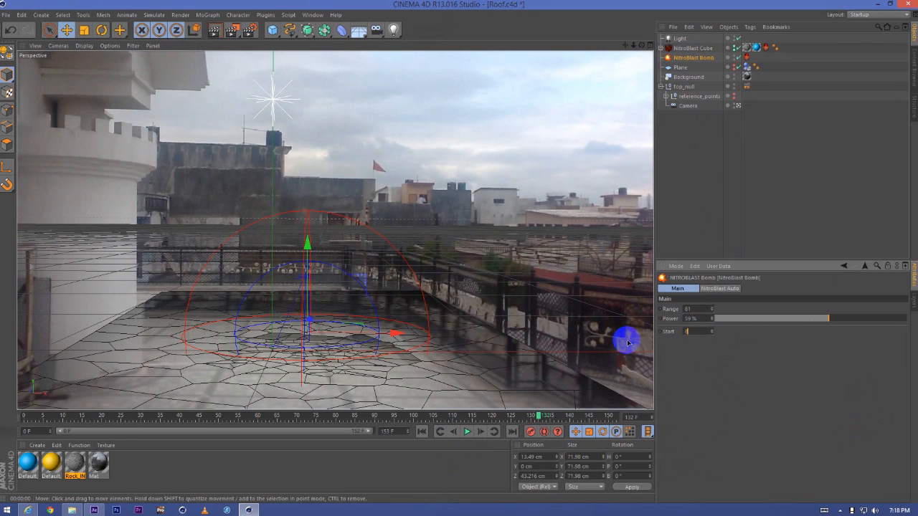
{"action": "left_click", "coordinate": [422, 431]}
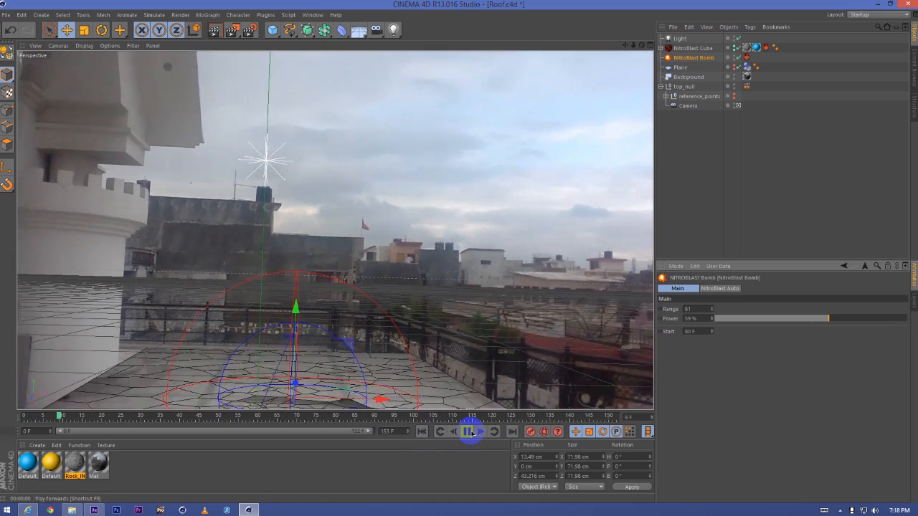
{"action": "left_click", "coordinate": [469, 431]}
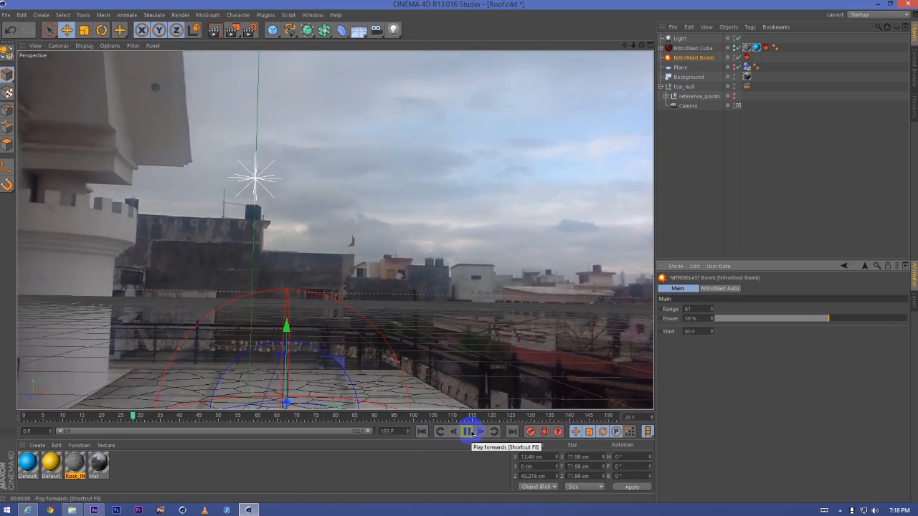
{"action": "left_click", "coordinate": [470, 431]}
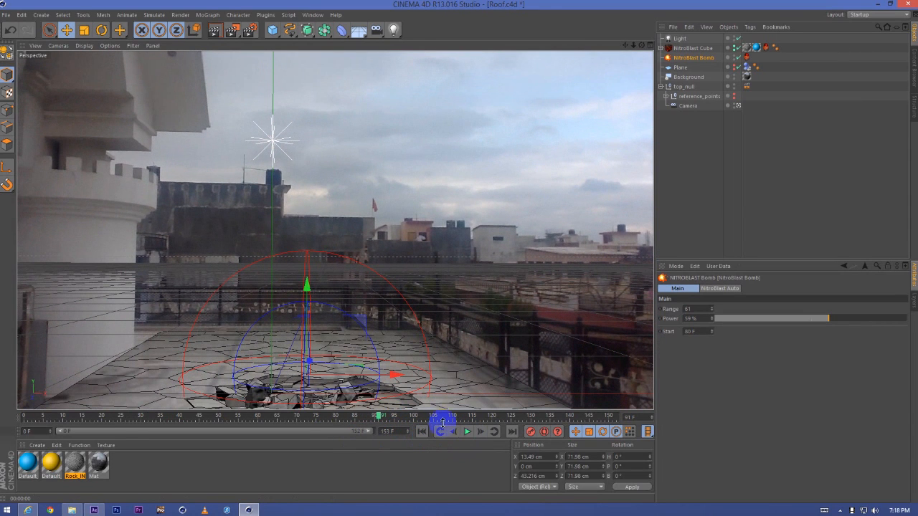
{"action": "left_click", "coordinate": [466, 431]}
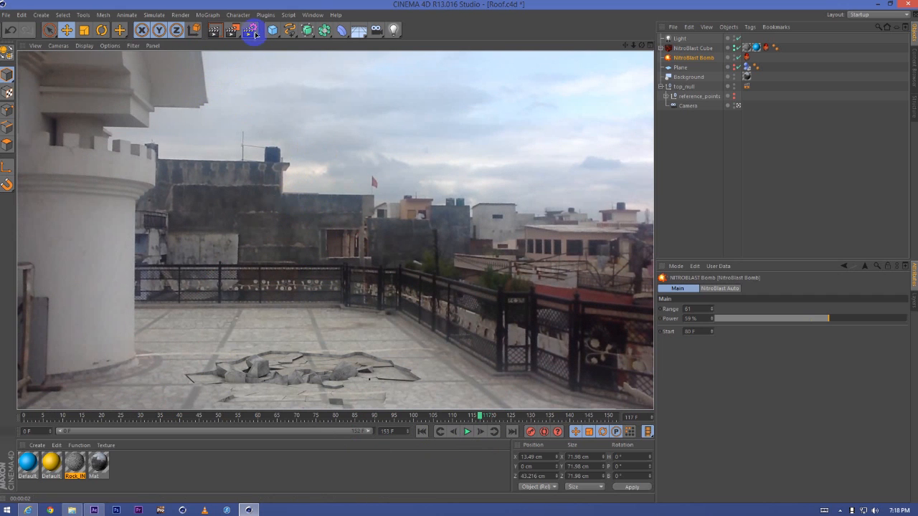
- Set the bomb to Start 120 F, Range 72, Power 66%, and replay the bigger blast
{"action": "left_click", "coordinate": [255, 30]}
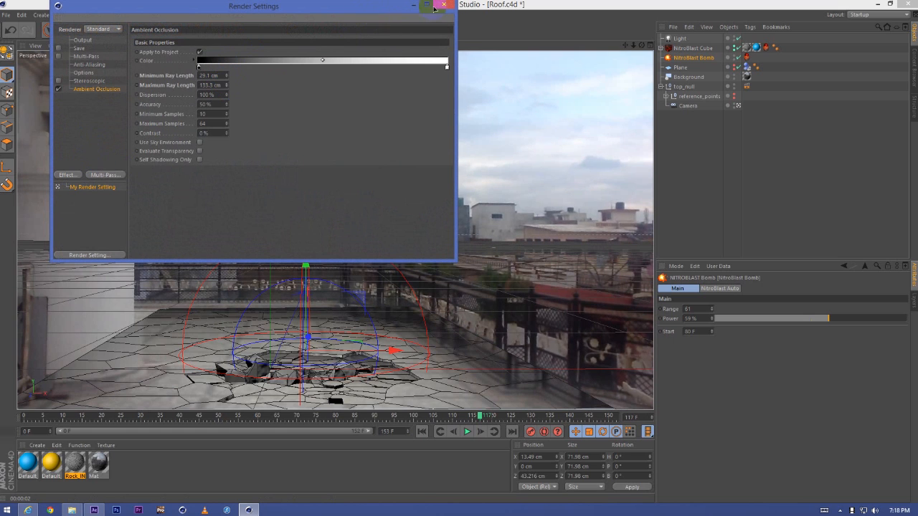
{"action": "left_click", "coordinate": [443, 6]}
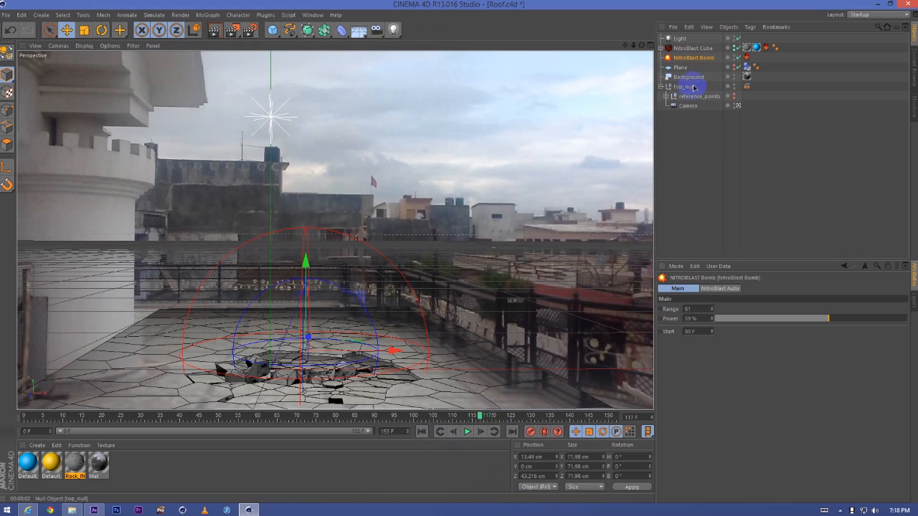
{"action": "left_click", "coordinate": [467, 432]}
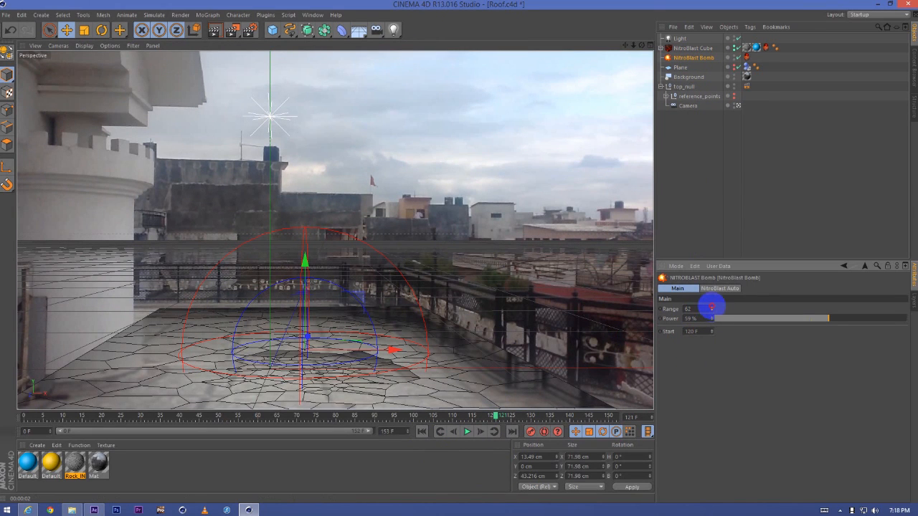
{"action": "left_click_drag", "start_coordinate": [713, 308], "coordinate": [843, 320]}
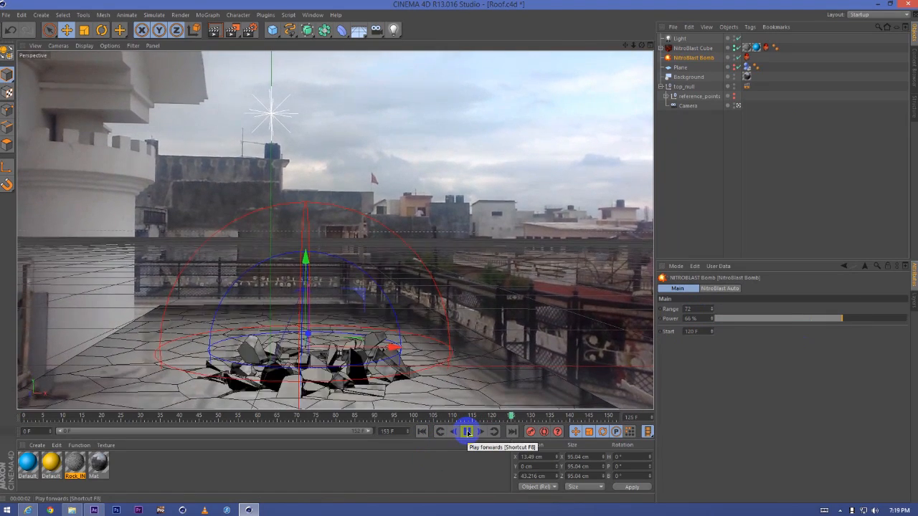
{"action": "left_click", "coordinate": [467, 431]}
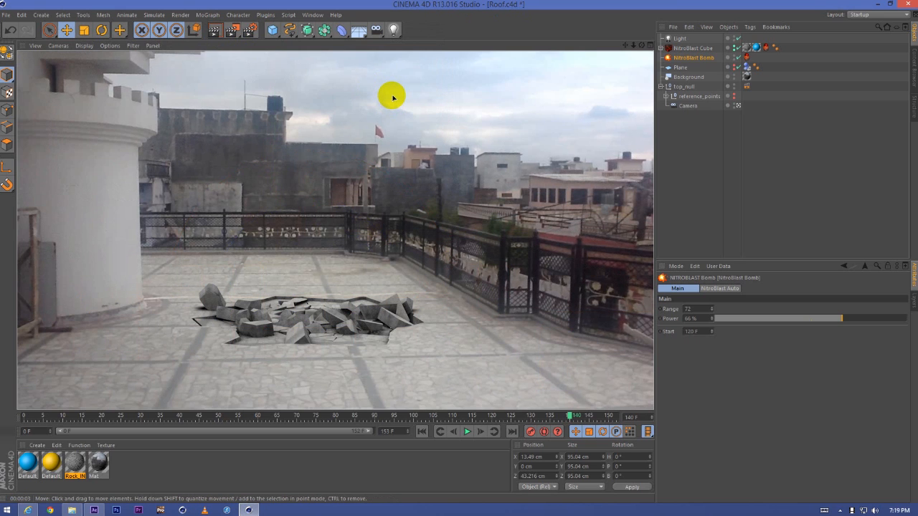
{"action": "left_click", "coordinate": [466, 431]}
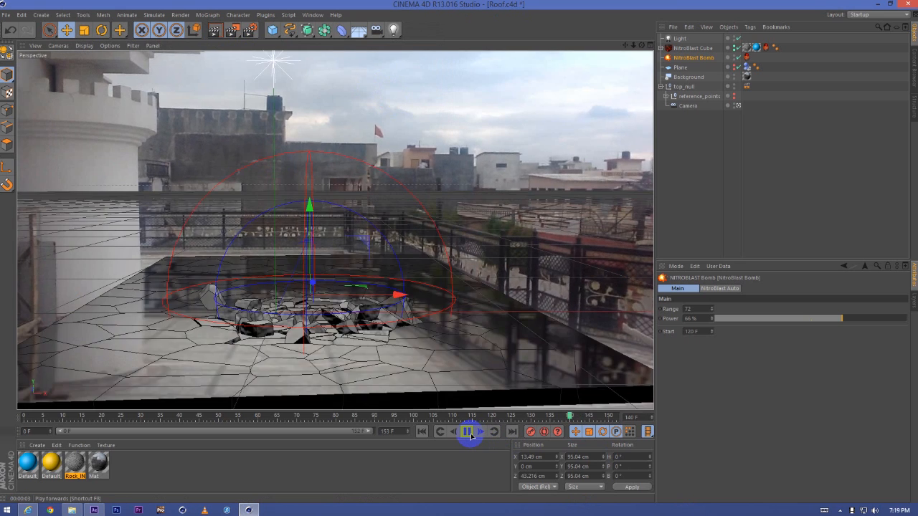
{"action": "left_click", "coordinate": [467, 431]}
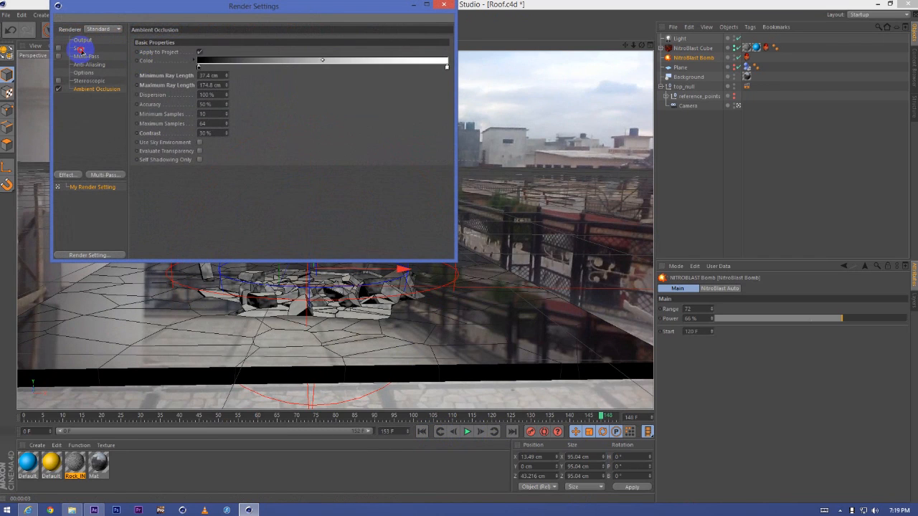
- Enable PNG saving, switch to the Physical renderer, and turn on Motion Blur
{"action": "left_click", "coordinate": [79, 48]}
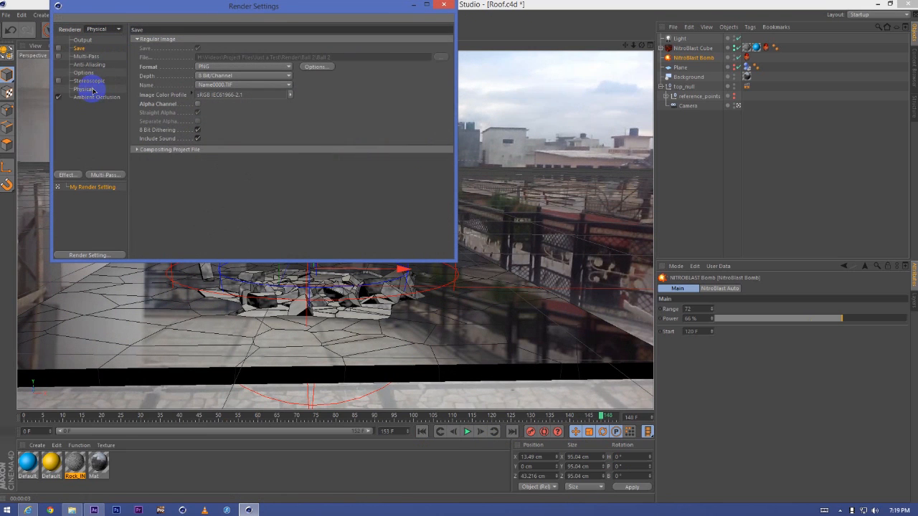
{"action": "left_click", "coordinate": [83, 89]}
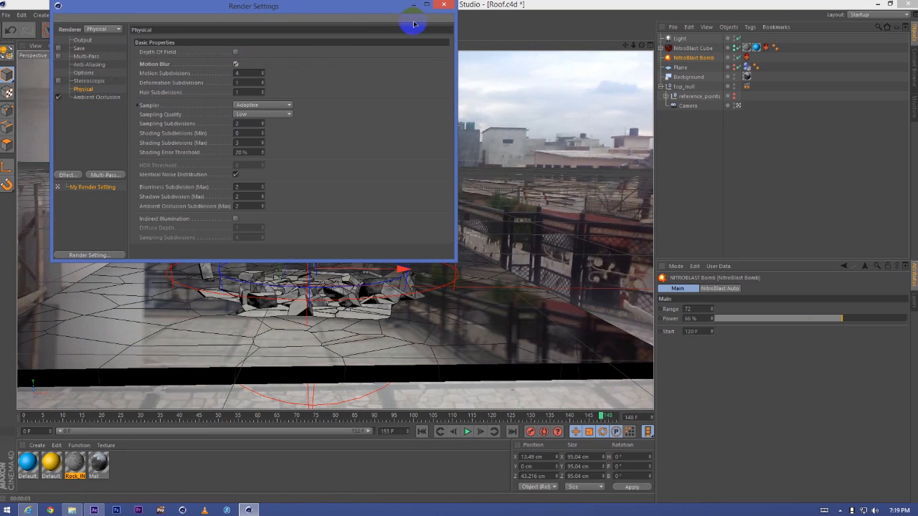
{"action": "left_click", "coordinate": [443, 5]}
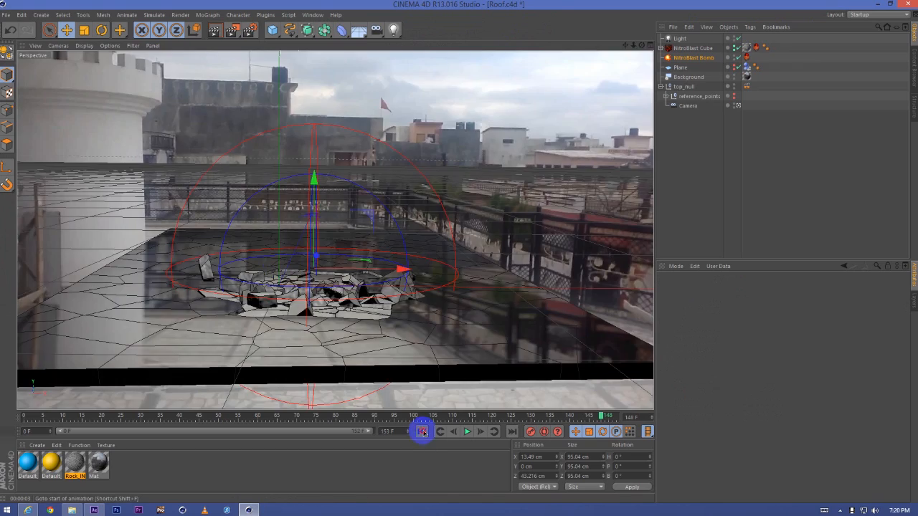
- Exclude the rooftop Background object from rendering via its compositing tag
{"action": "left_click", "coordinate": [466, 431]}
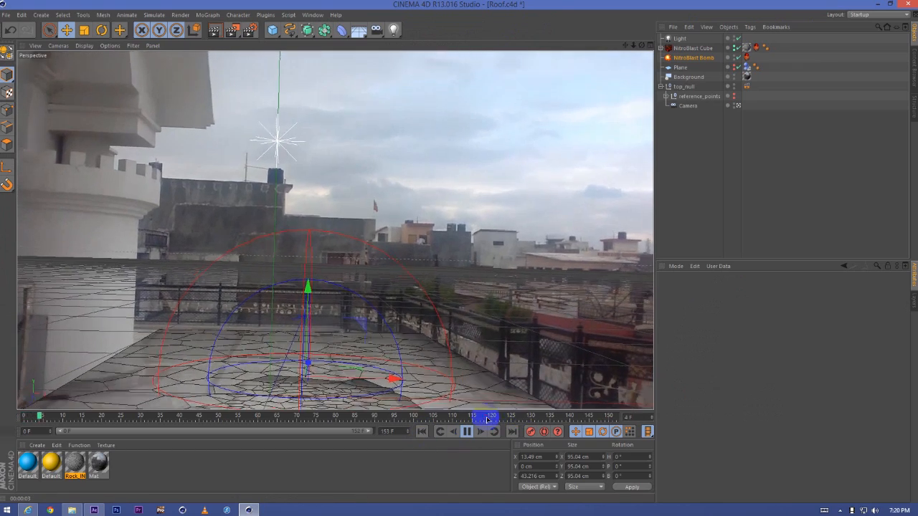
{"action": "left_click", "coordinate": [467, 431]}
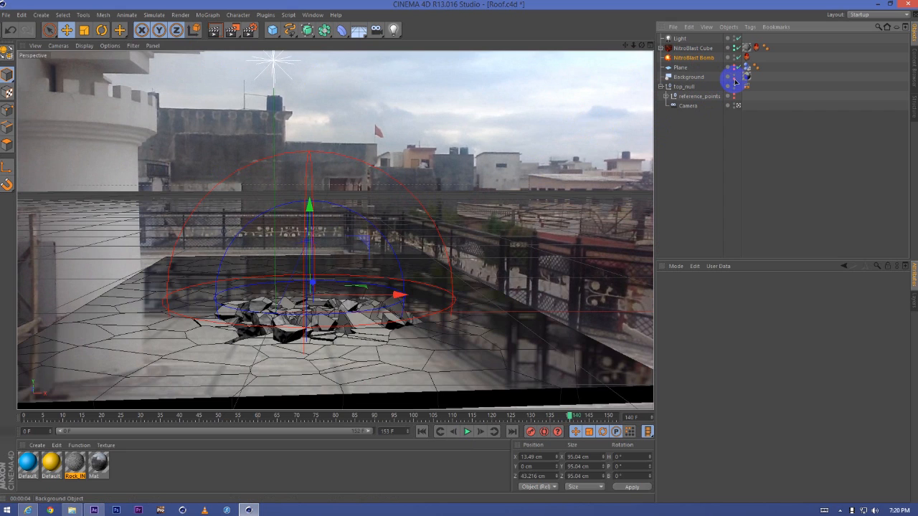
{"action": "left_click", "coordinate": [221, 30]}
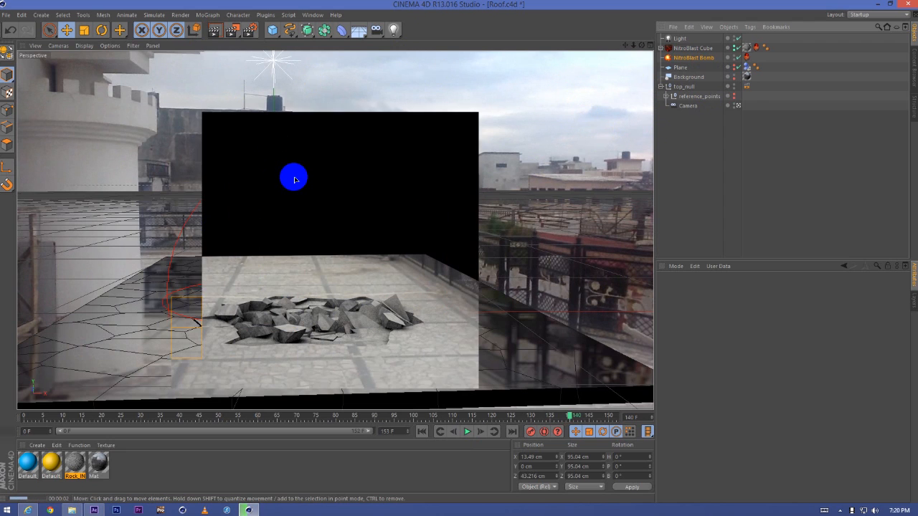
{"action": "left_click", "coordinate": [250, 30]}
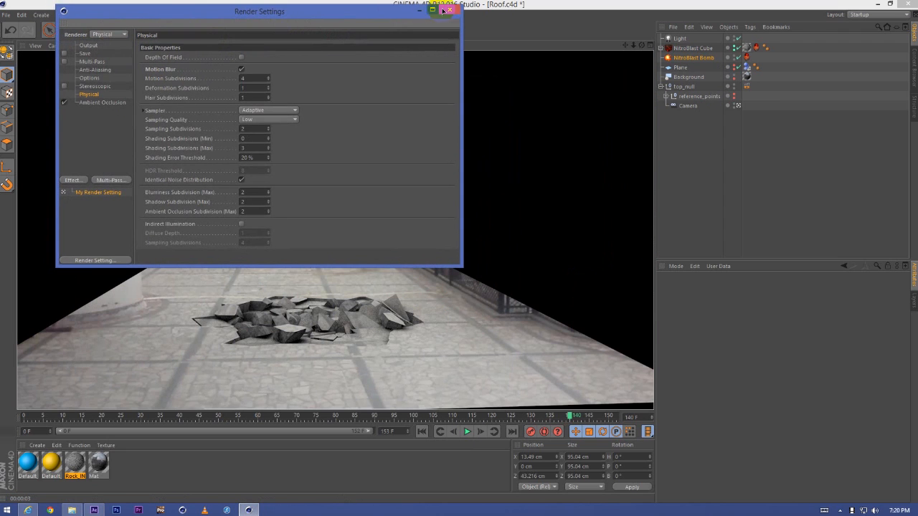
{"action": "left_click", "coordinate": [454, 11]}
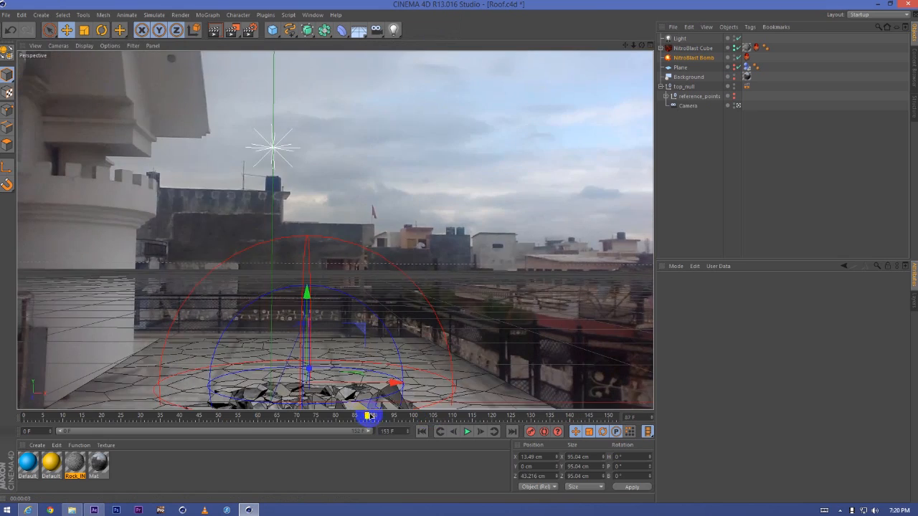
- Scrub and replay the blast, pause near its end, and render a test view
{"action": "left_click_drag", "start_coordinate": [368, 417], "coordinate": [473, 416]}
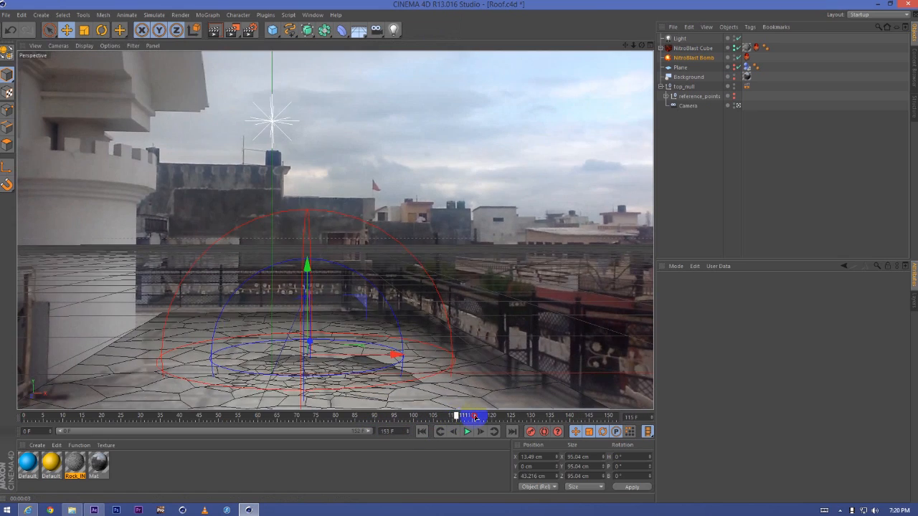
{"action": "left_click", "coordinate": [467, 431]}
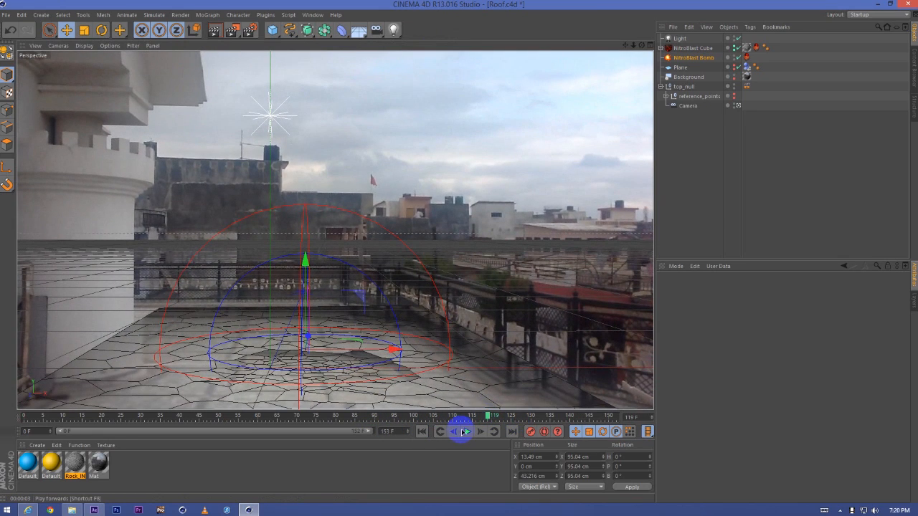
{"action": "left_click", "coordinate": [467, 431]}
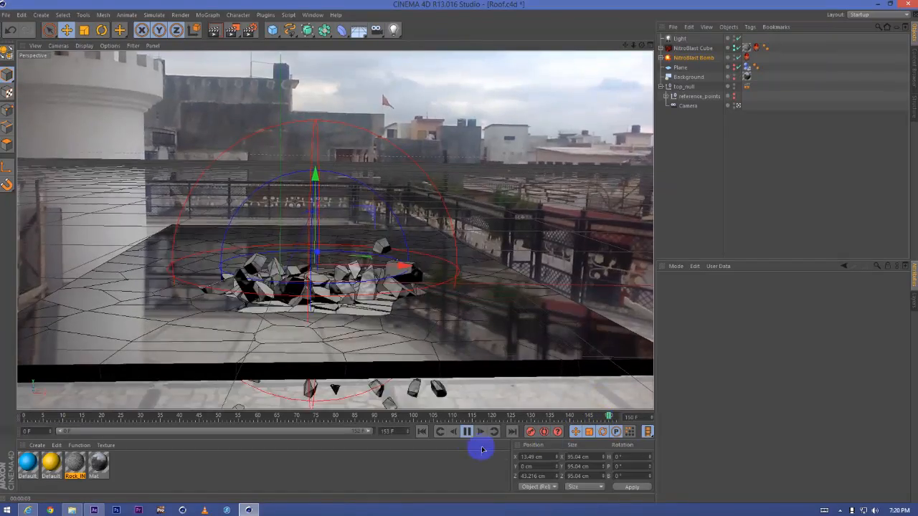
{"action": "left_click", "coordinate": [467, 431]}
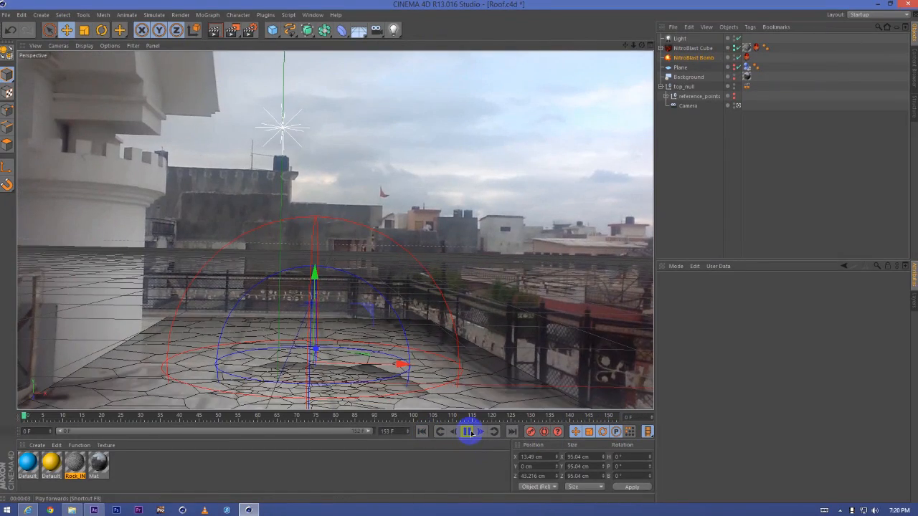
{"action": "left_click", "coordinate": [466, 431]}
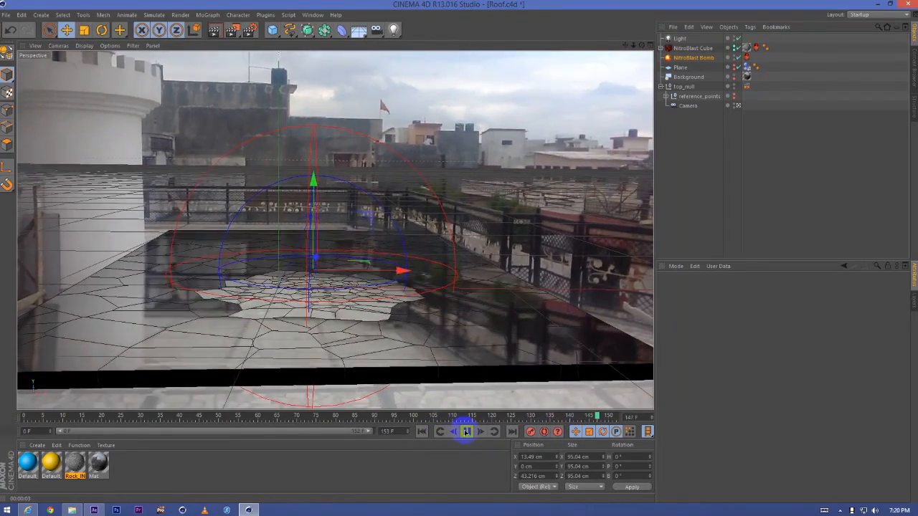
{"action": "left_click", "coordinate": [467, 431]}
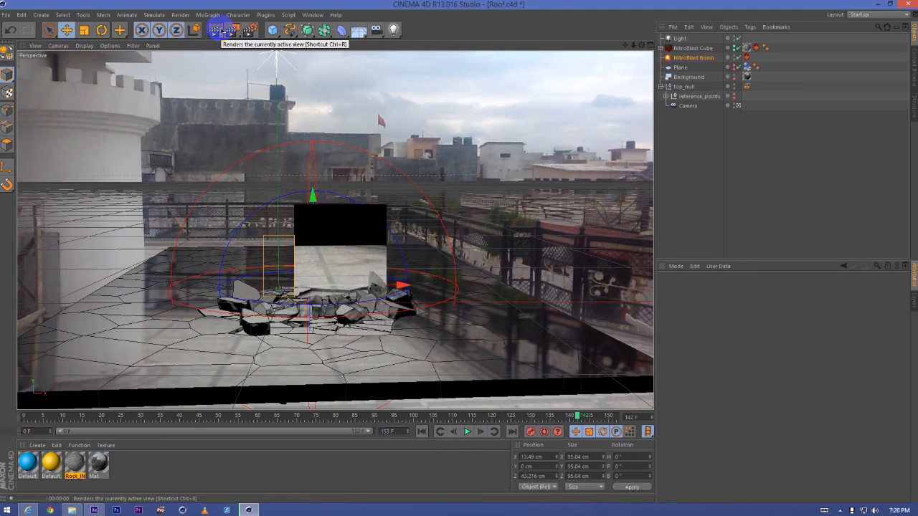
{"action": "left_click", "coordinate": [231, 29]}
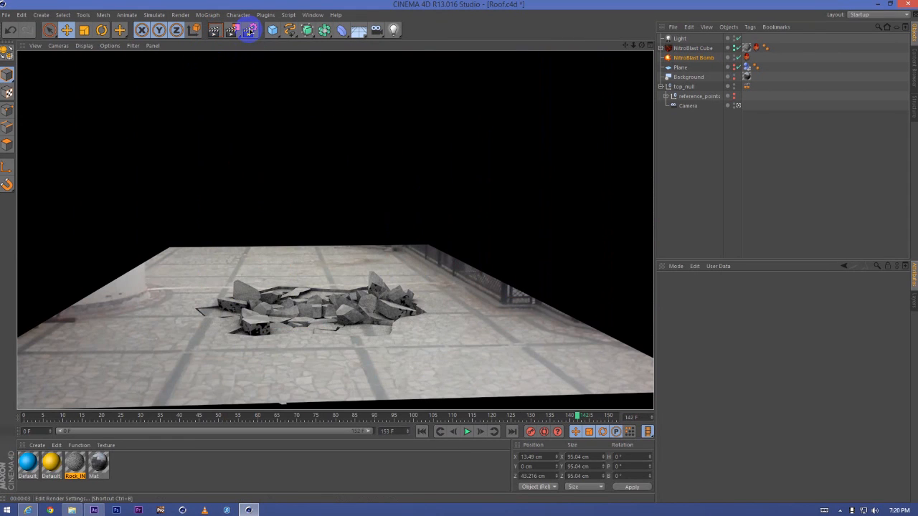
{"action": "left_click", "coordinate": [248, 30]}
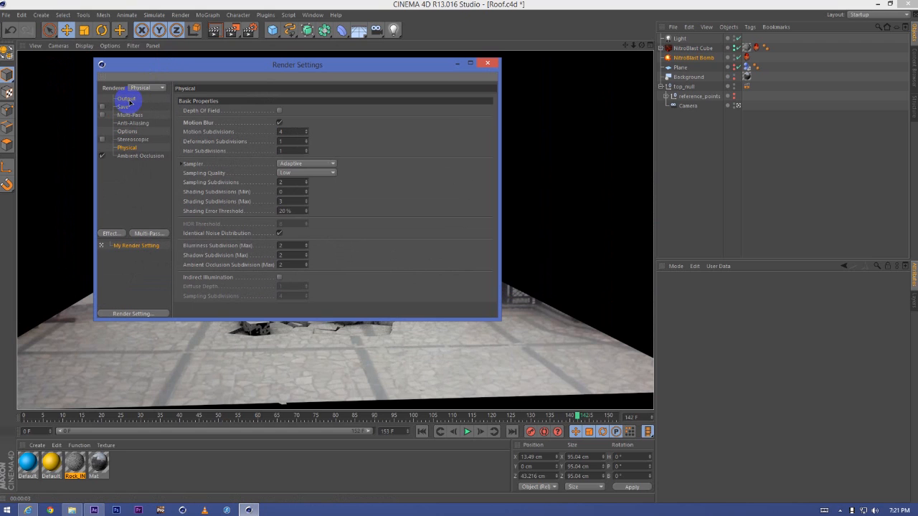
- Set output Format to PNG and save path to H:\Tut\Render\Render 2\Ground
{"action": "left_click", "coordinate": [123, 106]}
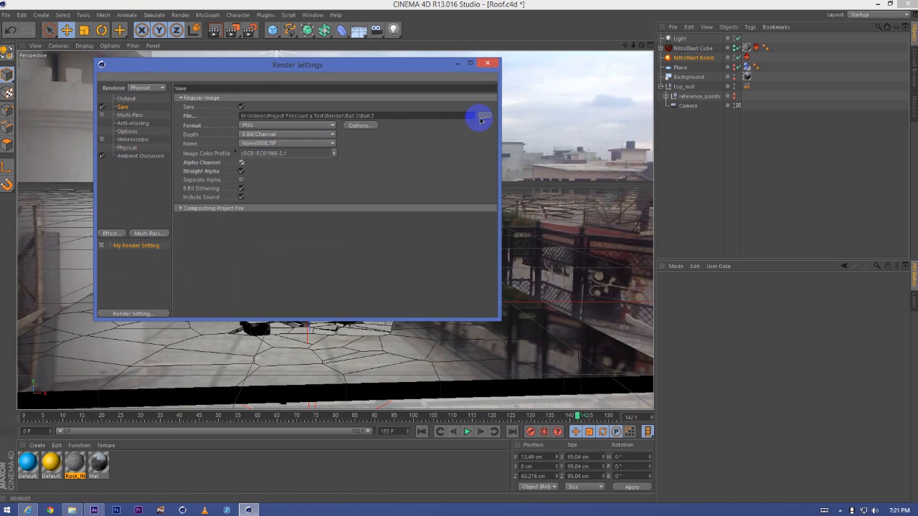
{"action": "left_click", "coordinate": [287, 125]}
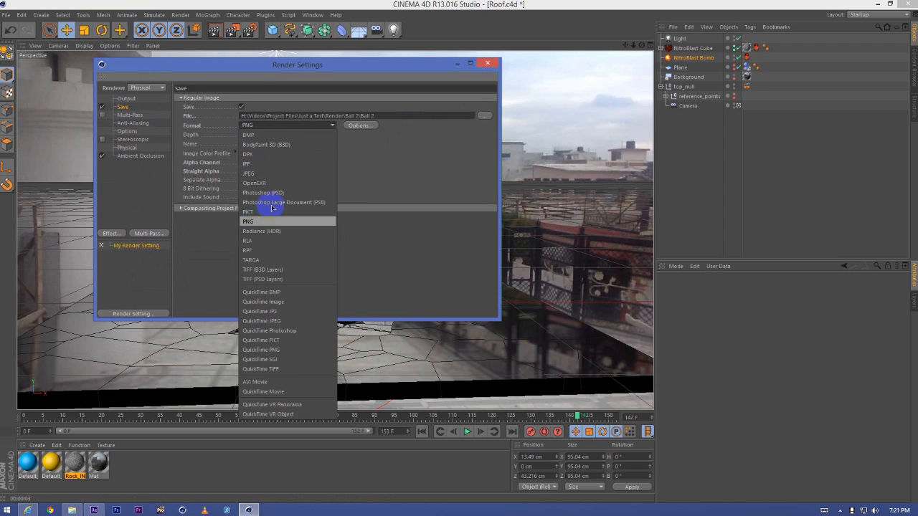
{"action": "left_click", "coordinate": [485, 116]}
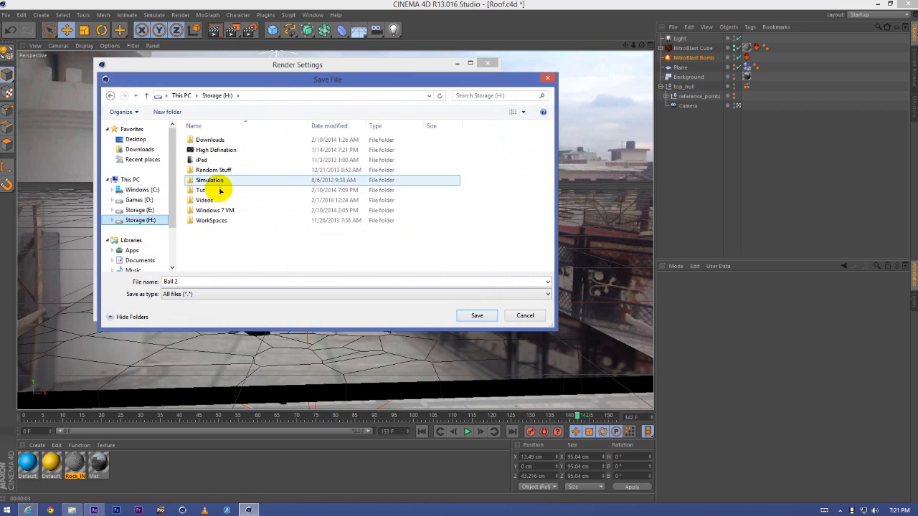
{"action": "double_click", "coordinate": [200, 191]}
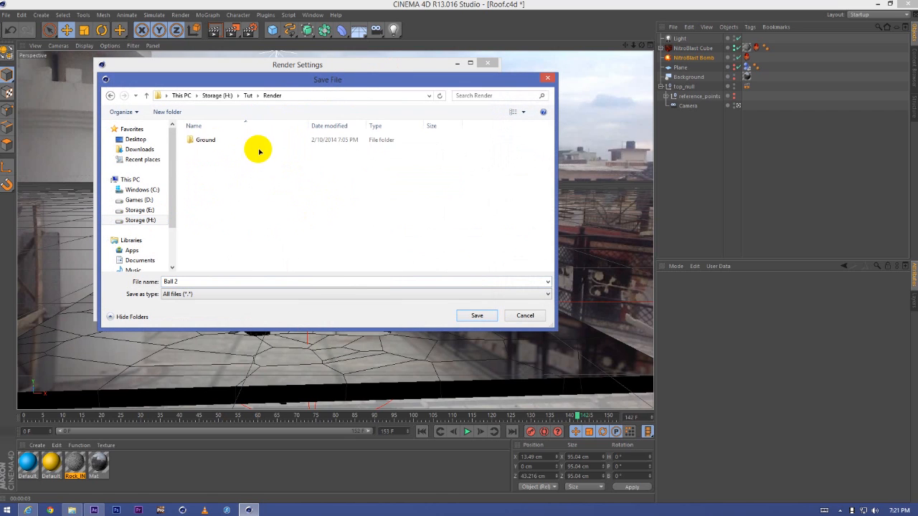
{"action": "left_click", "coordinate": [190, 281]}
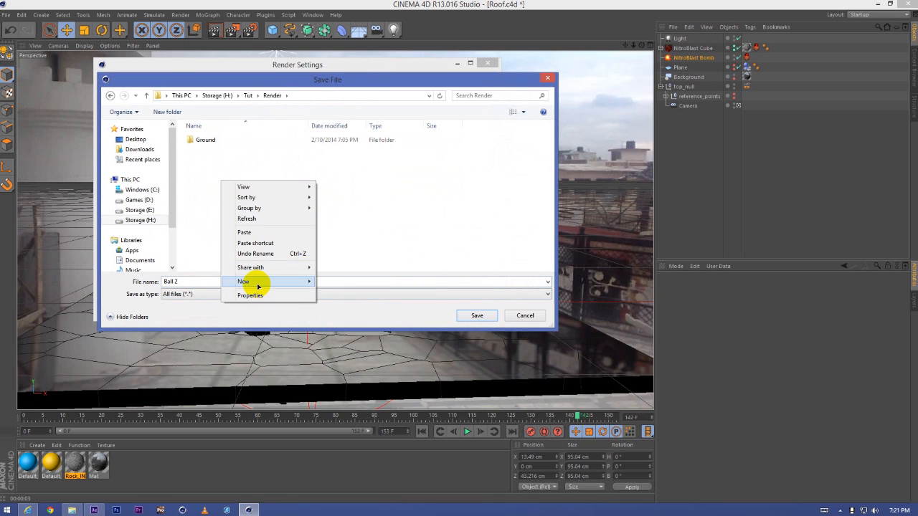
{"action": "left_click", "coordinate": [244, 281]}
{"action": "type", "text": "Render 2"}
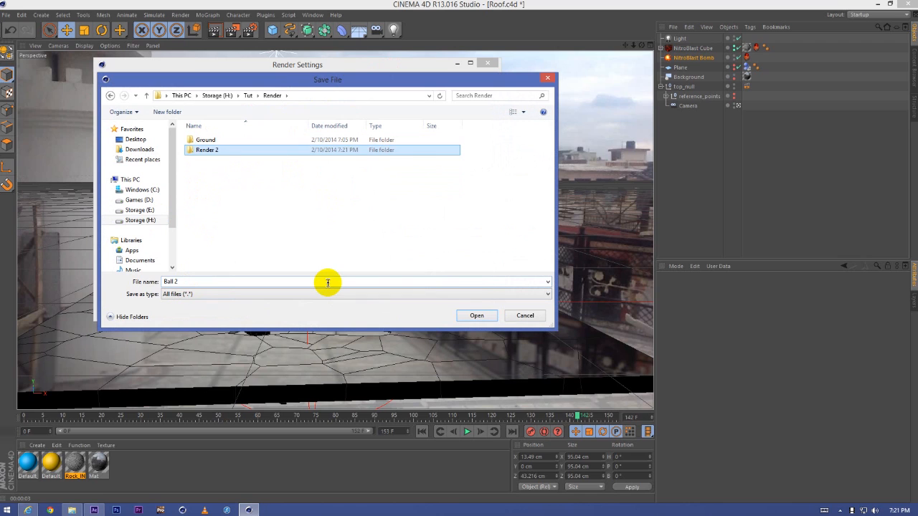
{"action": "double_click", "coordinate": [206, 149]}
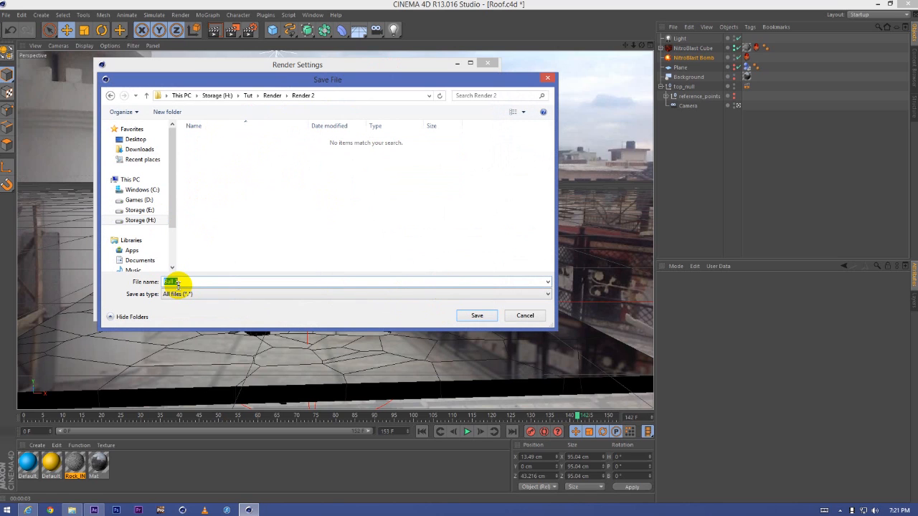
{"action": "type", "text": "Ground"}
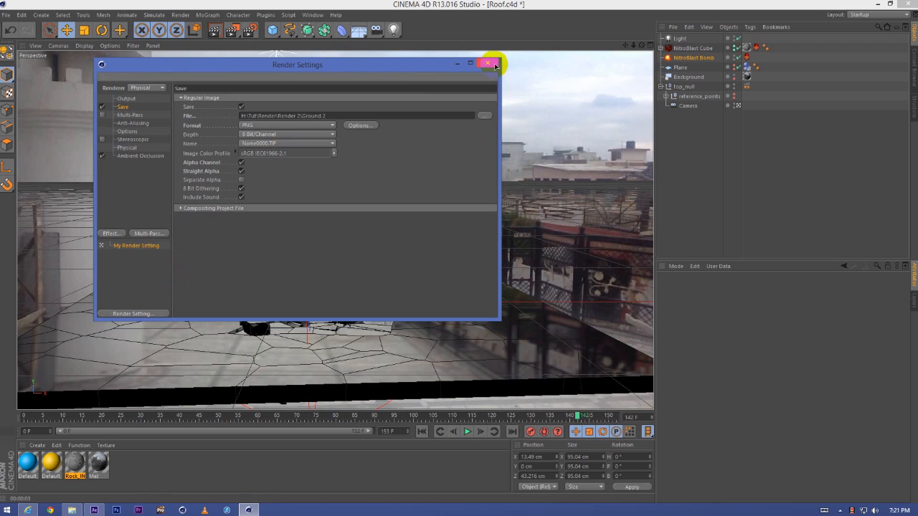
{"action": "left_click", "coordinate": [489, 63]}
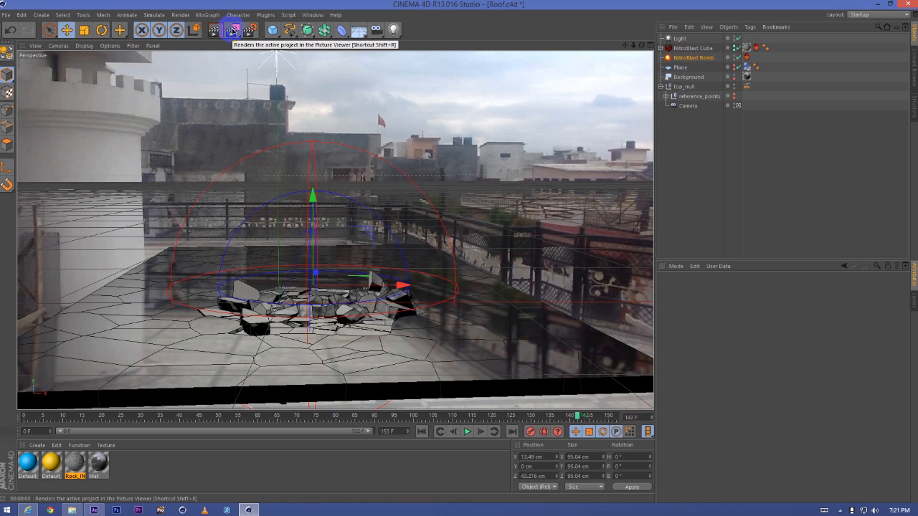
- Change Frame Range from current frame to All Frames with From set to 120
{"action": "left_click", "coordinate": [232, 30]}
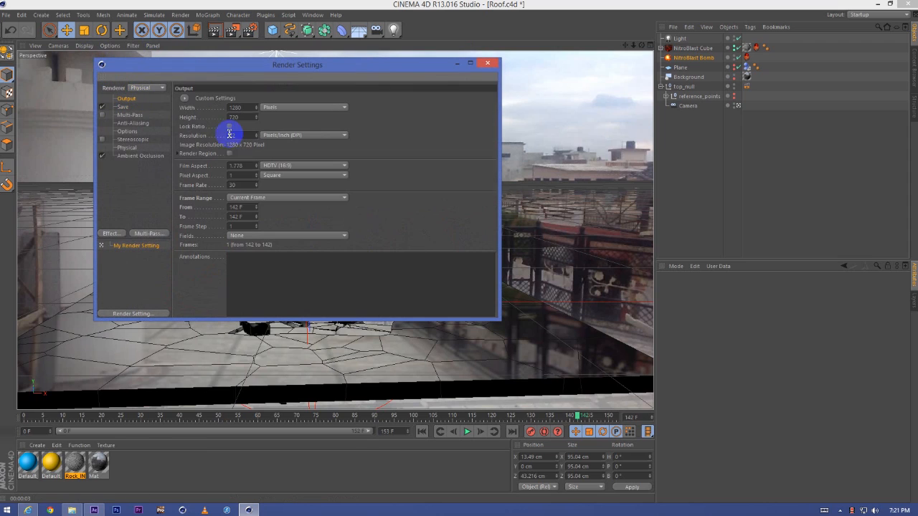
{"action": "left_click", "coordinate": [237, 207]}
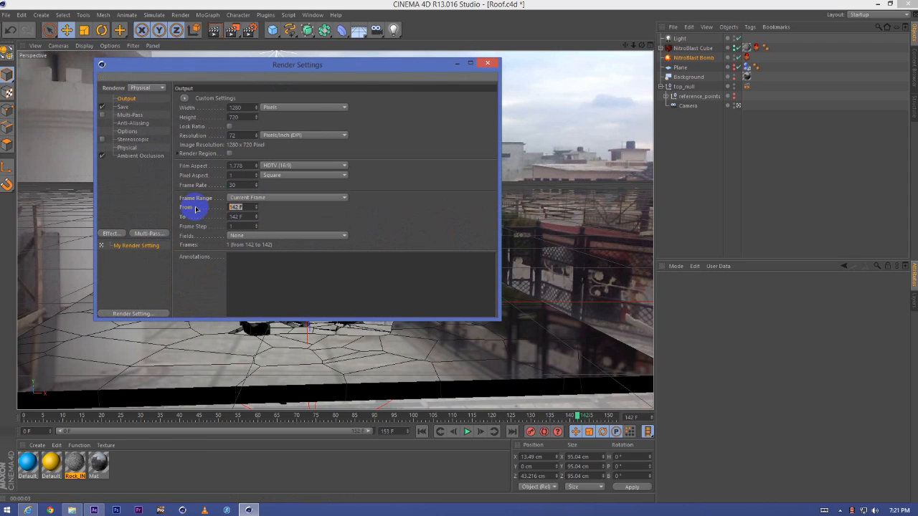
{"action": "left_click", "coordinate": [287, 197]}
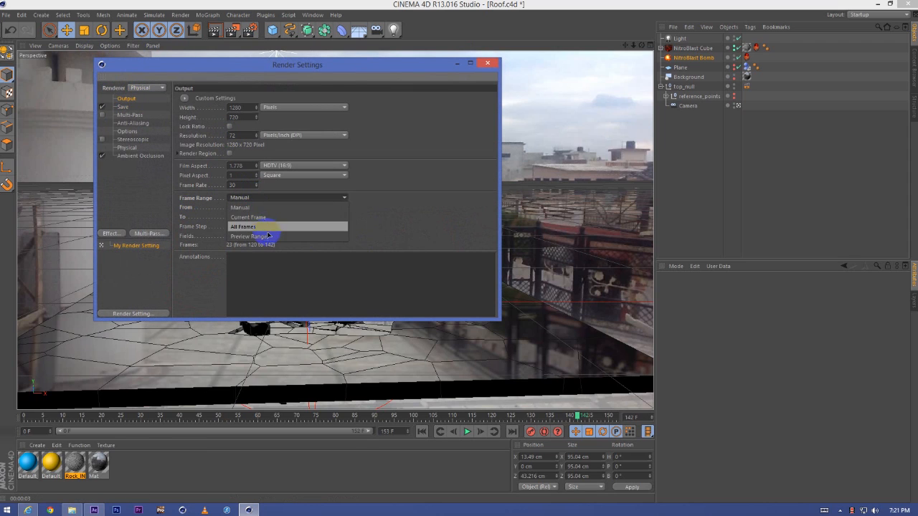
{"action": "left_click", "coordinate": [242, 227]}
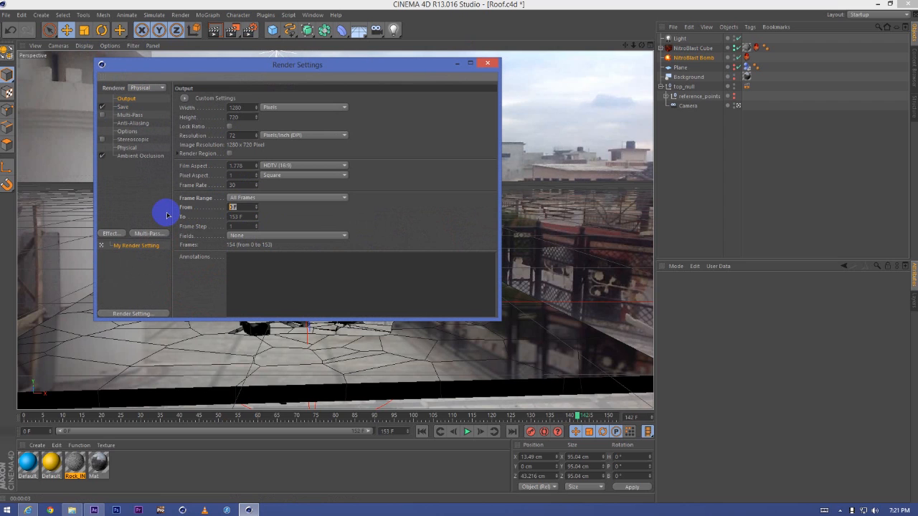
{"action": "type", "text": "120"}
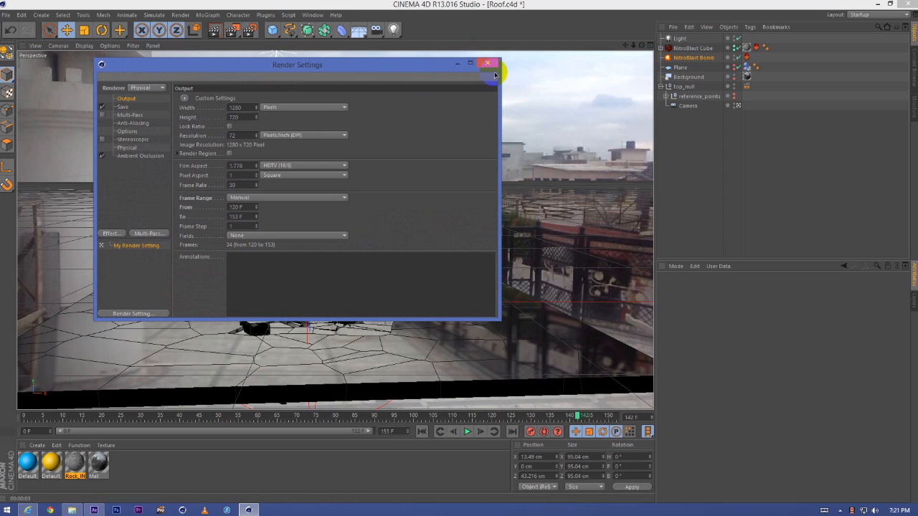
{"action": "left_click", "coordinate": [487, 64]}
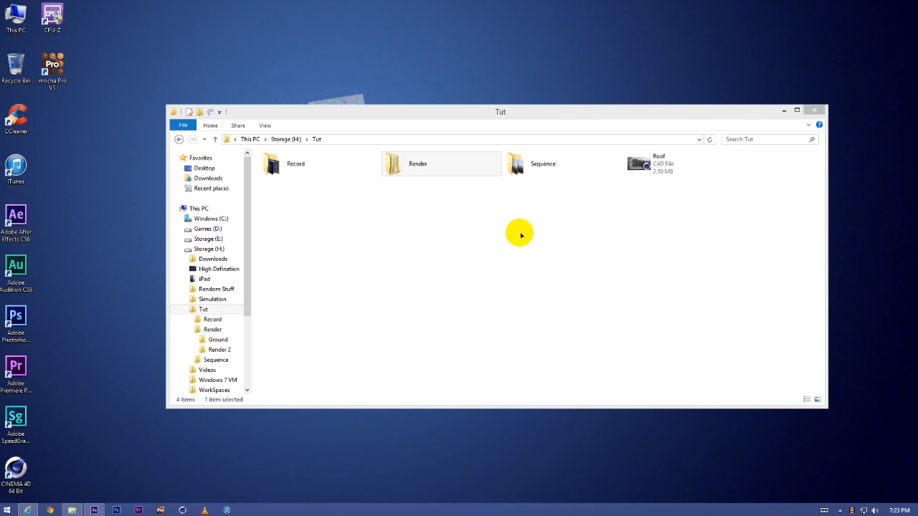
{"action": "mouse_move", "coordinate": [434, 158]}
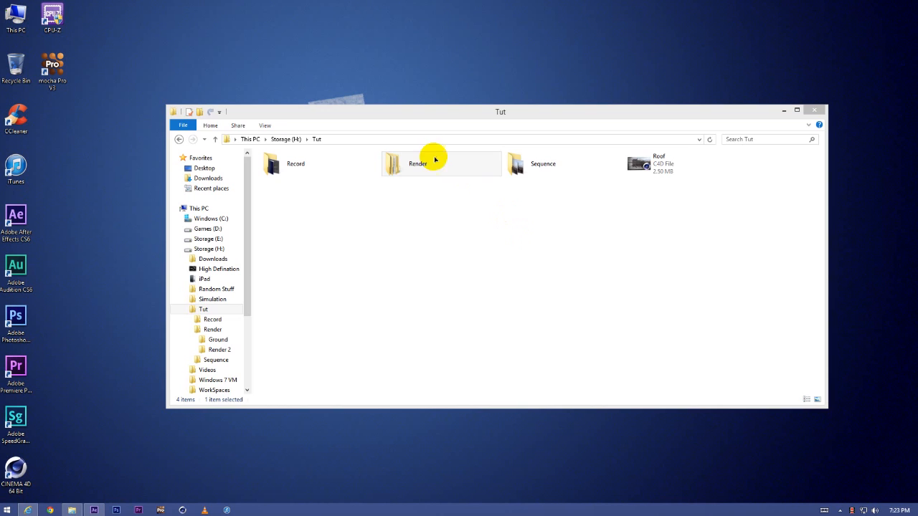
- Browse into Render > Render 2 to check the rendered Ground 2 frames
{"action": "double_click", "coordinate": [417, 164]}
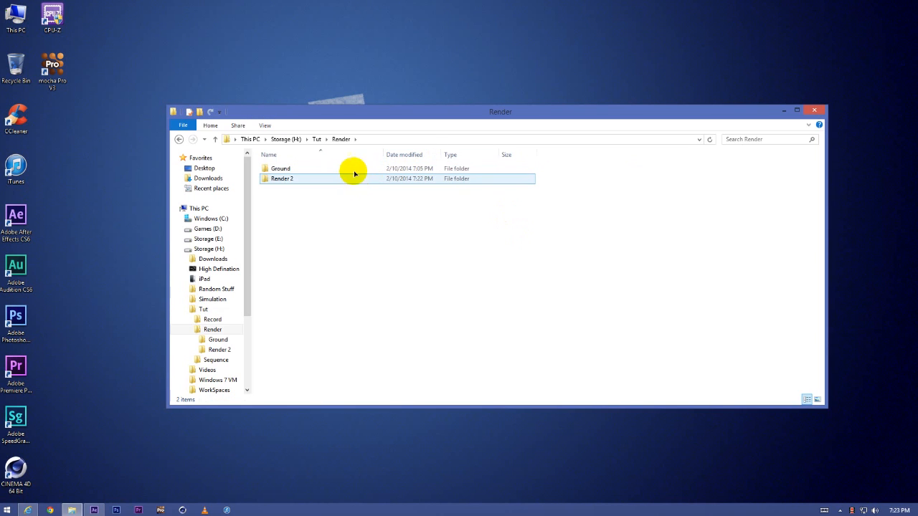
{"action": "double_click", "coordinate": [282, 178]}
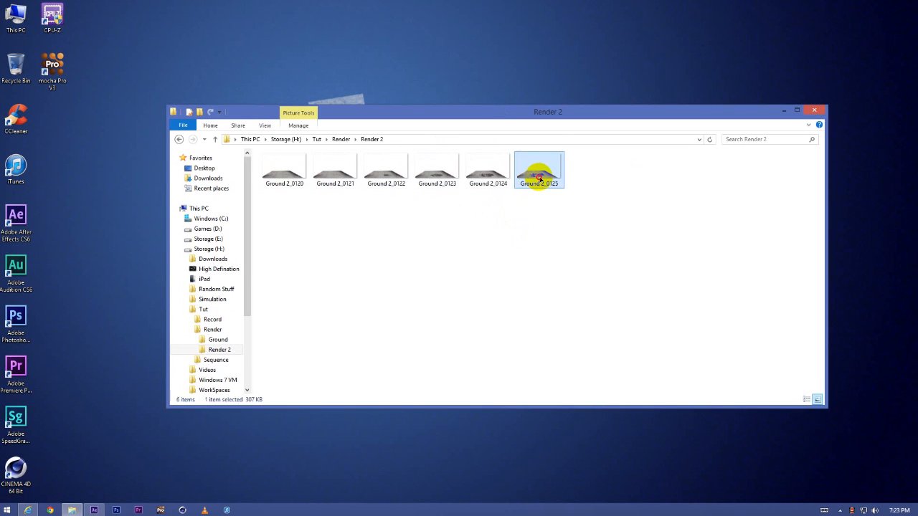
{"action": "double_click", "coordinate": [538, 170]}
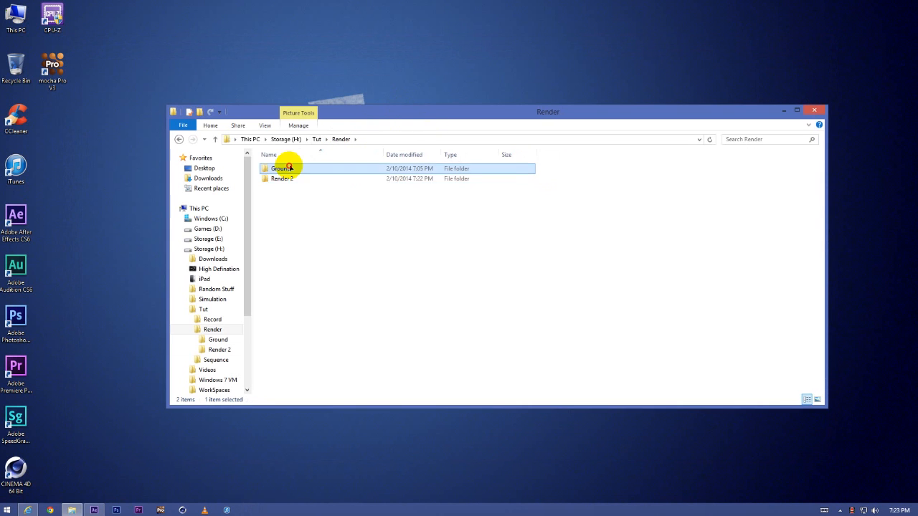
- Open the Ground folder holding G2_0099–G2_0150, close the preview, and return to After Effects
{"action": "double_click", "coordinate": [281, 167]}
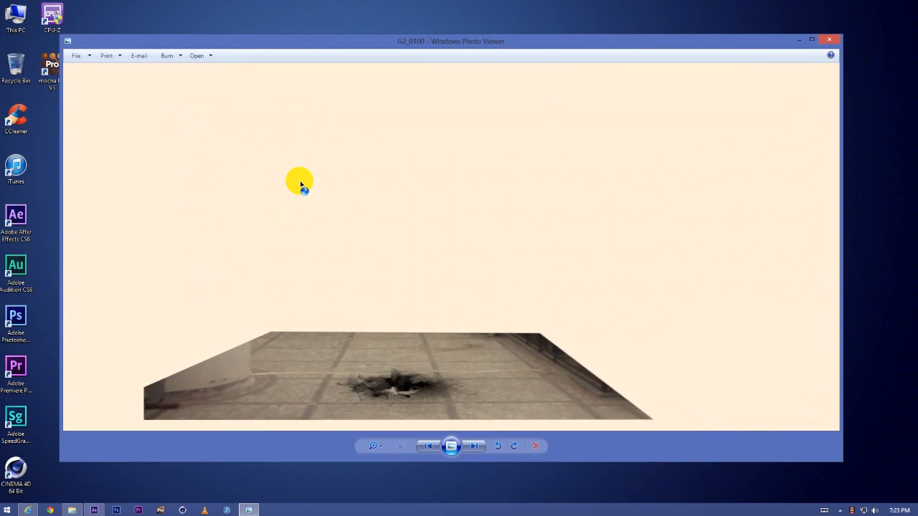
{"action": "left_click", "coordinate": [475, 446]}
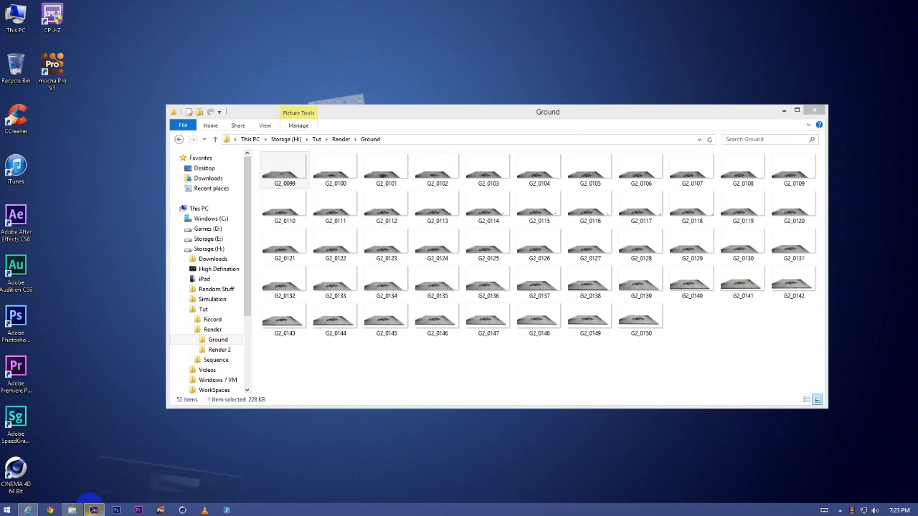
{"action": "left_click", "coordinate": [340, 138]}
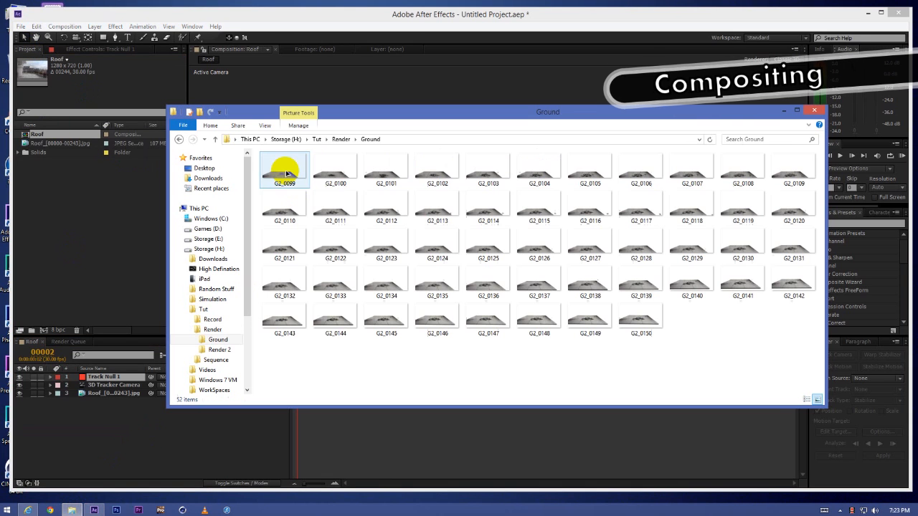
- Move to around frame 99 and import the rendered G2_[0099-0150] PNG sequence
{"action": "double_click", "coordinate": [285, 170]}
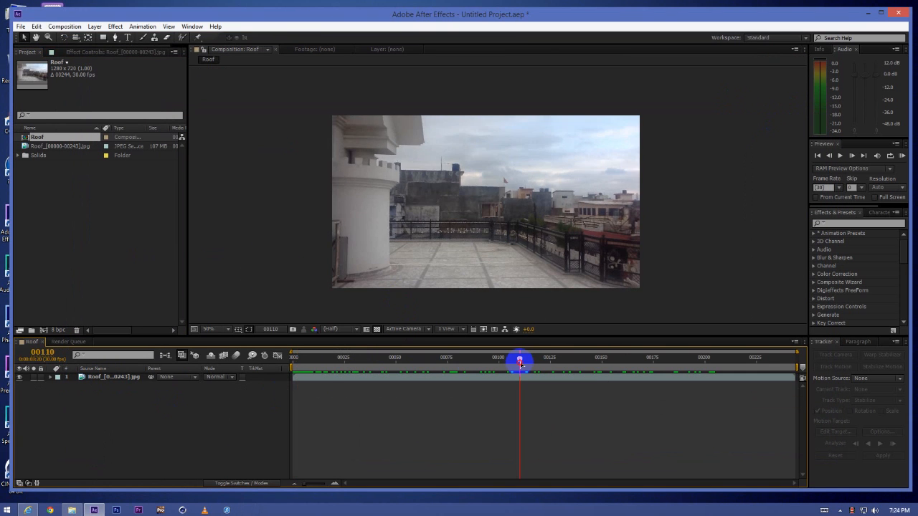
{"action": "left_click_drag", "start_coordinate": [520, 363], "coordinate": [495, 362]}
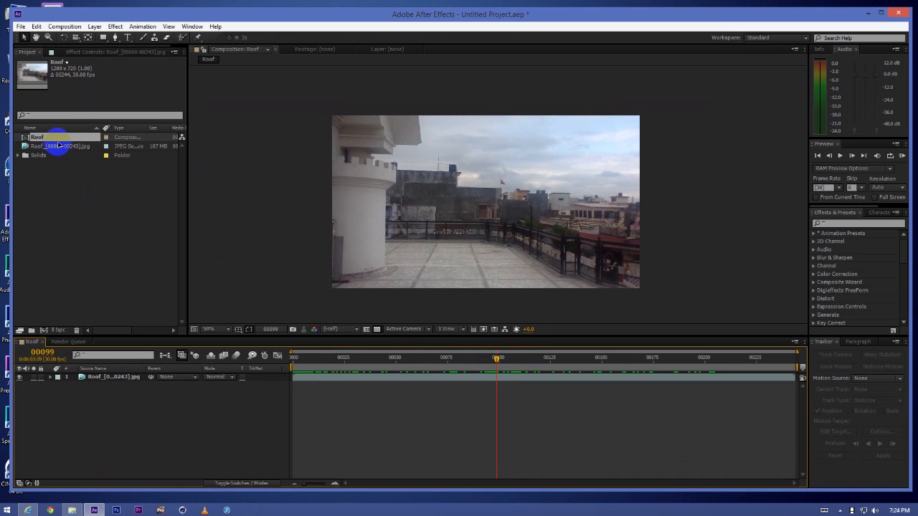
{"action": "double_click", "coordinate": [61, 146]}
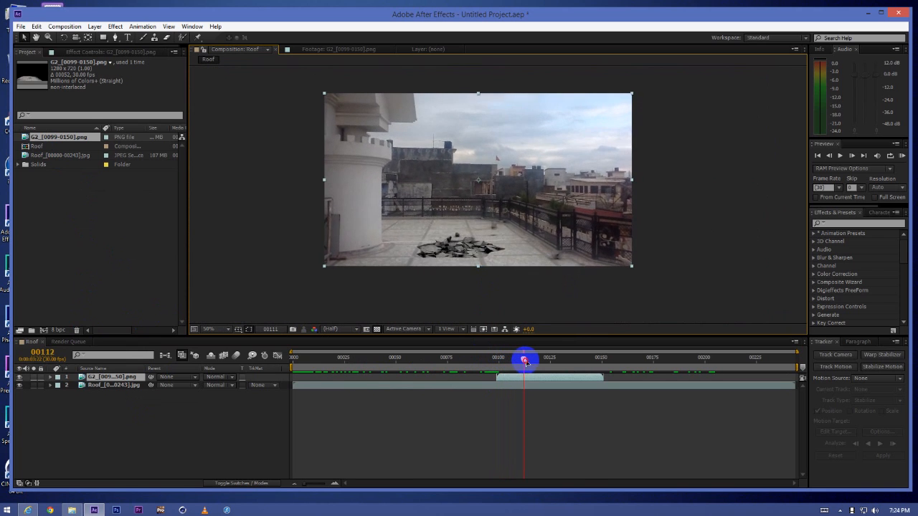
- Scrub between frames 99 and 105 and beyond to preview the explosion over the roof
{"action": "left_click_drag", "start_coordinate": [525, 359], "coordinate": [510, 358]}
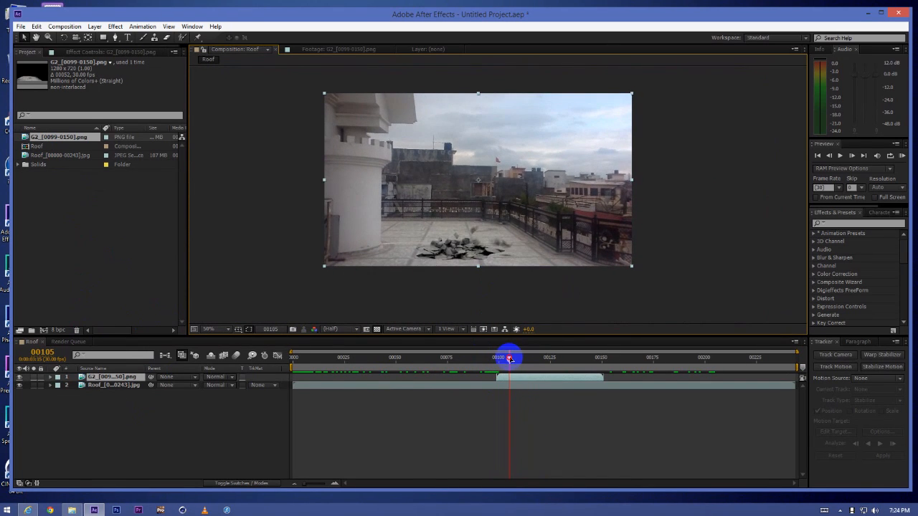
{"action": "left_click_drag", "start_coordinate": [509, 357], "coordinate": [495, 357]}
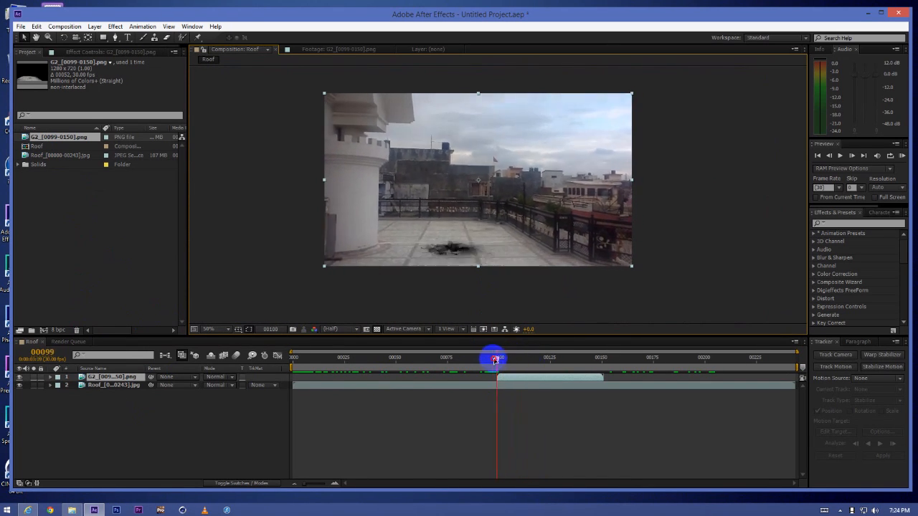
{"action": "left_click_drag", "start_coordinate": [497, 358], "coordinate": [510, 358]}
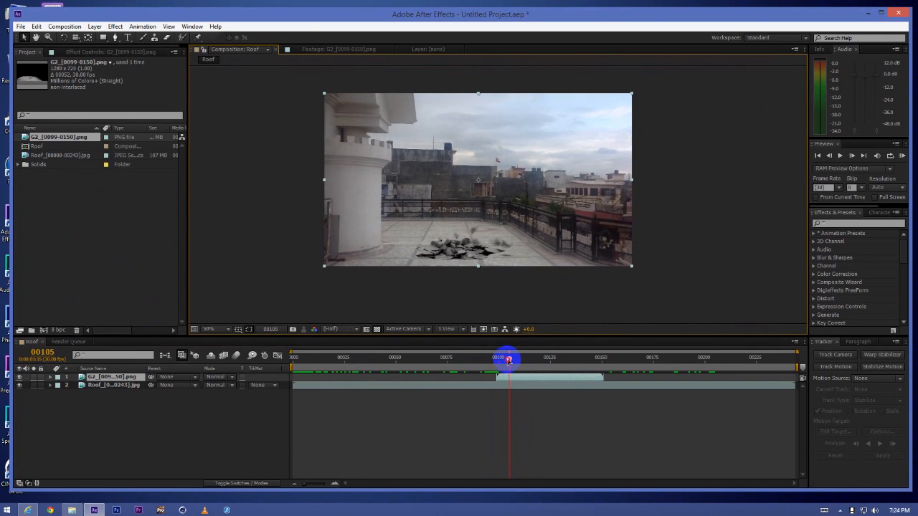
{"action": "left_click_drag", "start_coordinate": [507, 357], "coordinate": [533, 358]}
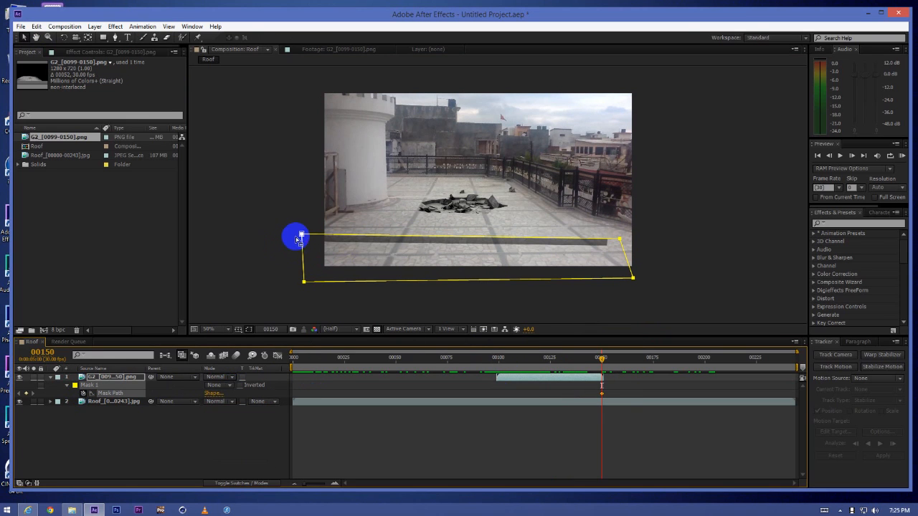
{"action": "left_click_drag", "start_coordinate": [601, 357], "coordinate": [591, 357]}
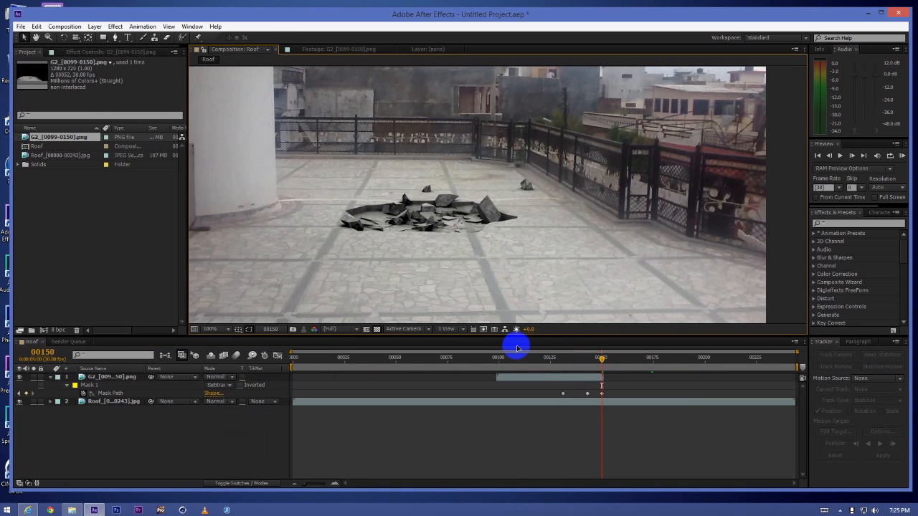
{"action": "left_click_drag", "start_coordinate": [601, 365], "coordinate": [501, 364]}
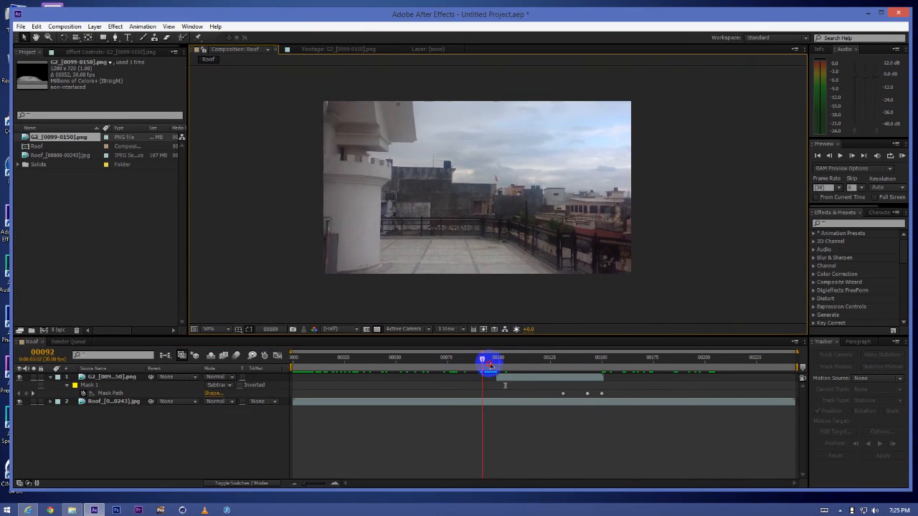
{"action": "left_click_drag", "start_coordinate": [483, 359], "coordinate": [620, 358]}
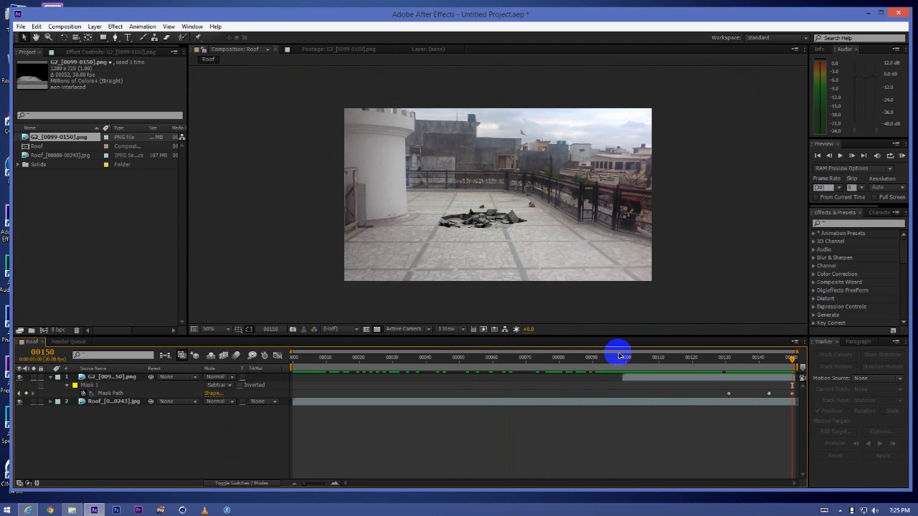
{"action": "left_click_drag", "start_coordinate": [620, 358], "coordinate": [788, 357]}
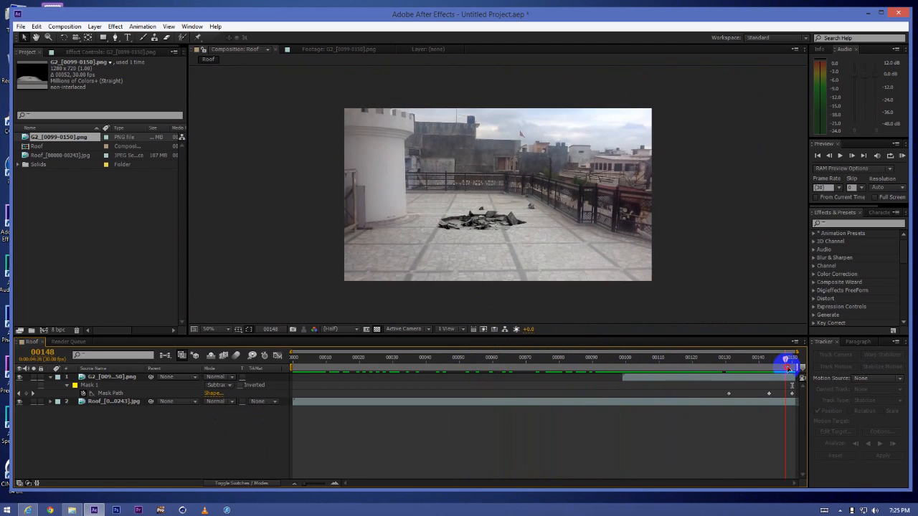
{"action": "left_click_drag", "start_coordinate": [789, 368], "coordinate": [703, 367]}
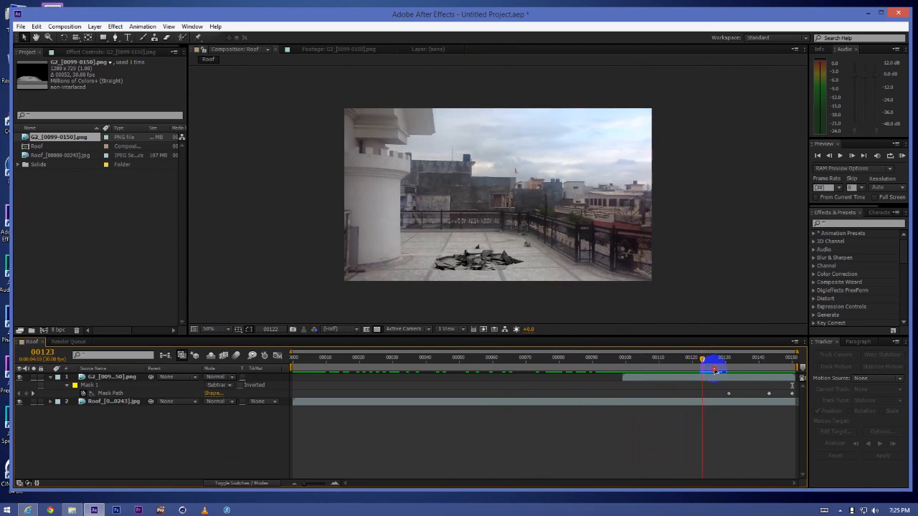
{"action": "left_click_drag", "start_coordinate": [716, 370], "coordinate": [653, 369]}
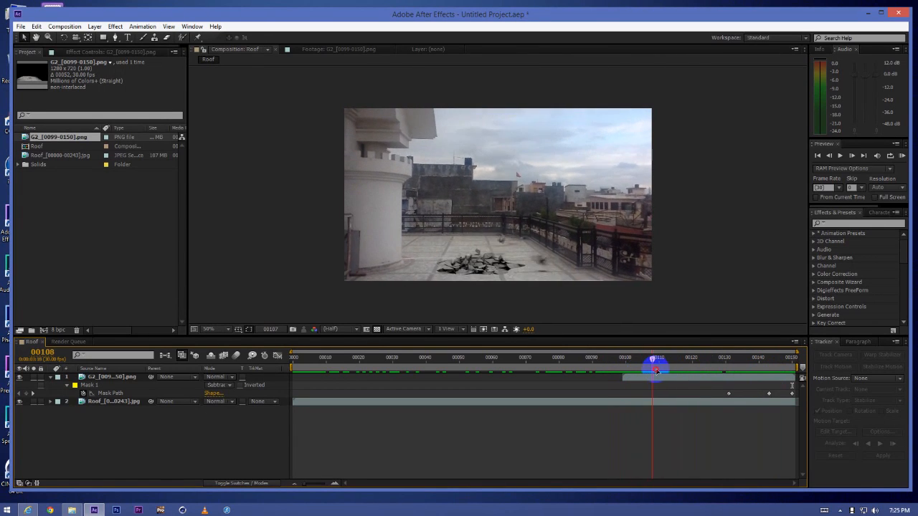
{"action": "left_click_drag", "start_coordinate": [653, 370], "coordinate": [661, 377]}
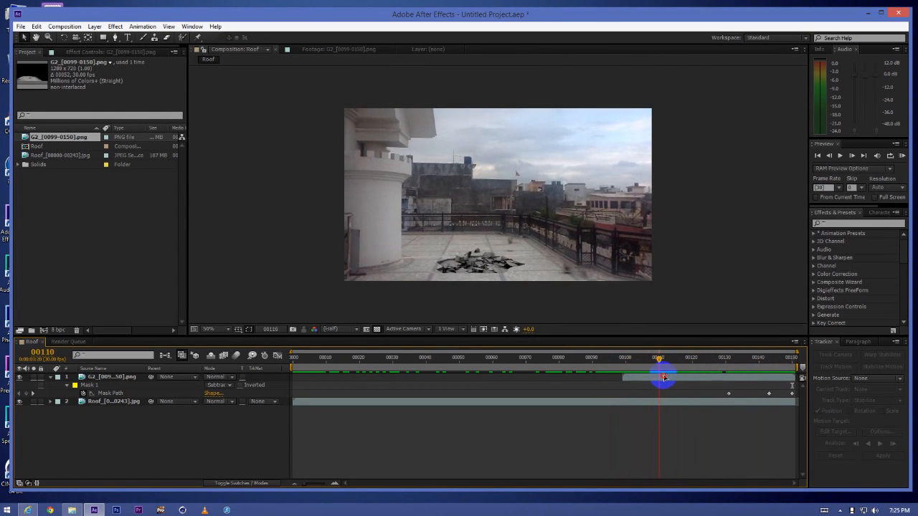
{"action": "left_click", "coordinate": [114, 27]}
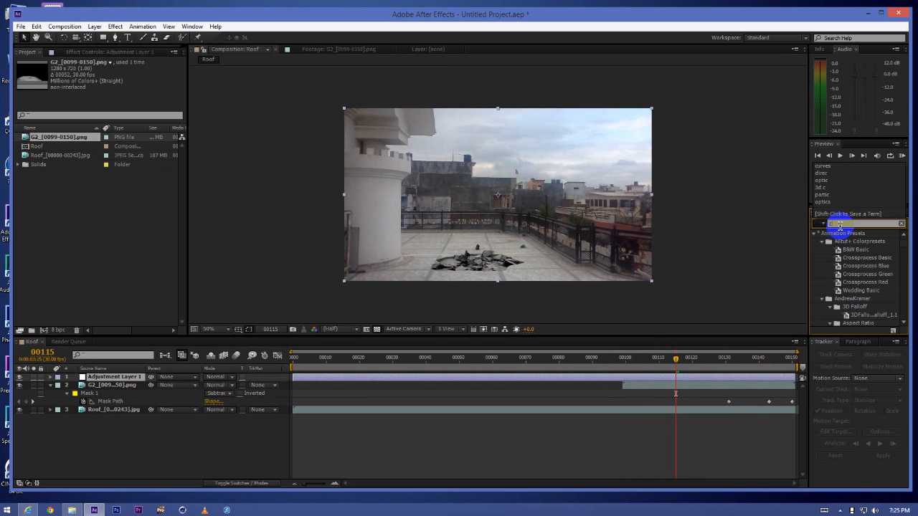
- Apply Curves to the adjustment layer and add contrast to the RGB curve
{"action": "type", "text": "curves"}
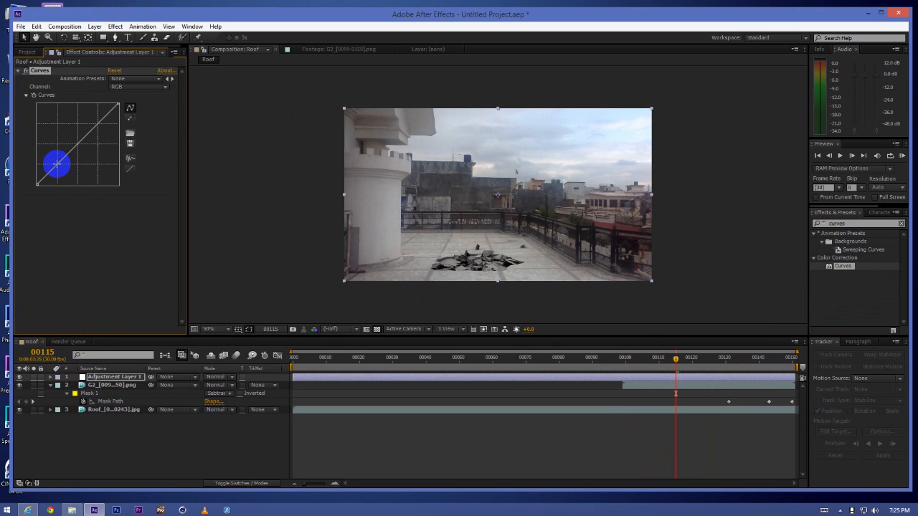
{"action": "left_click_drag", "start_coordinate": [56, 166], "coordinate": [93, 122]}
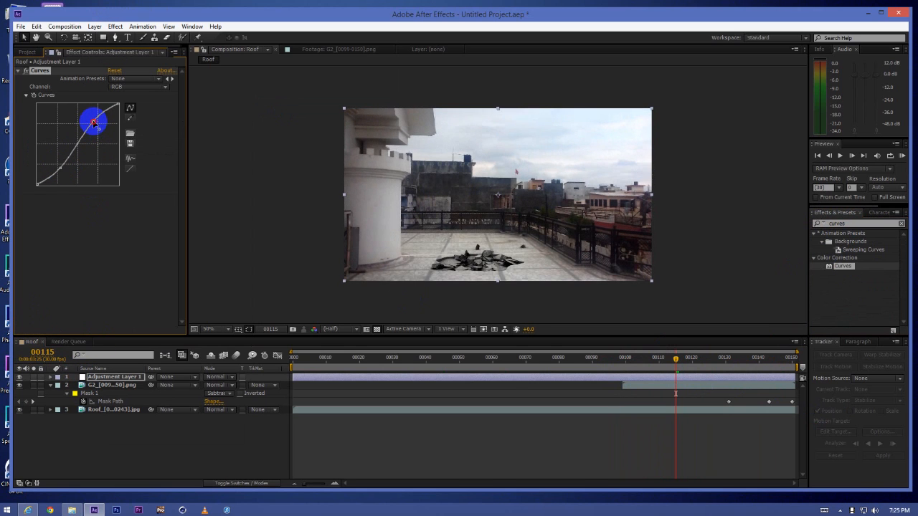
{"action": "left_click_drag", "start_coordinate": [94, 122], "coordinate": [59, 172]}
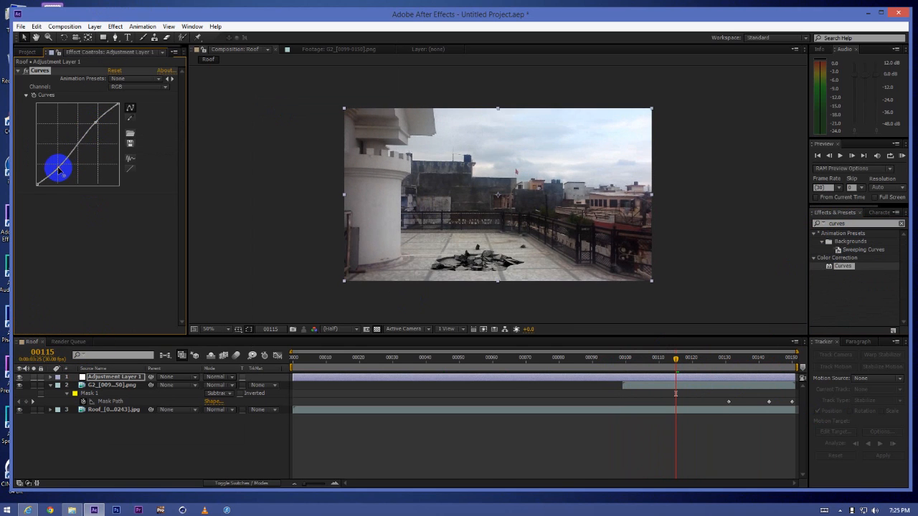
- Raise the Blue channel curve to cool the image and adjust the Red channel
{"action": "left_click", "coordinate": [136, 86]}
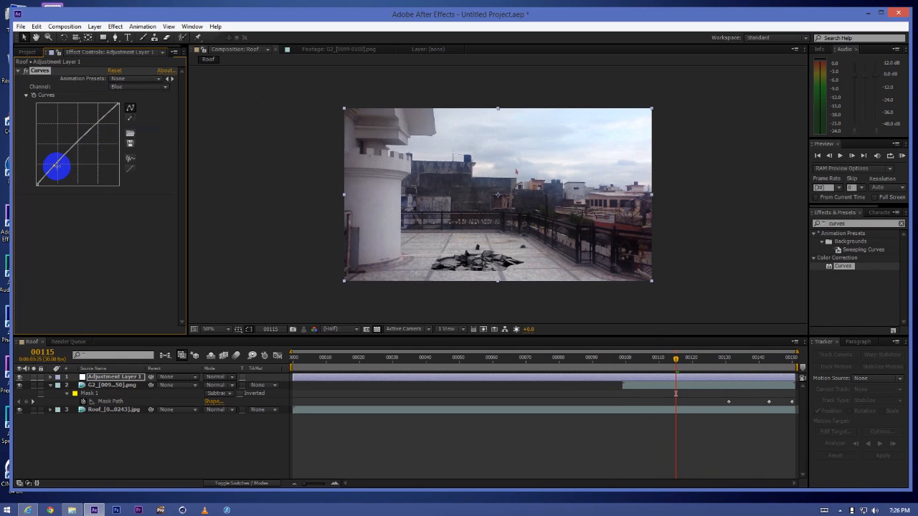
{"action": "left_click_drag", "start_coordinate": [58, 167], "coordinate": [63, 169]}
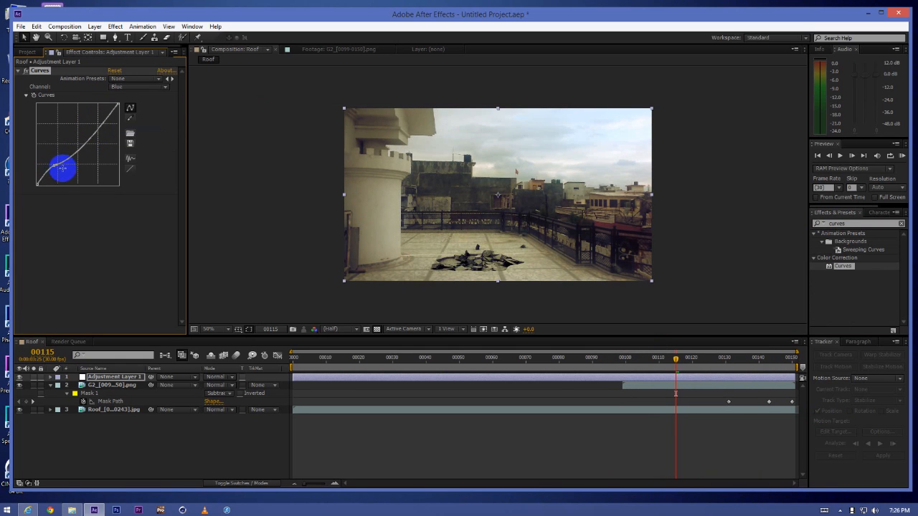
{"action": "left_click_drag", "start_coordinate": [61, 167], "coordinate": [78, 142]}
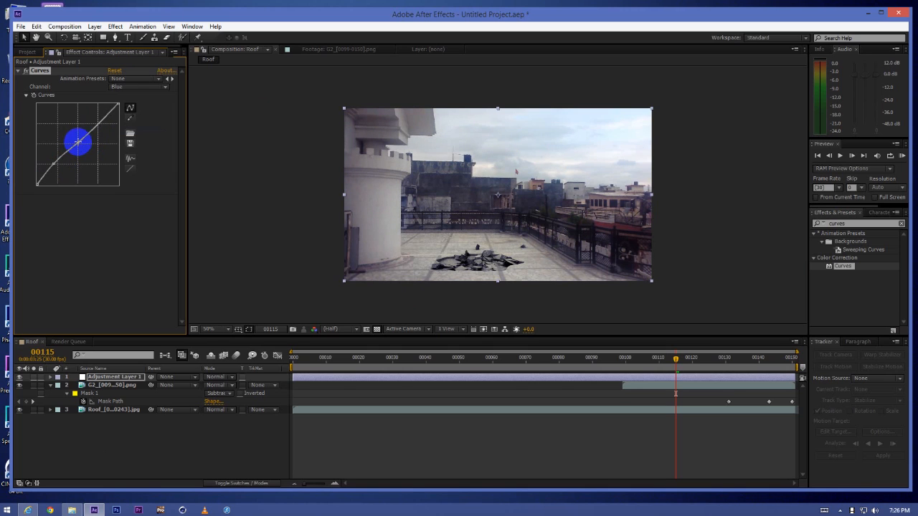
{"action": "left_click", "coordinate": [139, 86]}
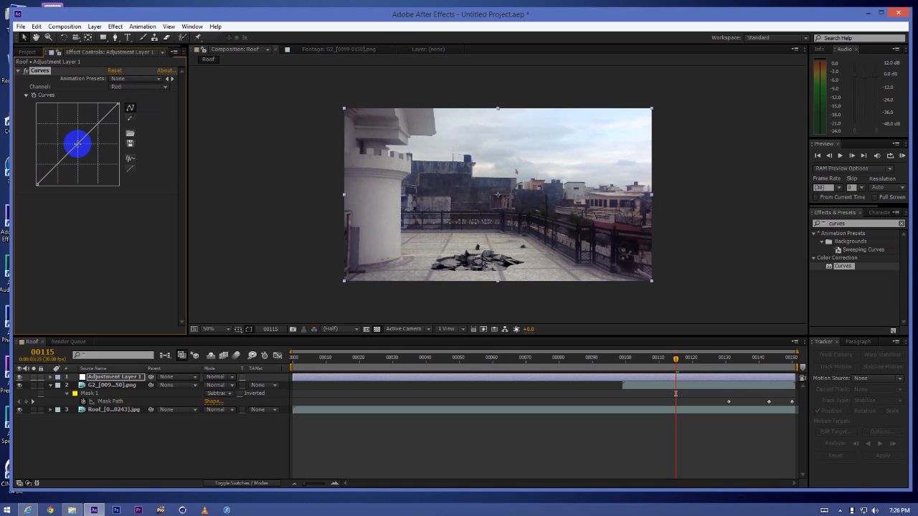
{"action": "left_click_drag", "start_coordinate": [78, 143], "coordinate": [101, 121]}
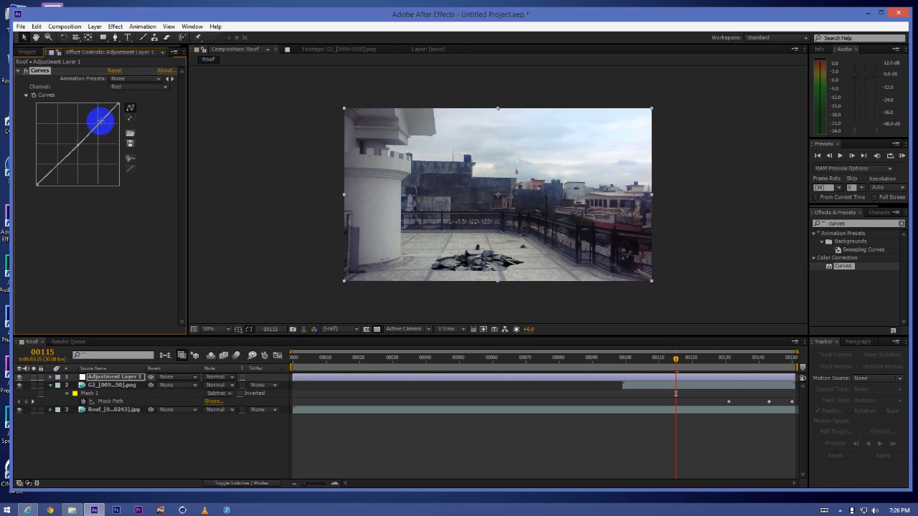
{"action": "left_click_drag", "start_coordinate": [100, 120], "coordinate": [97, 126]}
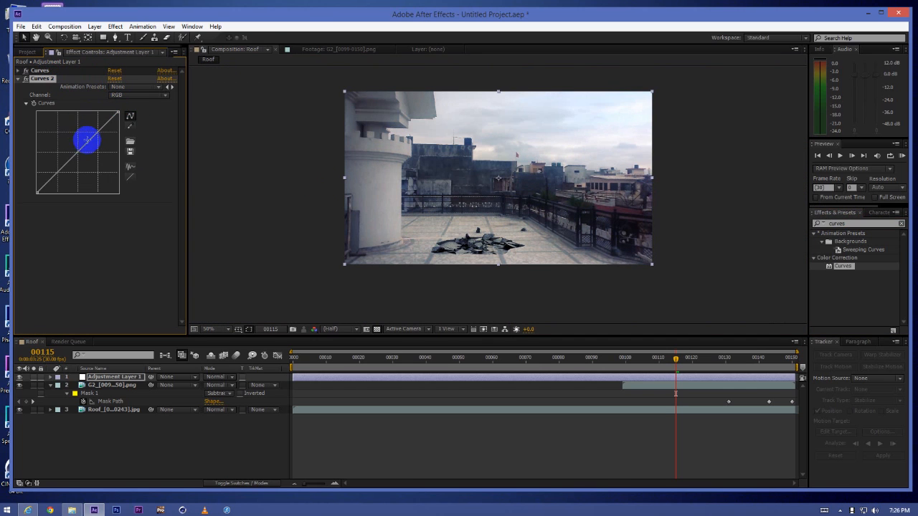
- Shape the second Curves effect's overall tone curve
{"action": "left_click_drag", "start_coordinate": [88, 140], "coordinate": [77, 157]}
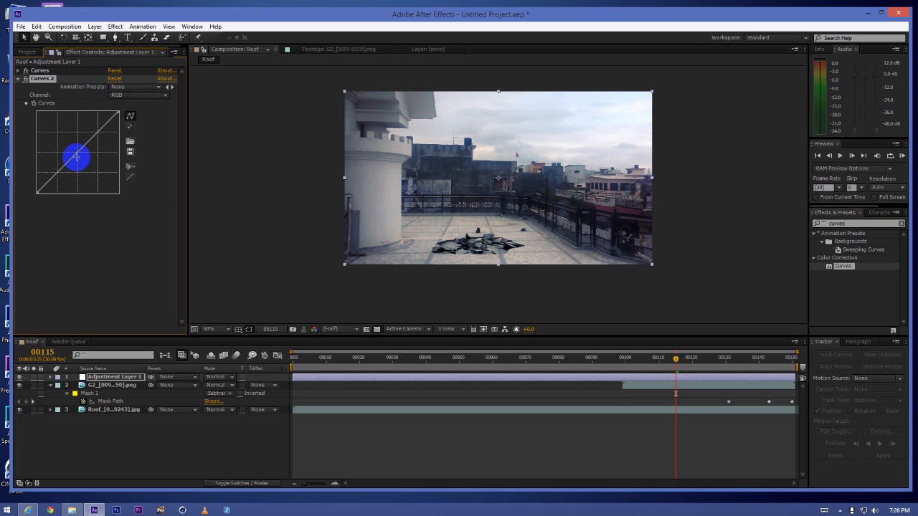
{"action": "left_click_drag", "start_coordinate": [76, 156], "coordinate": [79, 160]}
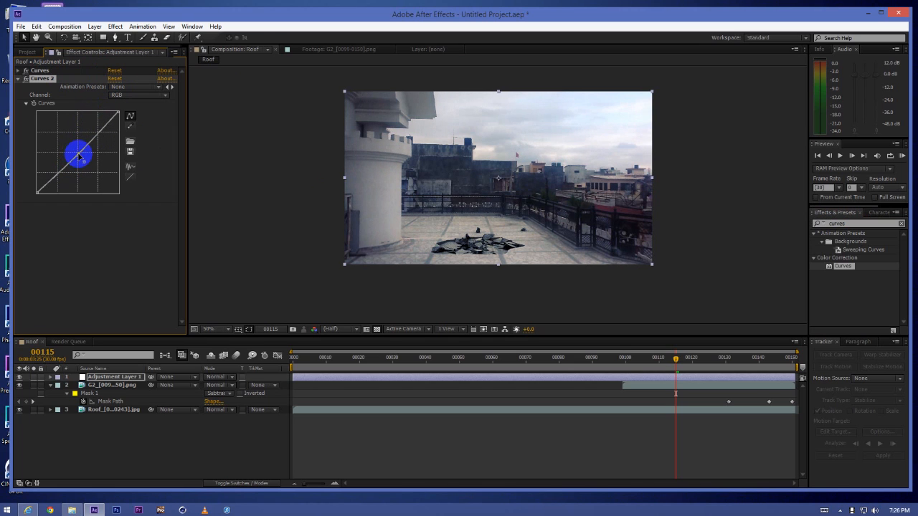
{"action": "left_click_drag", "start_coordinate": [81, 156], "coordinate": [61, 175]}
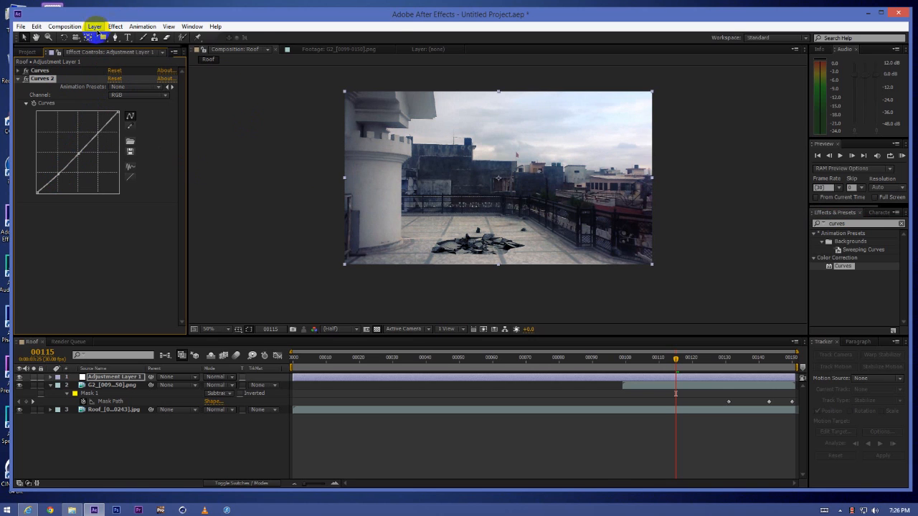
{"action": "left_click", "coordinate": [94, 26]}
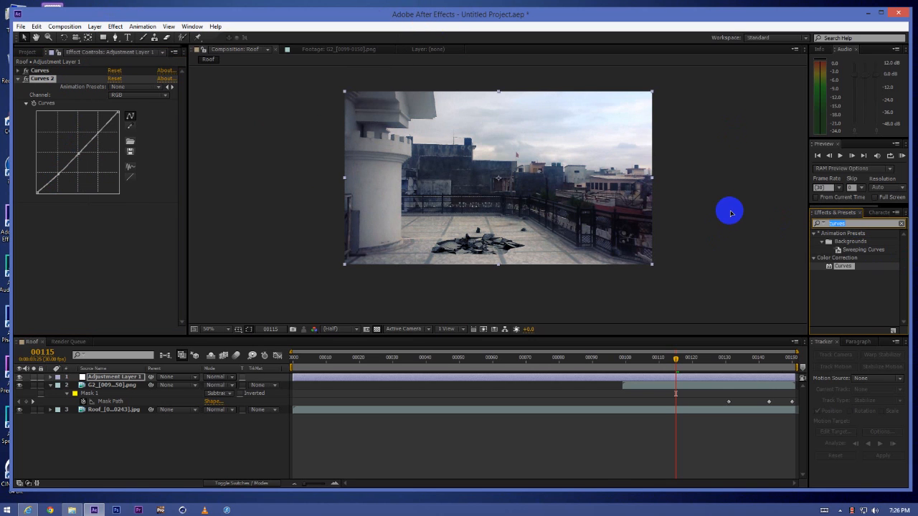
- Apply MisFire Vignette from a 'vign' search and reduce its intensity
{"action": "type", "text": "vign"}
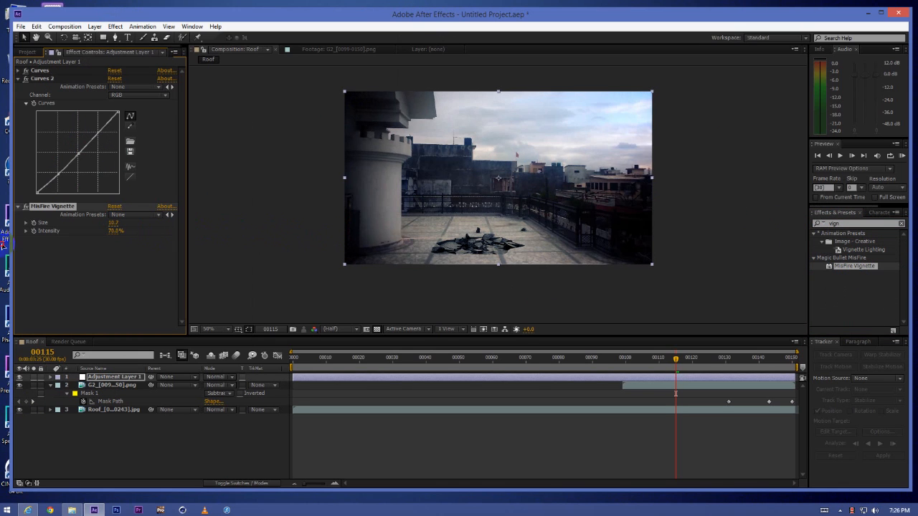
{"action": "left_click_drag", "start_coordinate": [115, 231], "coordinate": [121, 240]}
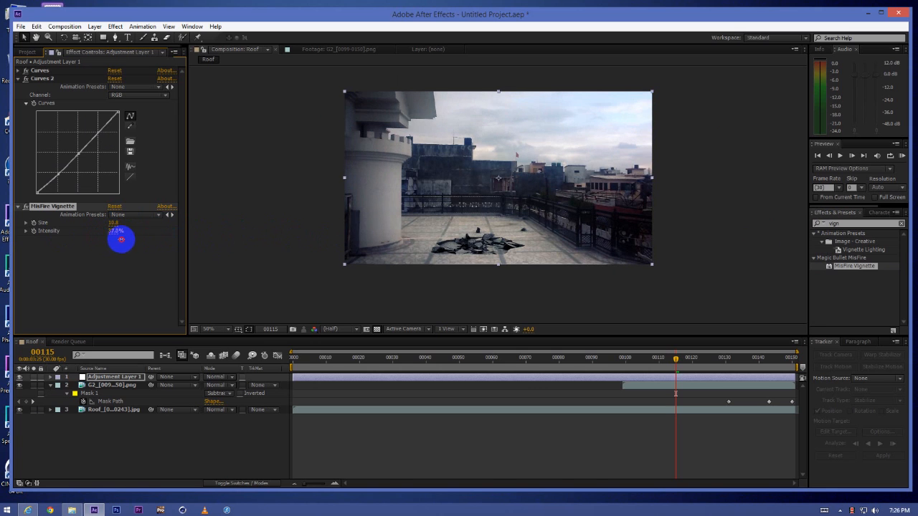
{"action": "left_click", "coordinate": [94, 27]}
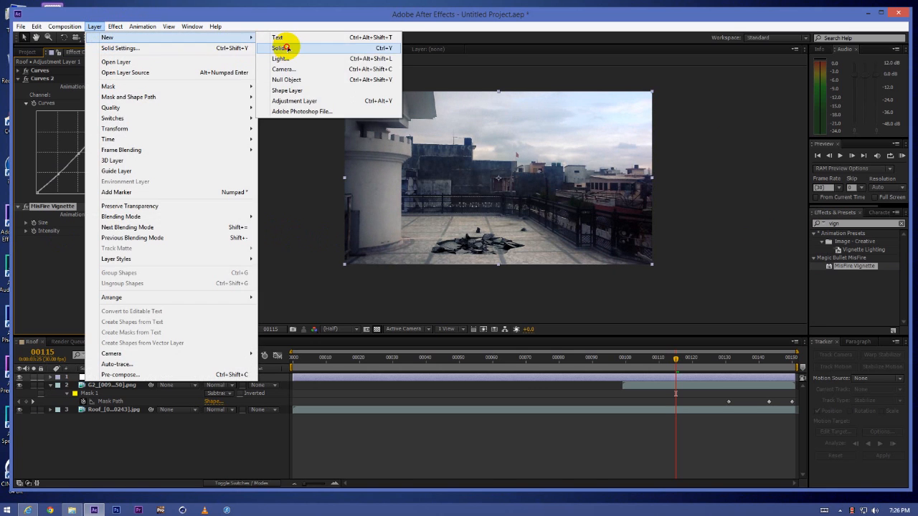
- Create a black solid with a Subtract mask for letterbox bars, then scrub to preview
{"action": "left_click", "coordinate": [282, 48]}
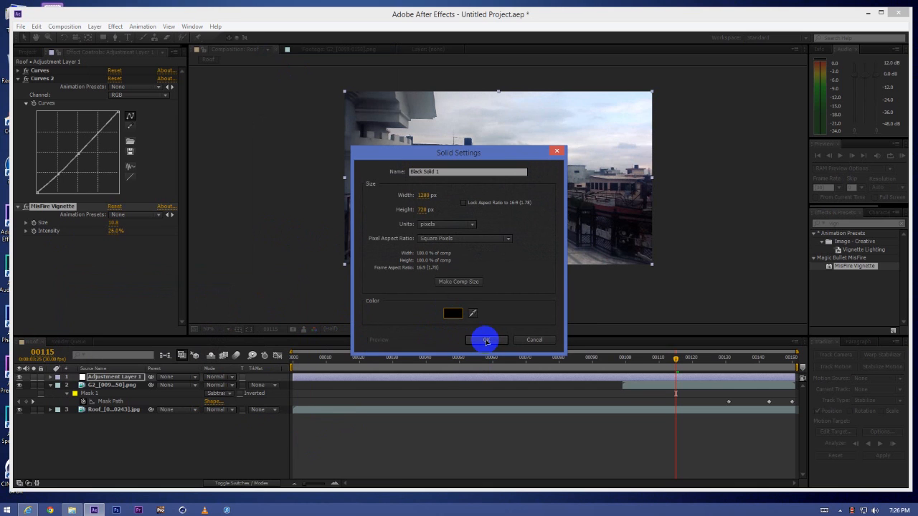
{"action": "left_click", "coordinate": [486, 340]}
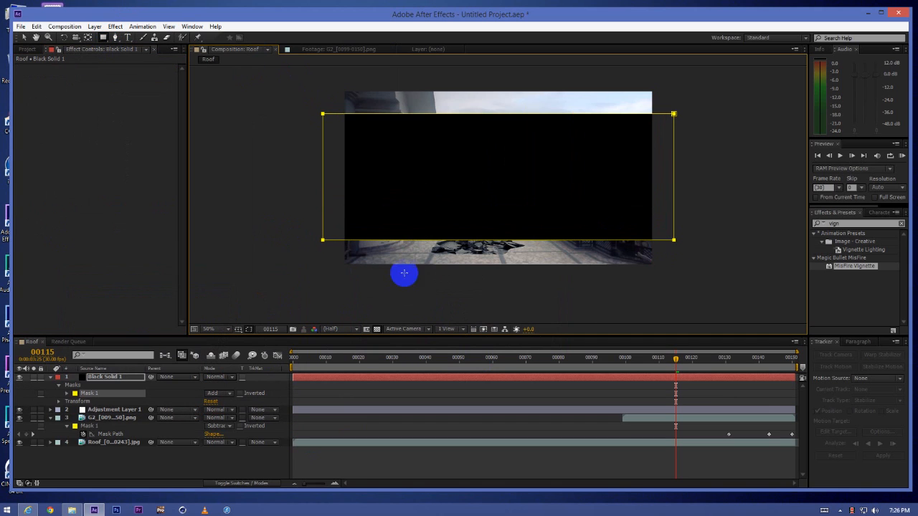
{"action": "left_click", "coordinate": [219, 393]}
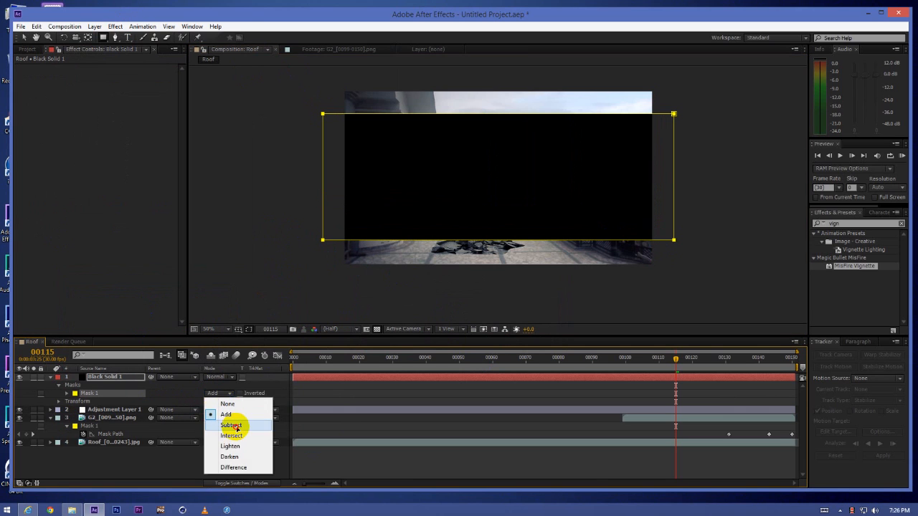
{"action": "left_click", "coordinate": [231, 426]}
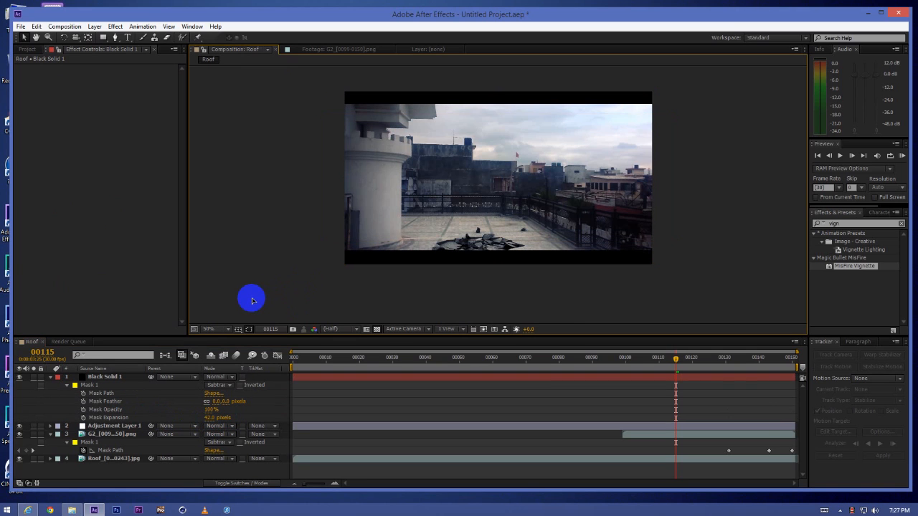
{"action": "left_click", "coordinate": [614, 358]}
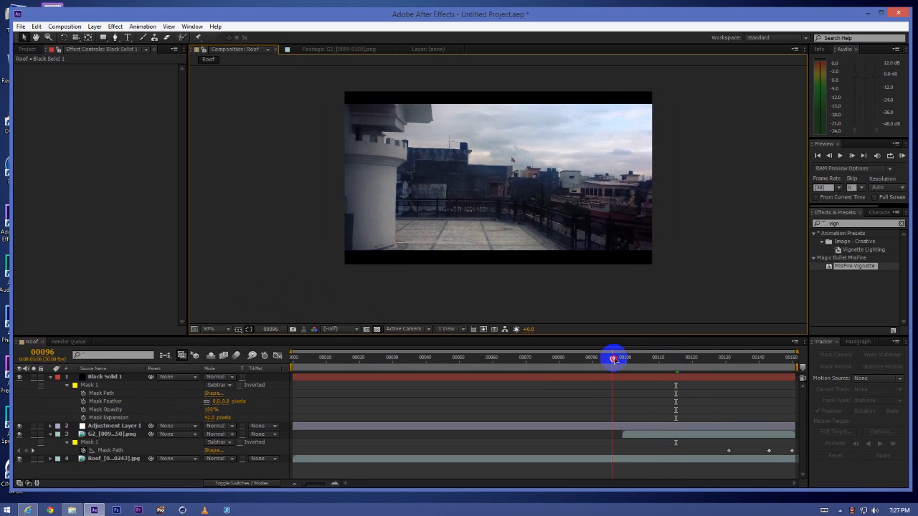
{"action": "left_click_drag", "start_coordinate": [613, 358], "coordinate": [757, 373]}
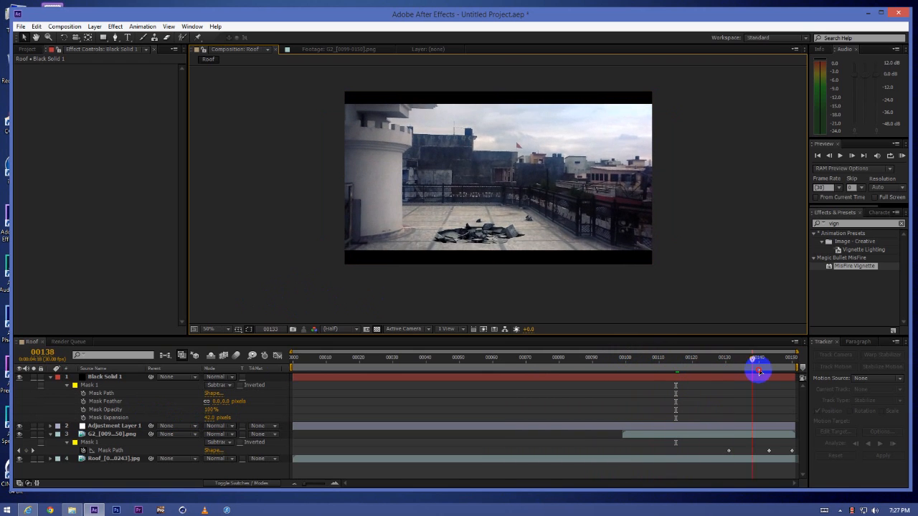